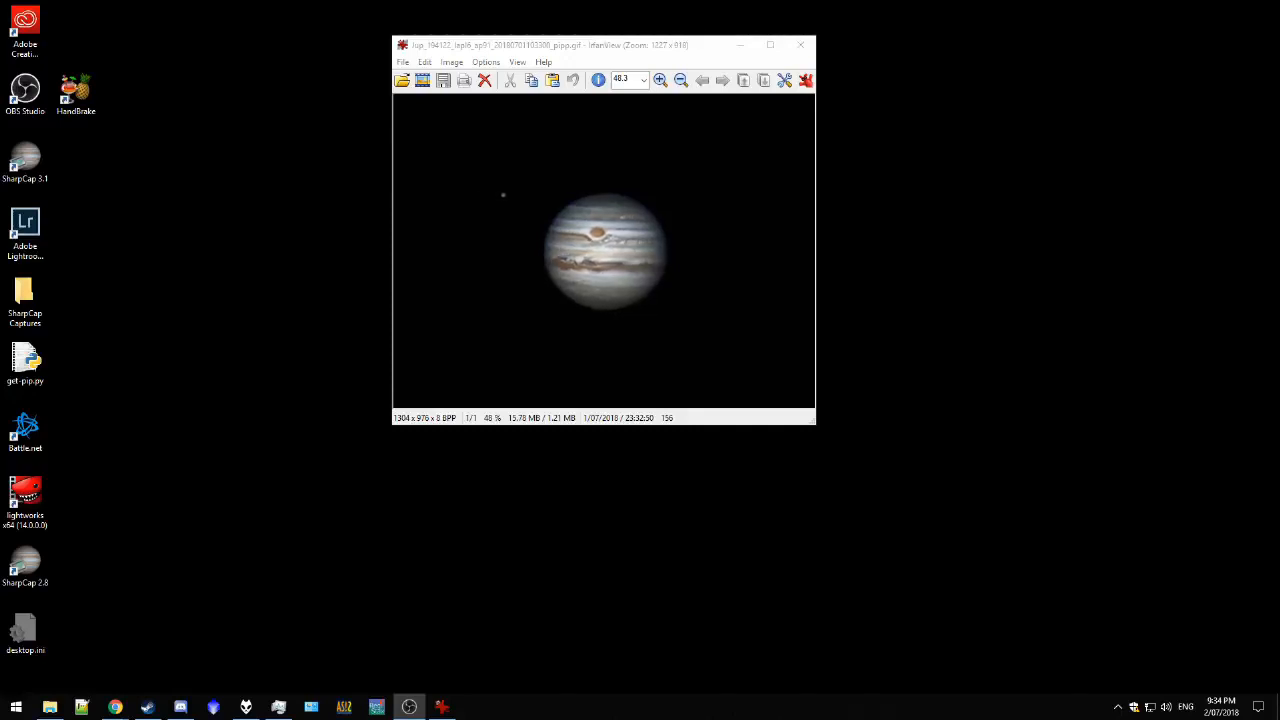
Step: Close the Jupiter image preview window on the desktop
left_click(800, 44)
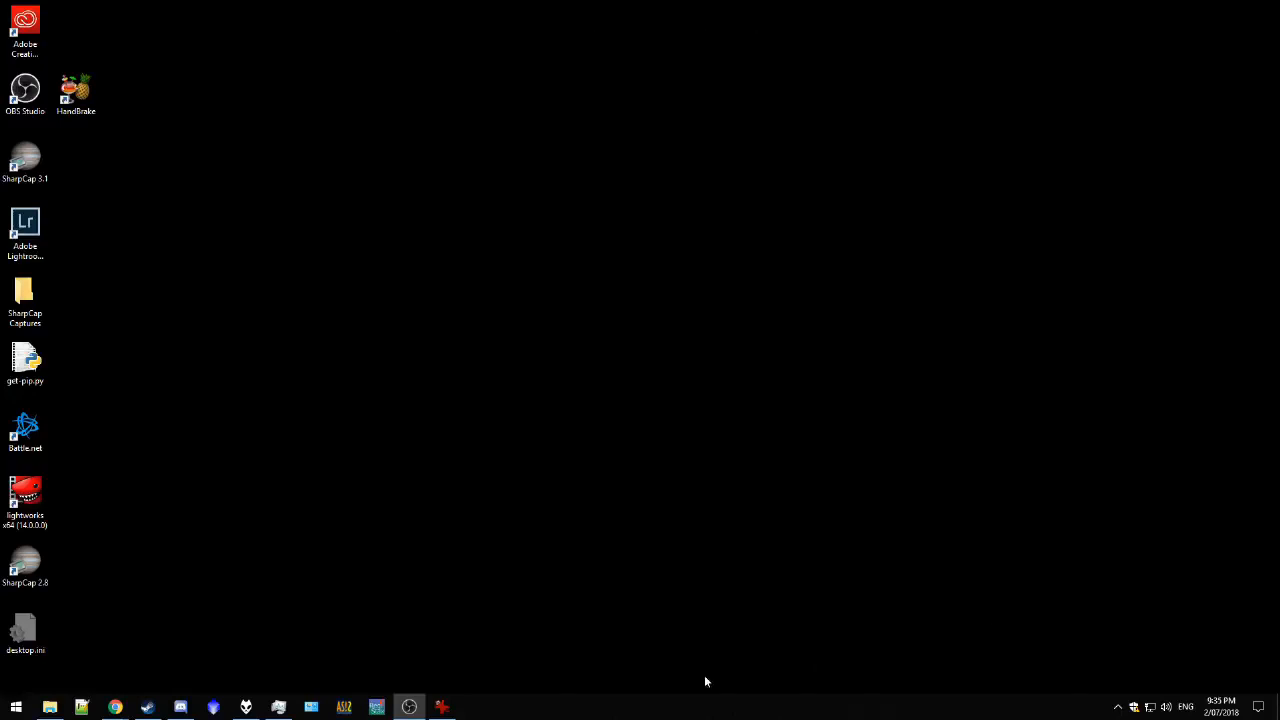
mouse_move(356, 680)
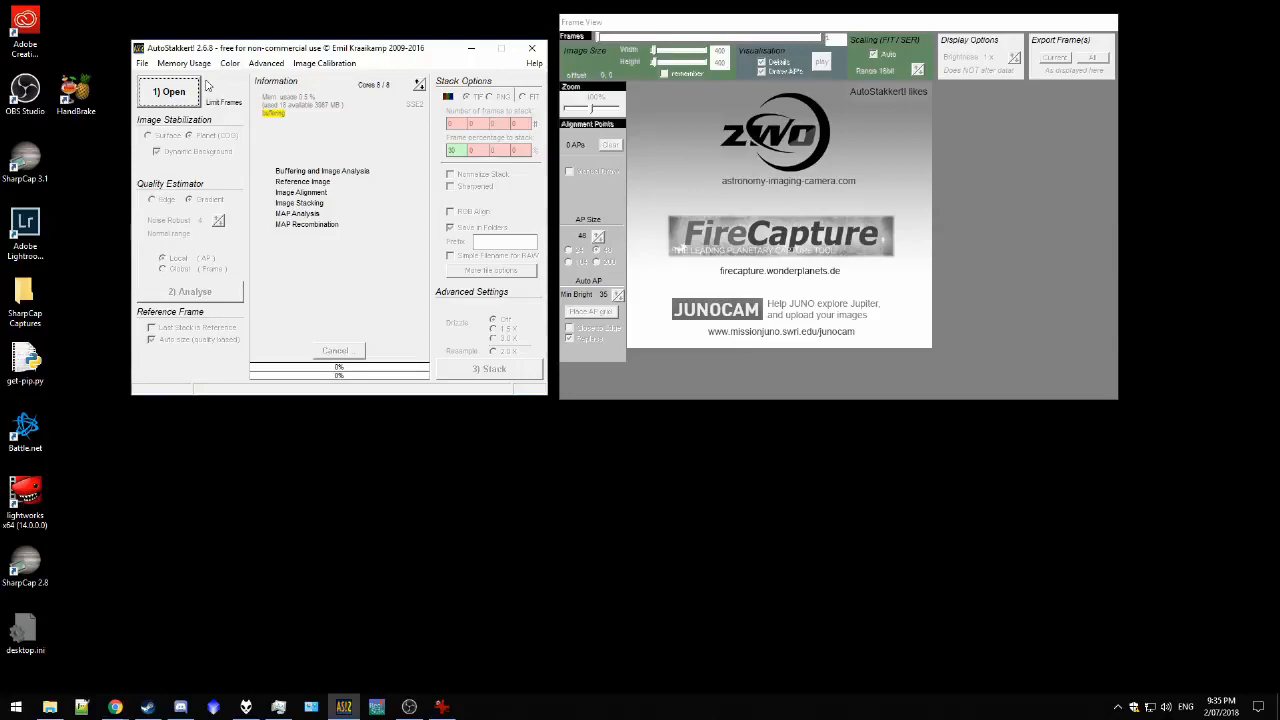
Step: Load all the Jupiter AVI recordings via 1) Open so the first frame appears
left_click(168, 92)
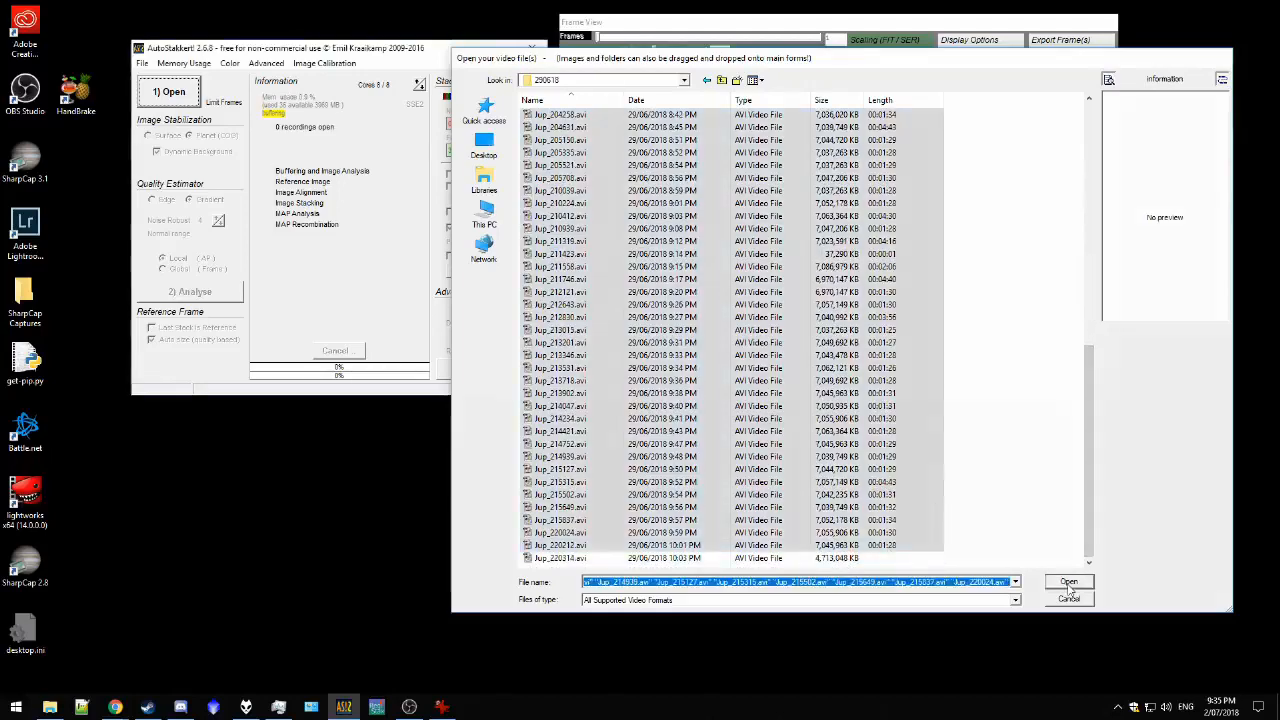
left_click(1068, 582)
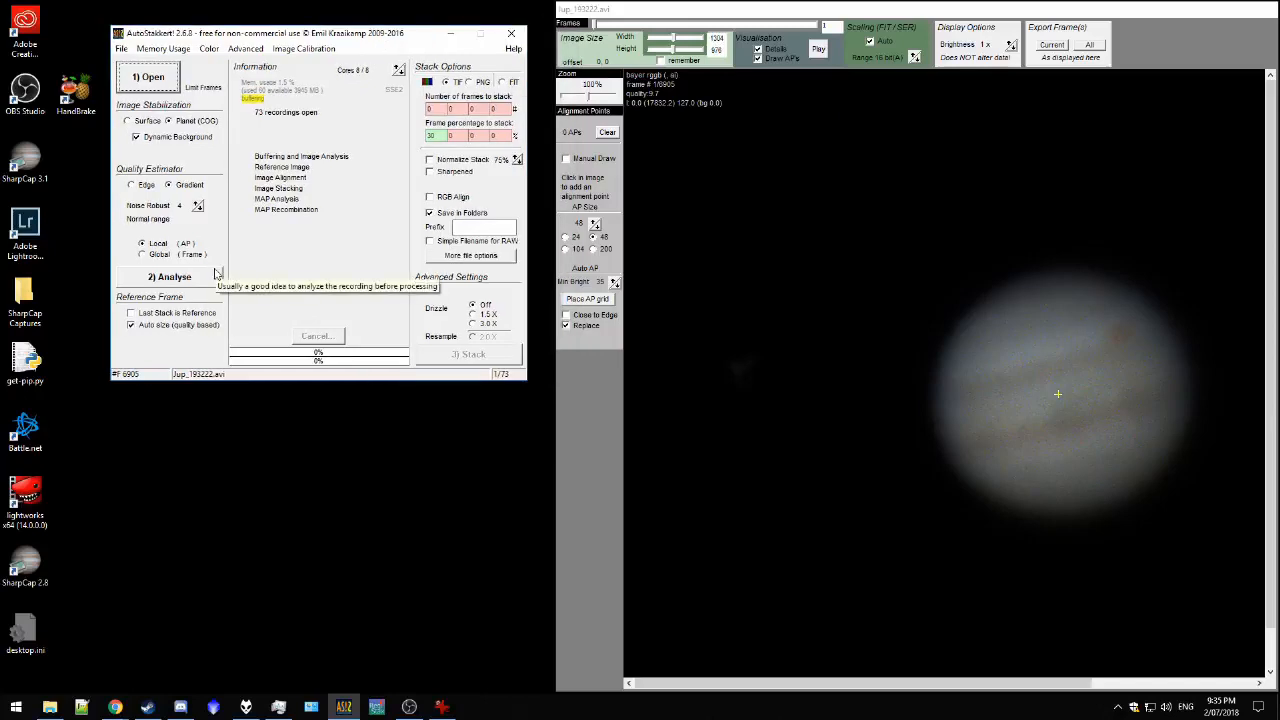
mouse_move(490, 386)
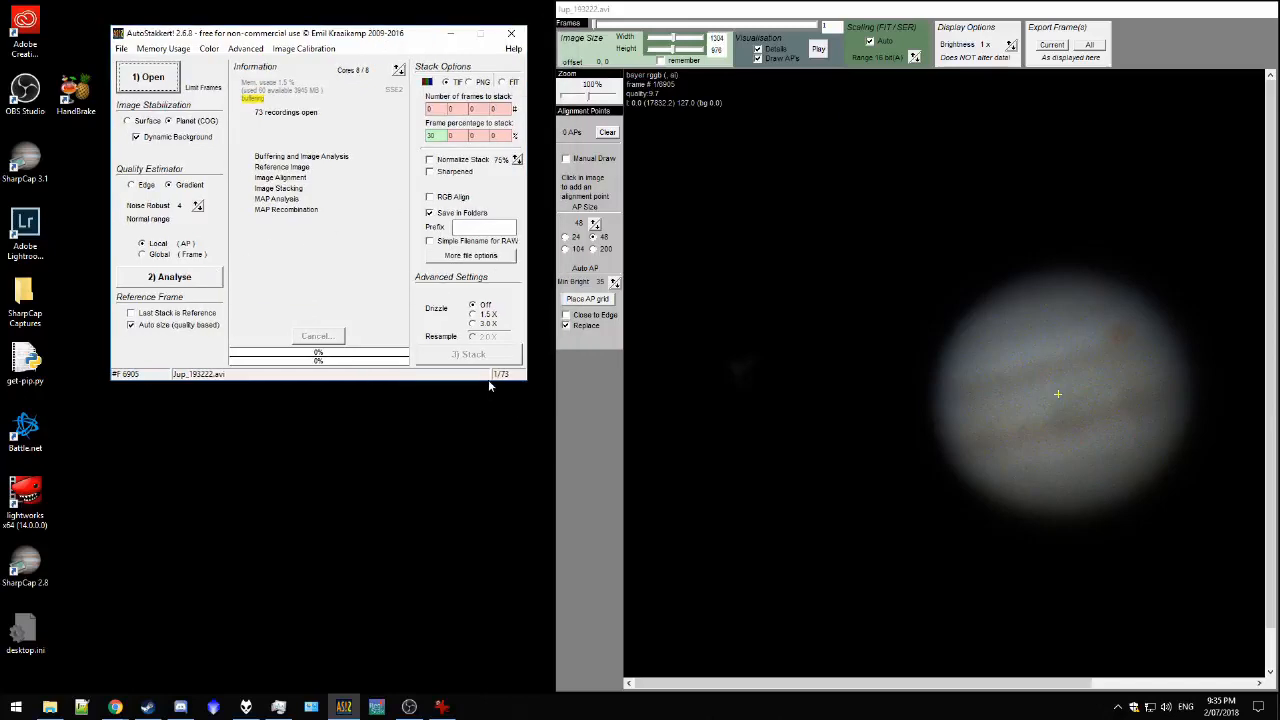
mouse_move(500, 376)
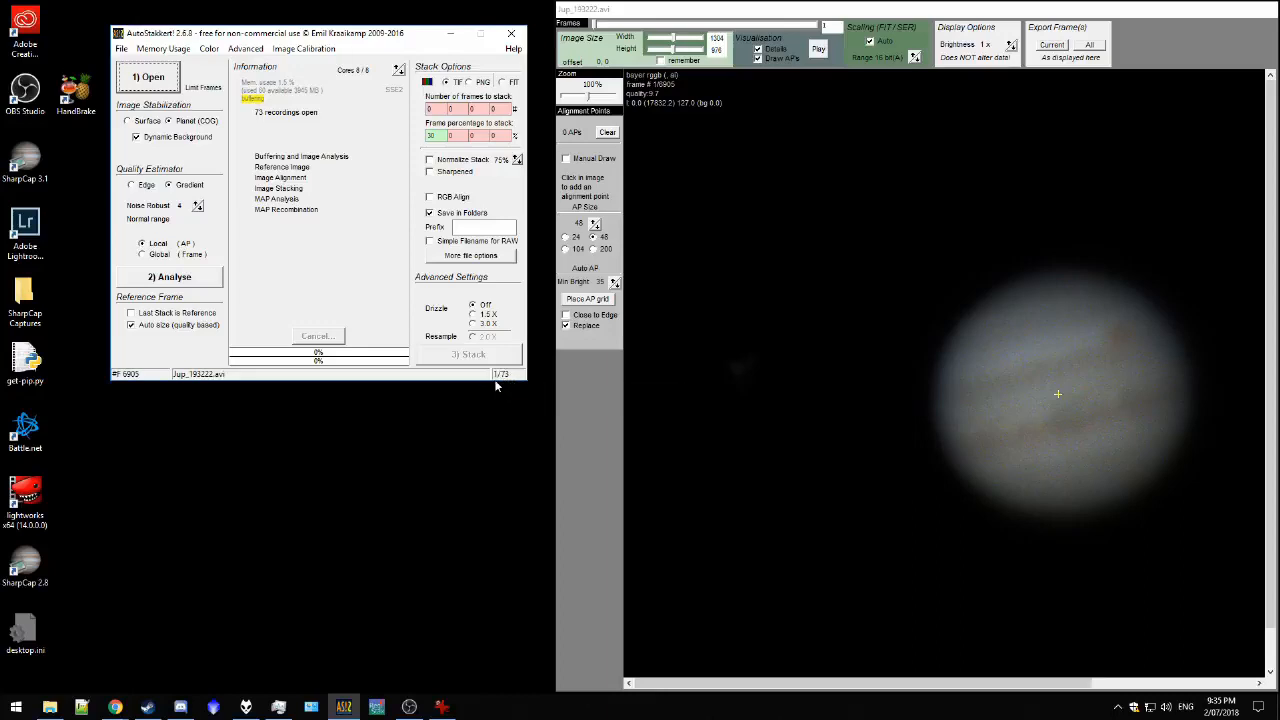
mouse_move(504, 380)
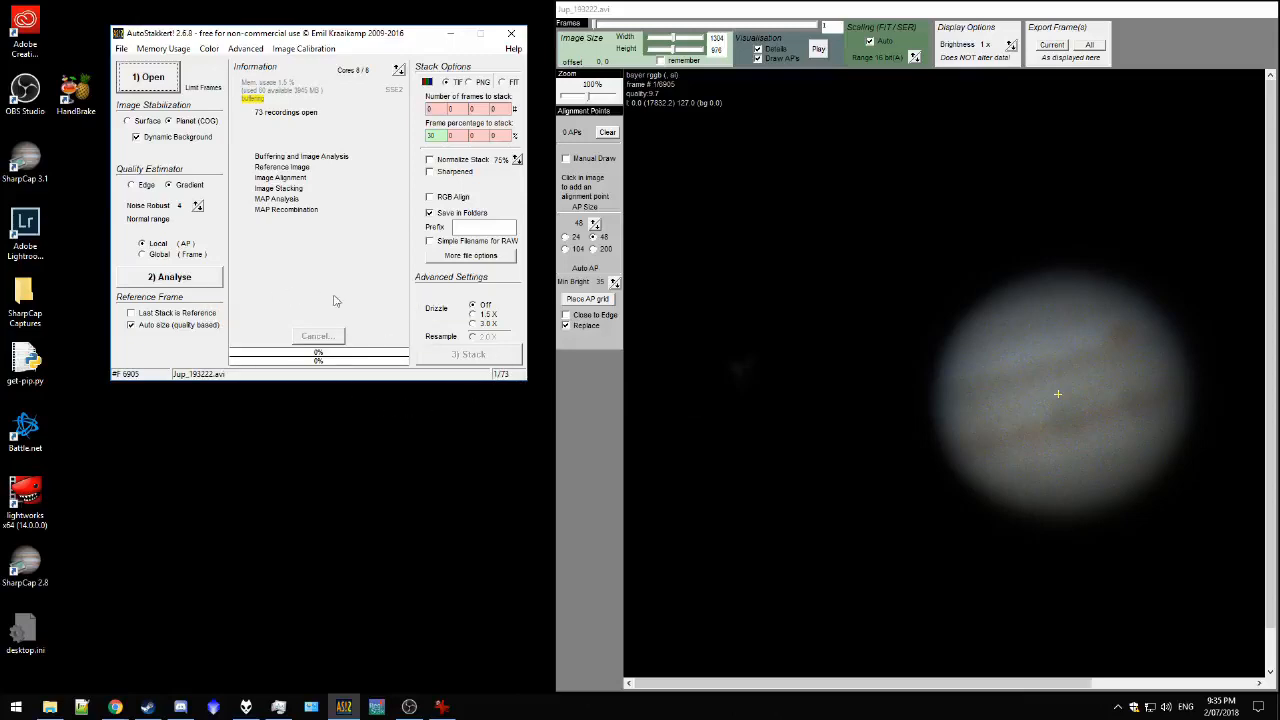
Step: Run 2) Analyse on the loaded Jupiter recording to grade frame quality
left_click(168, 276)
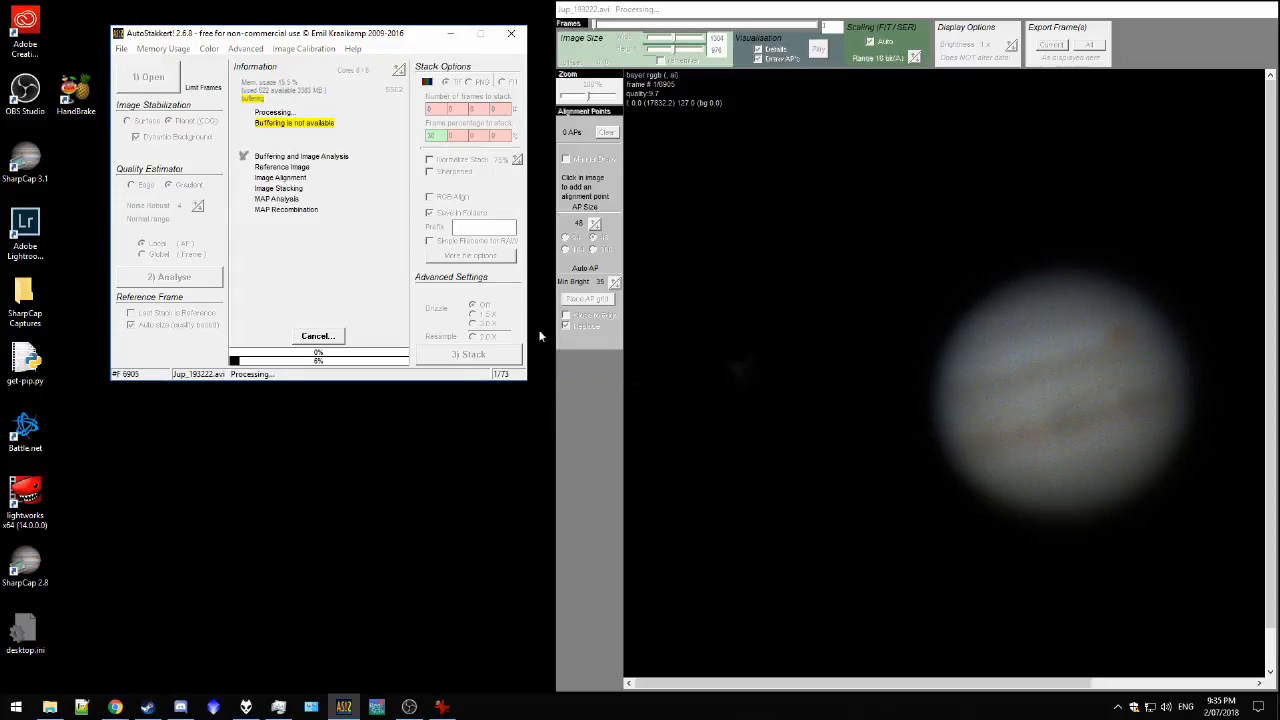
mouse_move(572, 396)
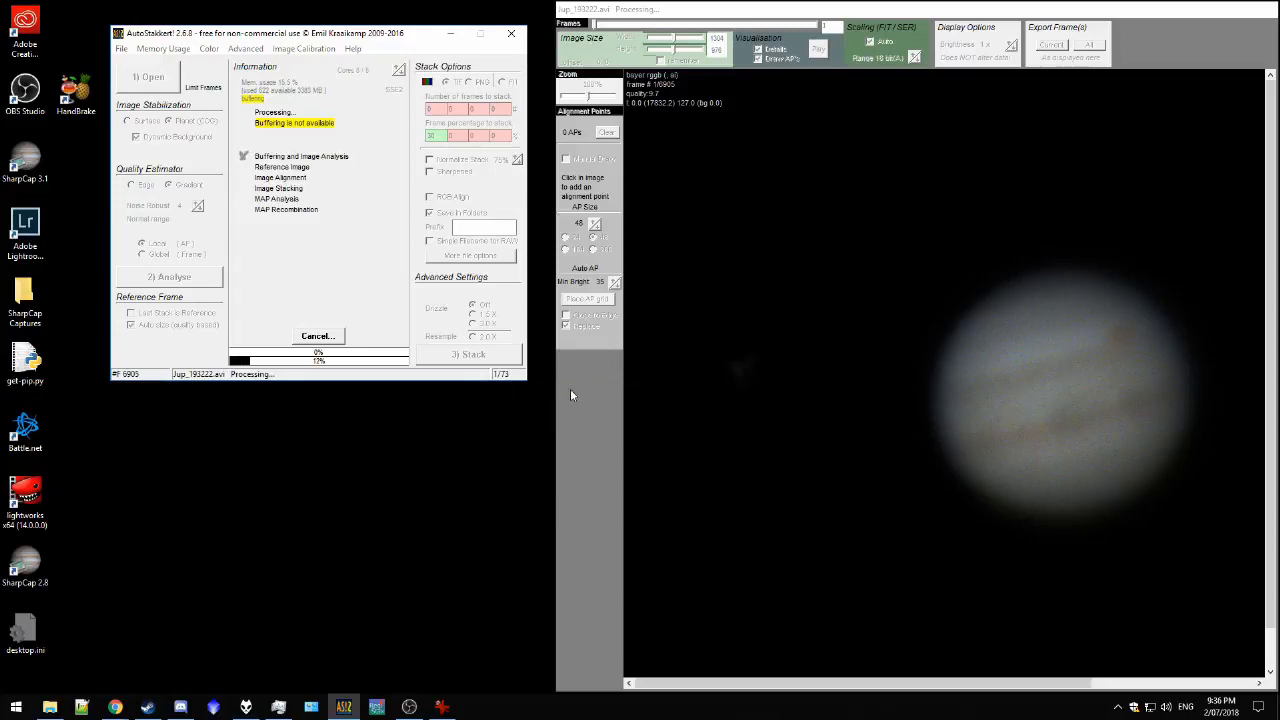
mouse_move(676, 312)
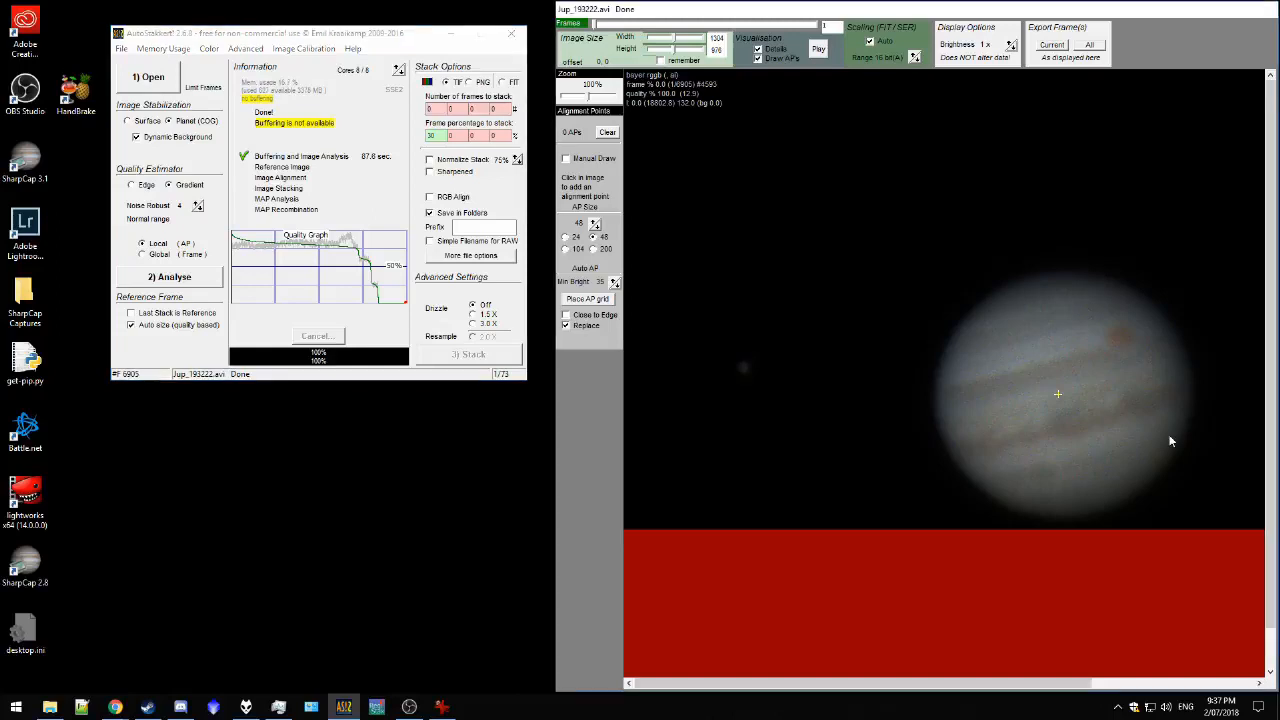
mouse_move(544, 128)
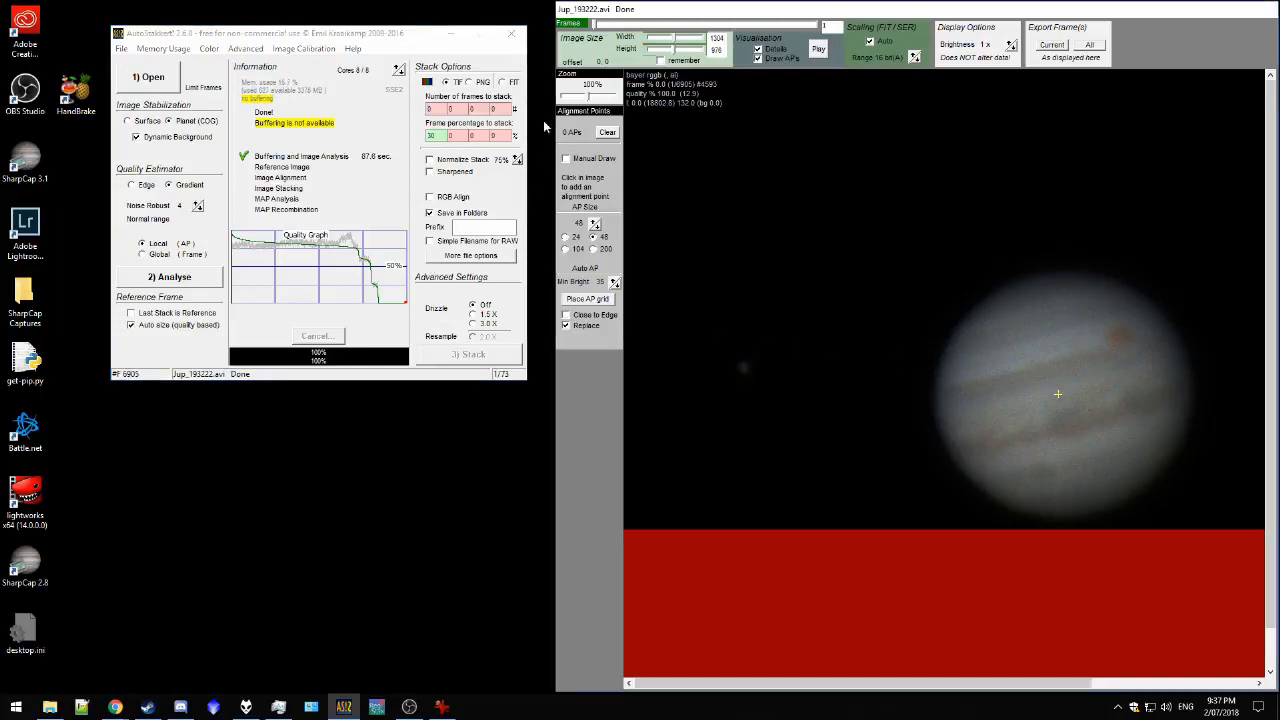
Step: Place an enlarged alignment-point grid over Jupiter and start 3) Stack
left_click(588, 300)
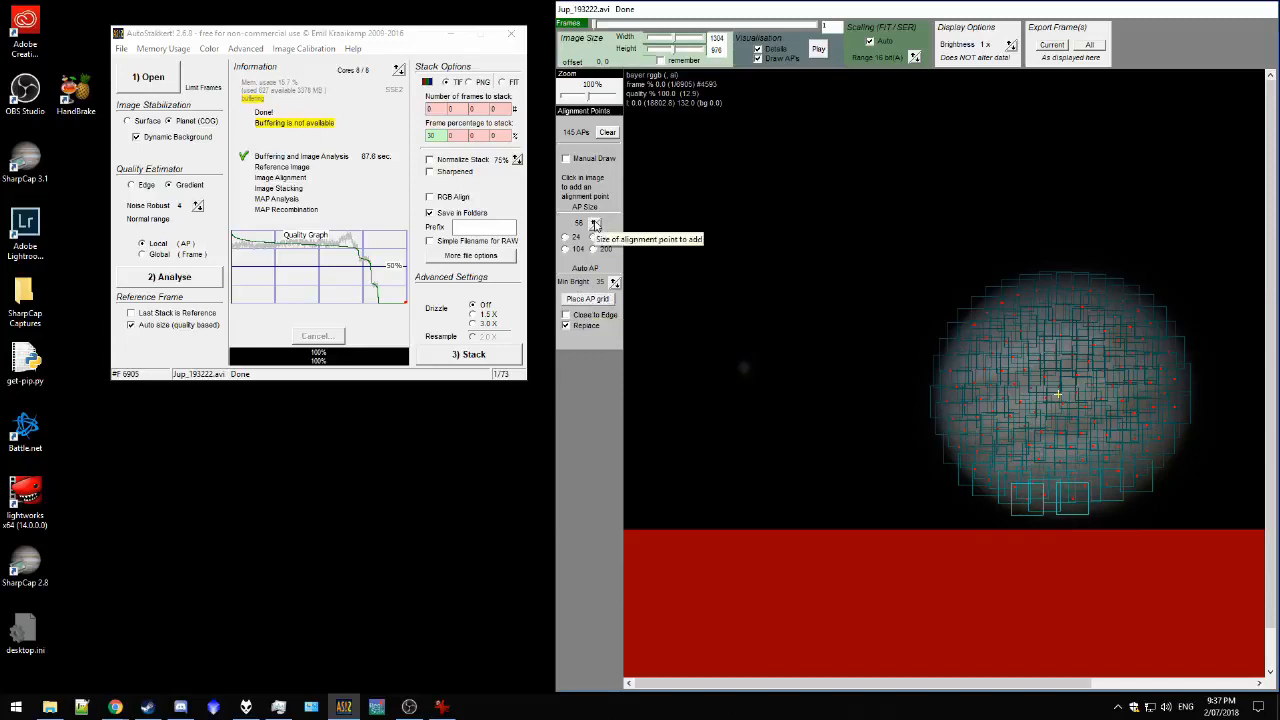
left_click(588, 300)
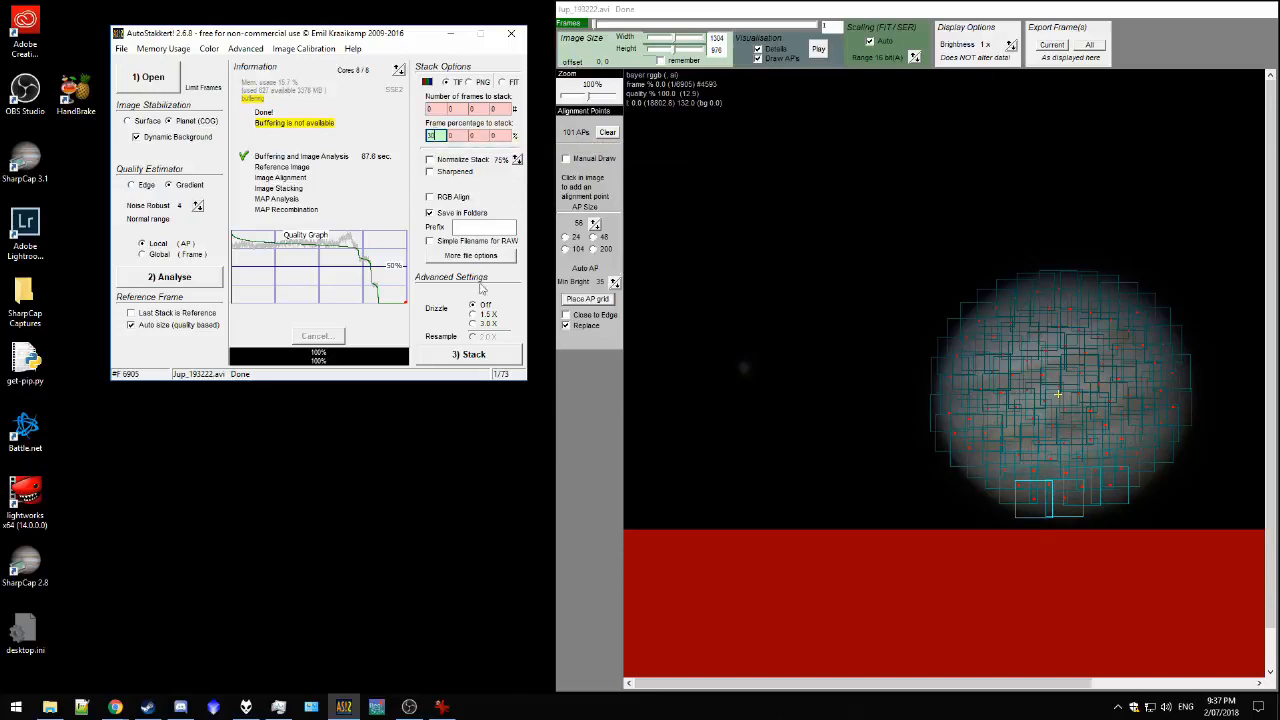
left_click(468, 354)
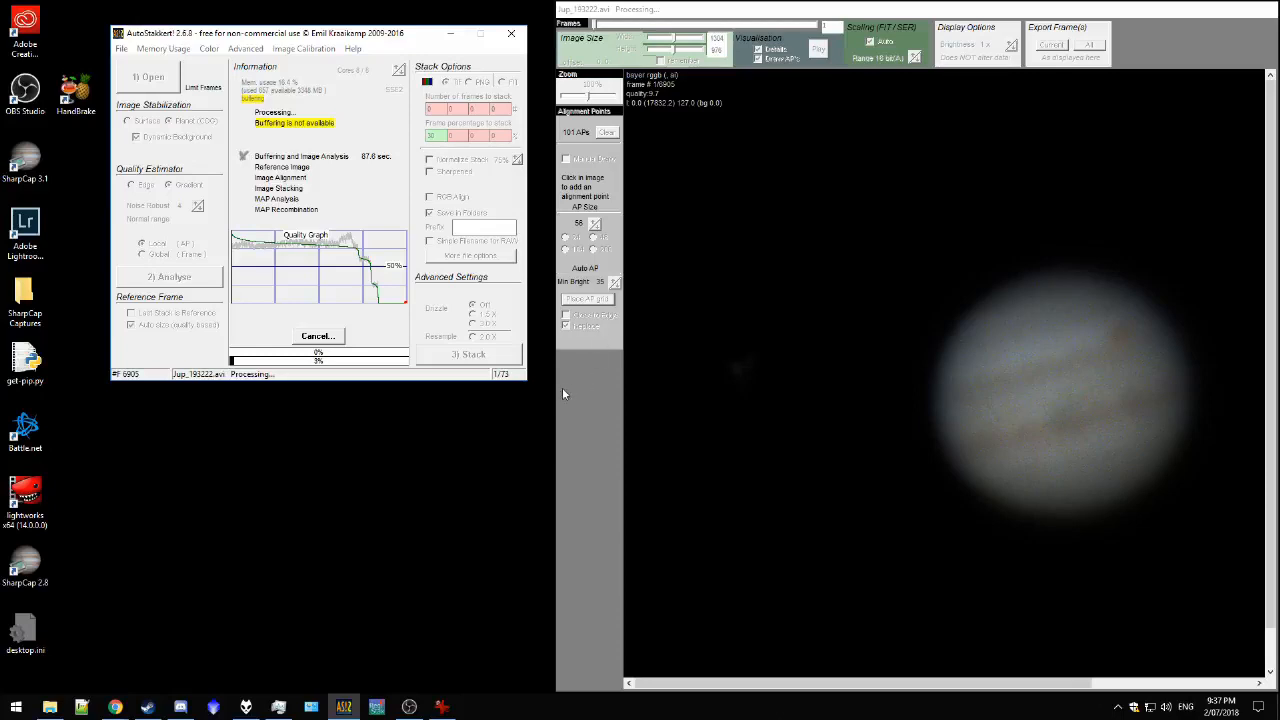
mouse_move(536, 396)
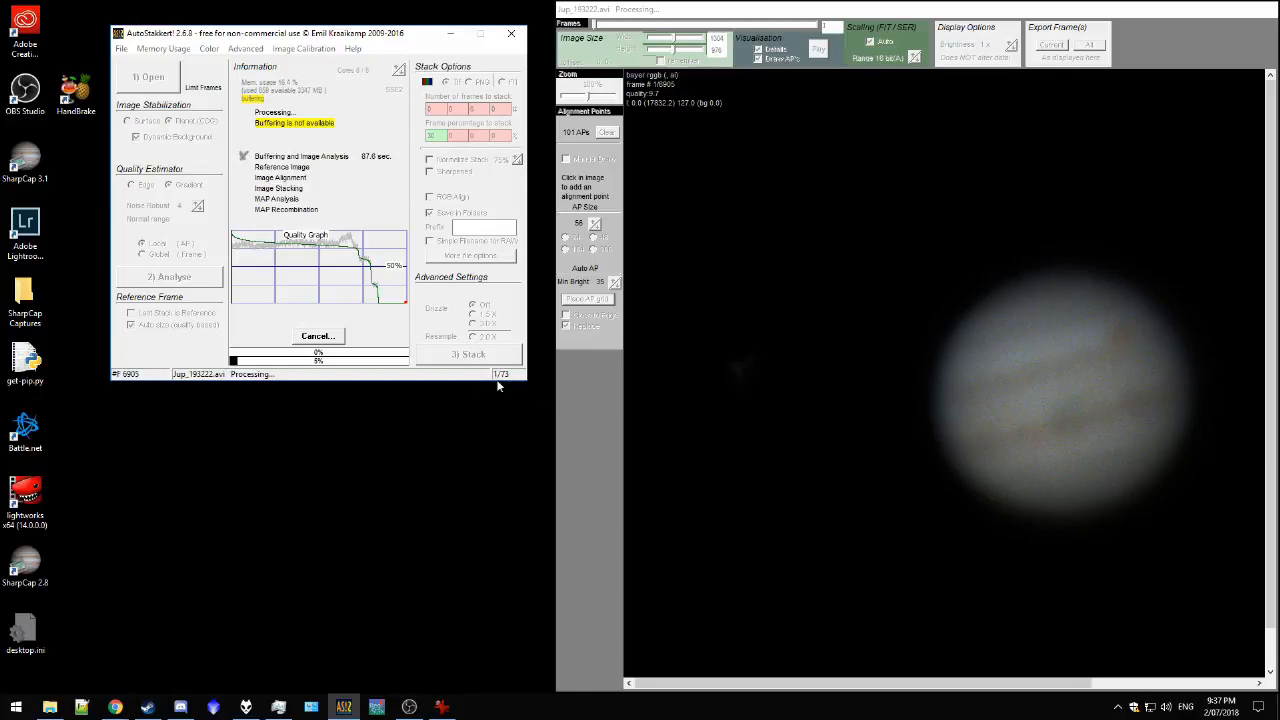
mouse_move(500, 378)
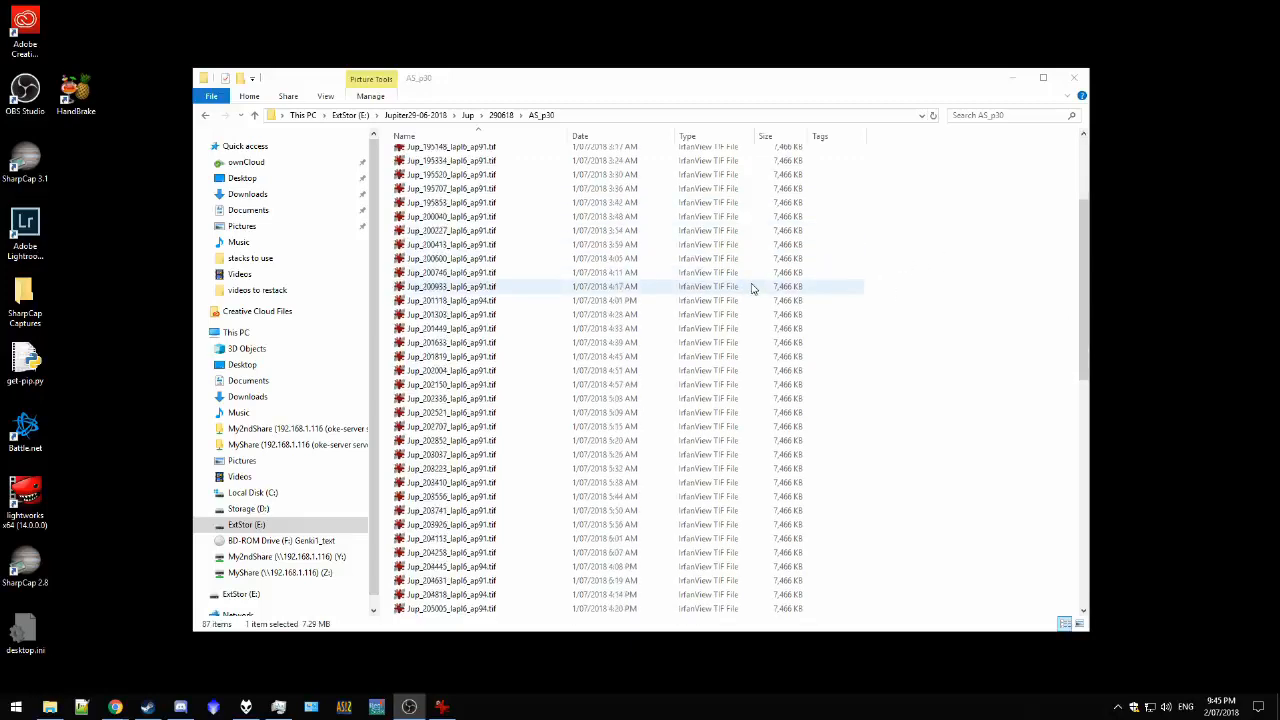
Step: Review the AS_p30 folder of stacked TIF files and launch RegiStax 6
scroll("down", 3)
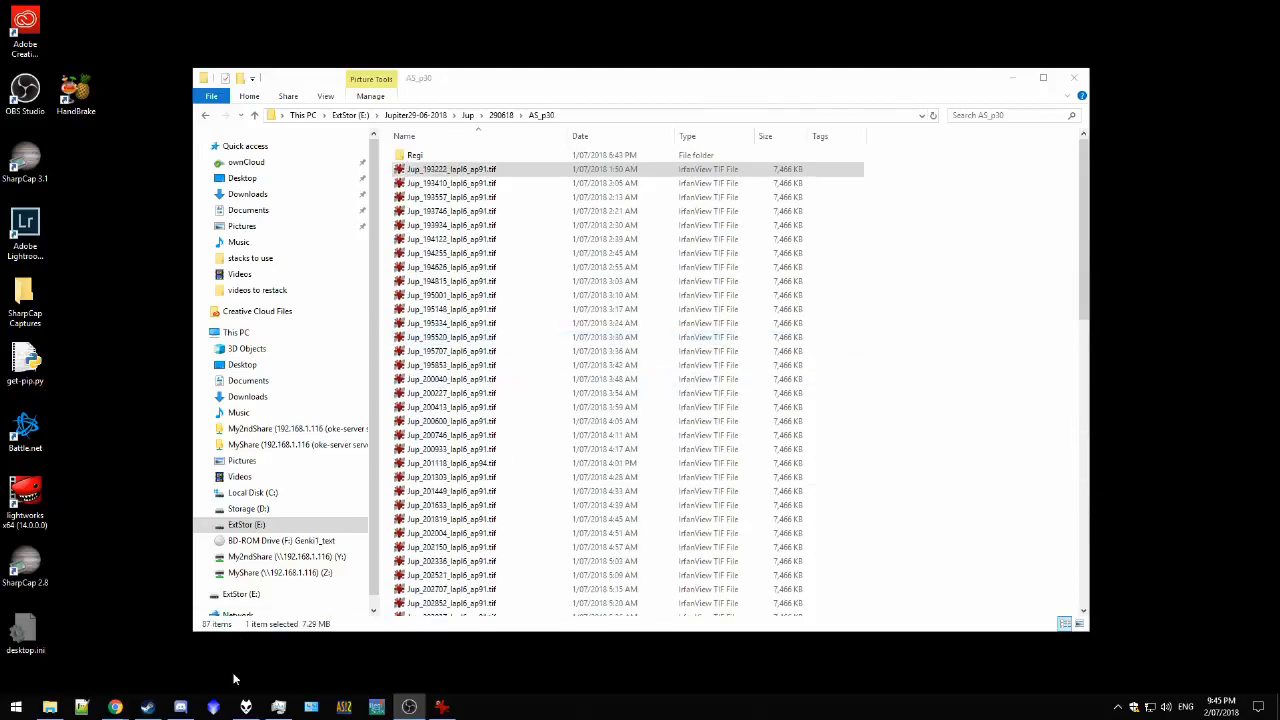
left_click(376, 708)
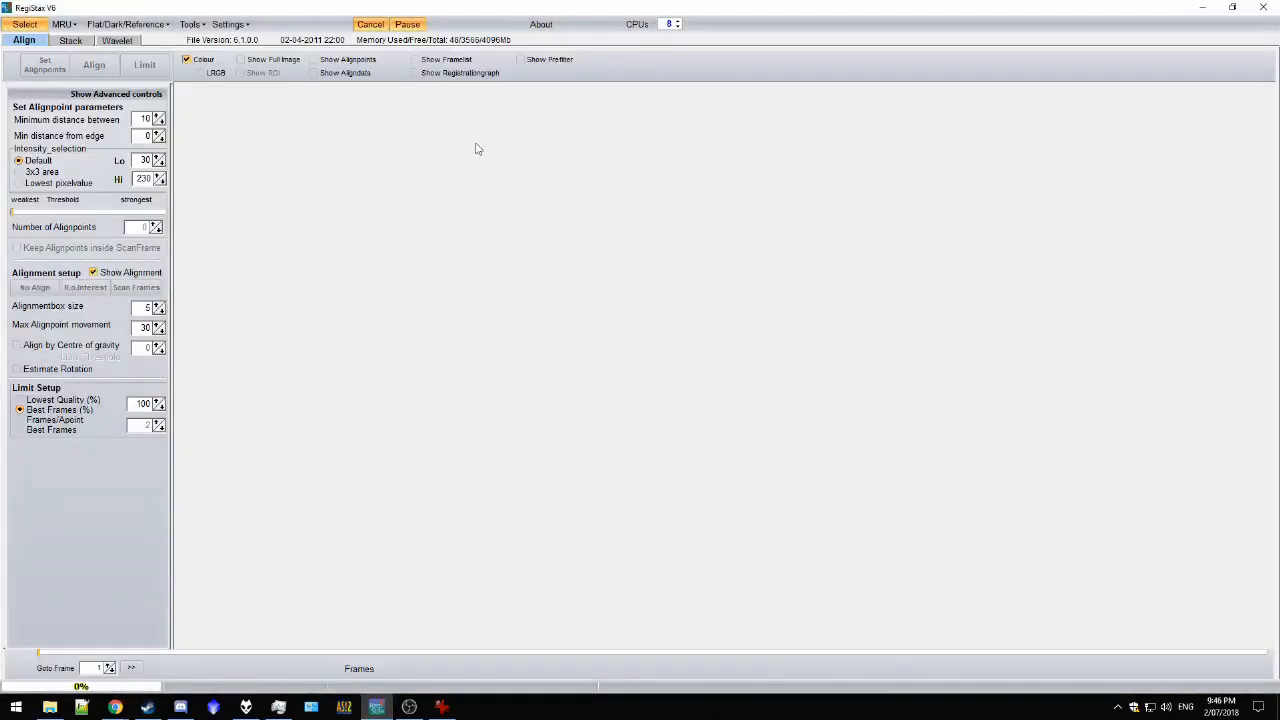
Step: Select a stacked Jupiter TIF and move it into the Wavelet stage
left_click(24, 24)
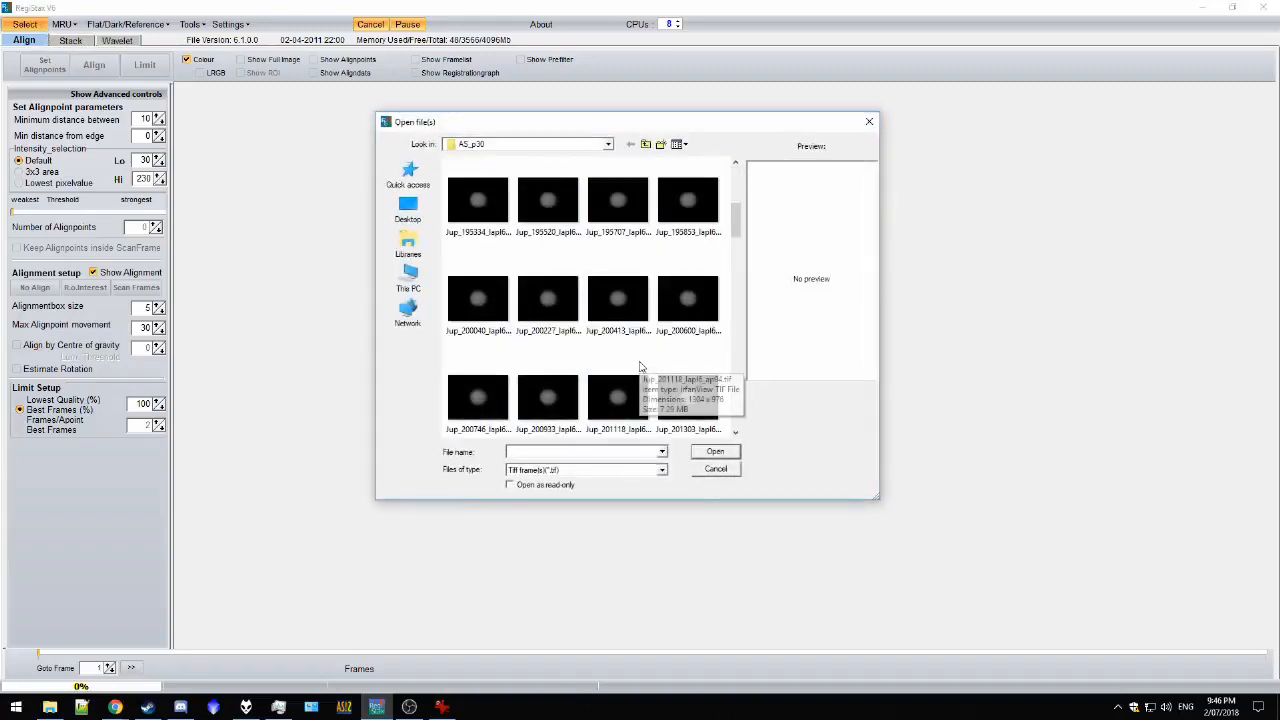
scroll("down", 3)
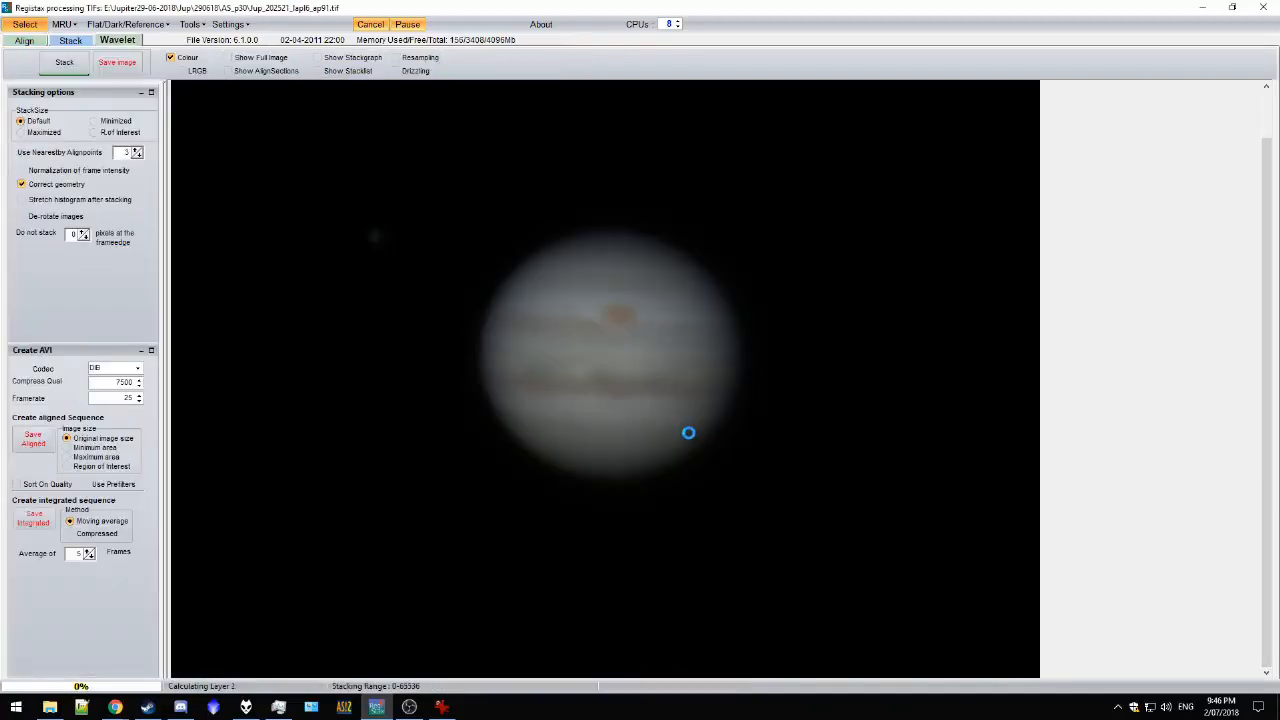
left_click(116, 40)
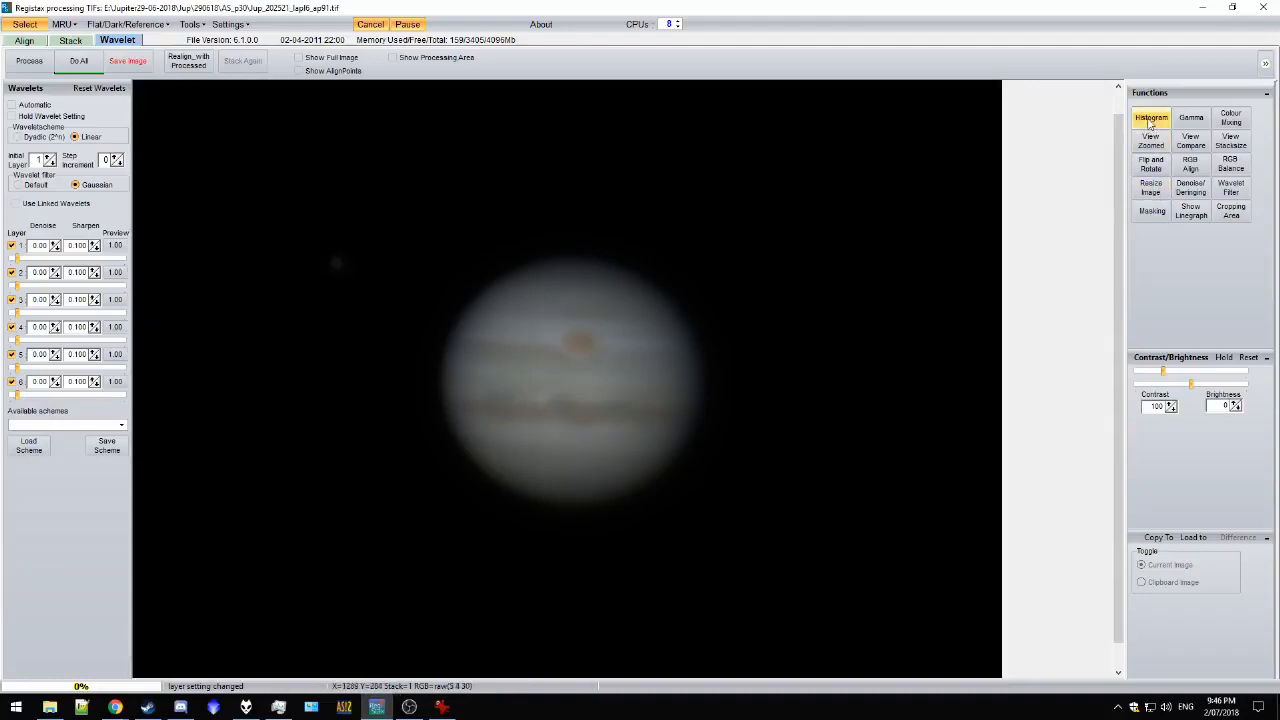
Step: AutoBalance the RGB channels, show a log-based histogram and adjust its upper stretch limit
left_click(1150, 116)
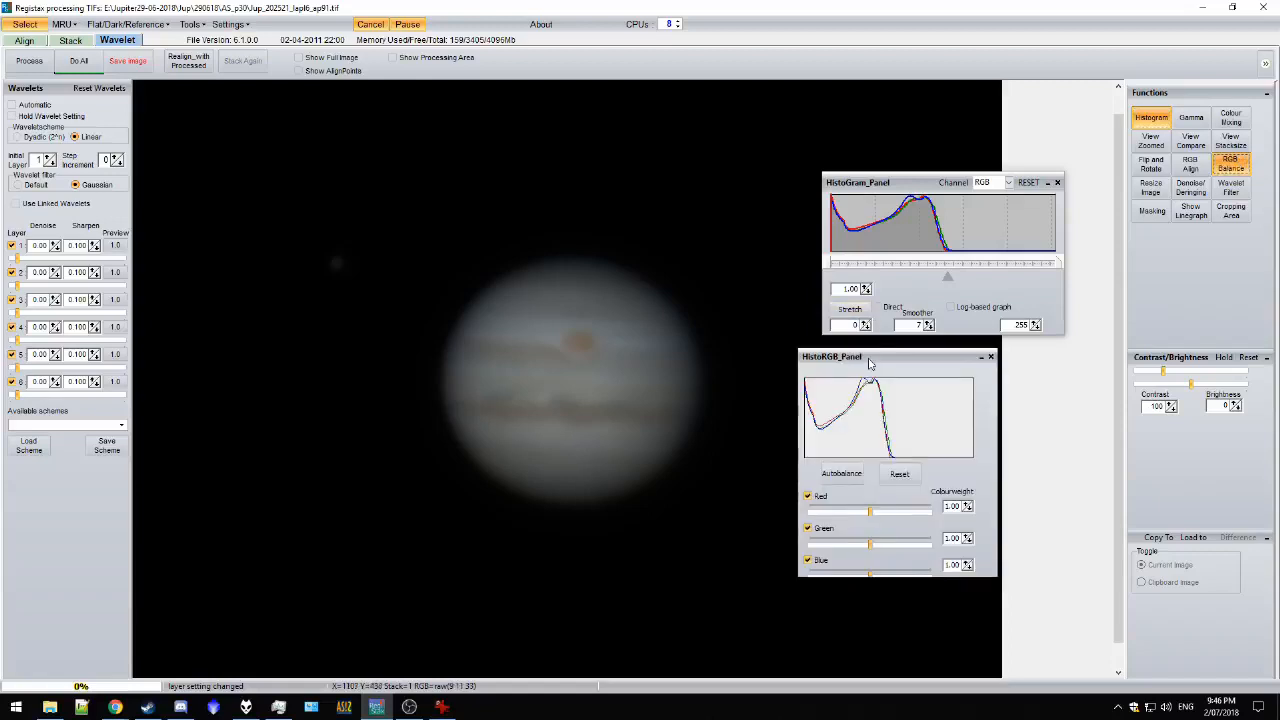
left_click_drag(870, 356, 896, 348)
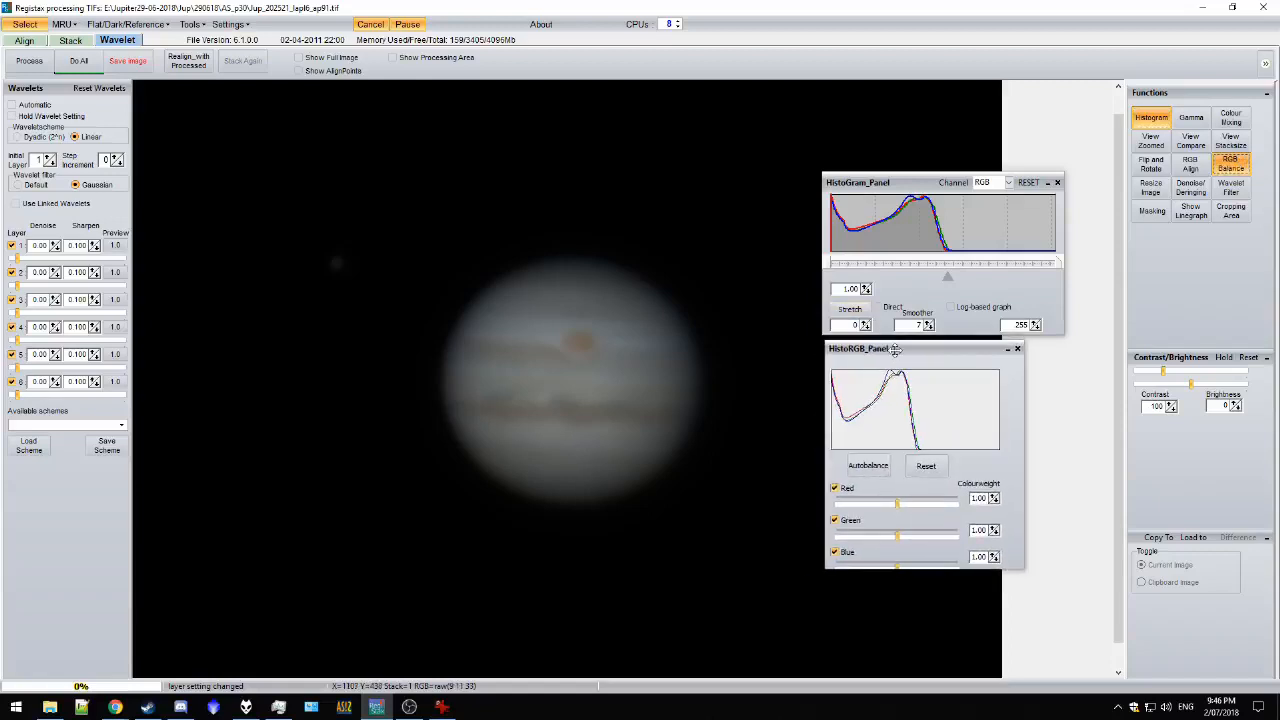
mouse_move(896, 352)
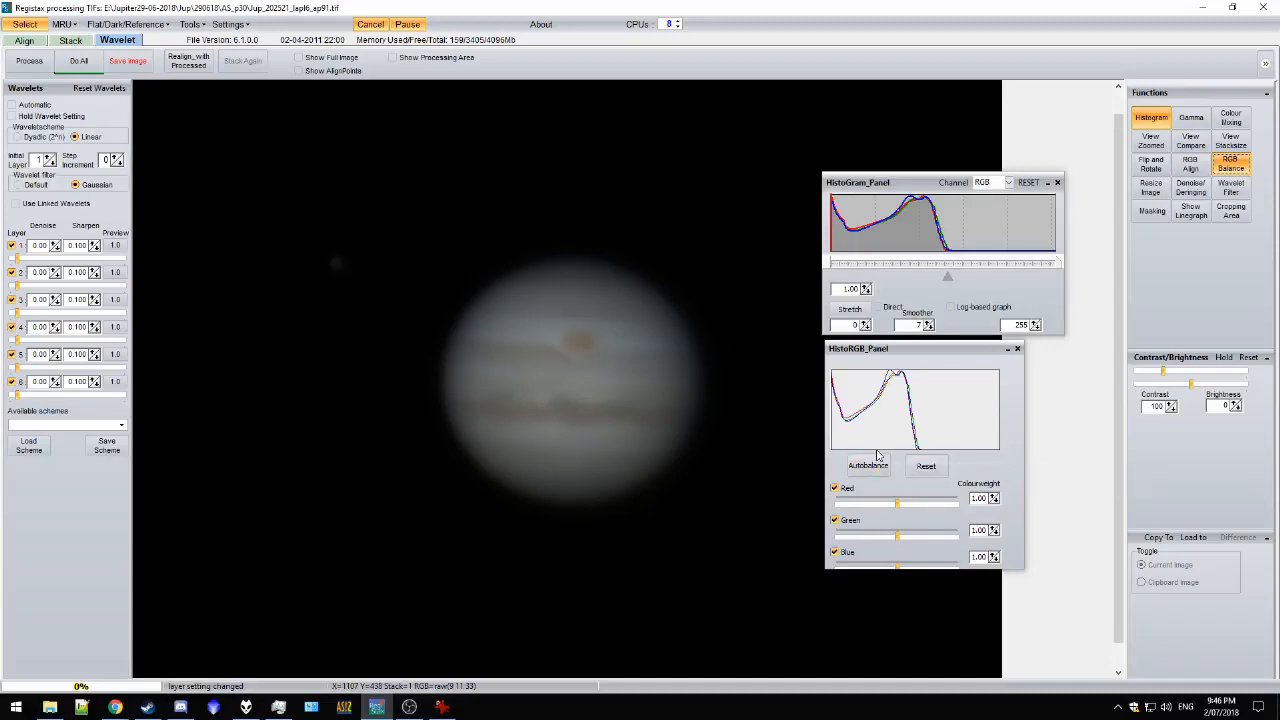
left_click(868, 464)
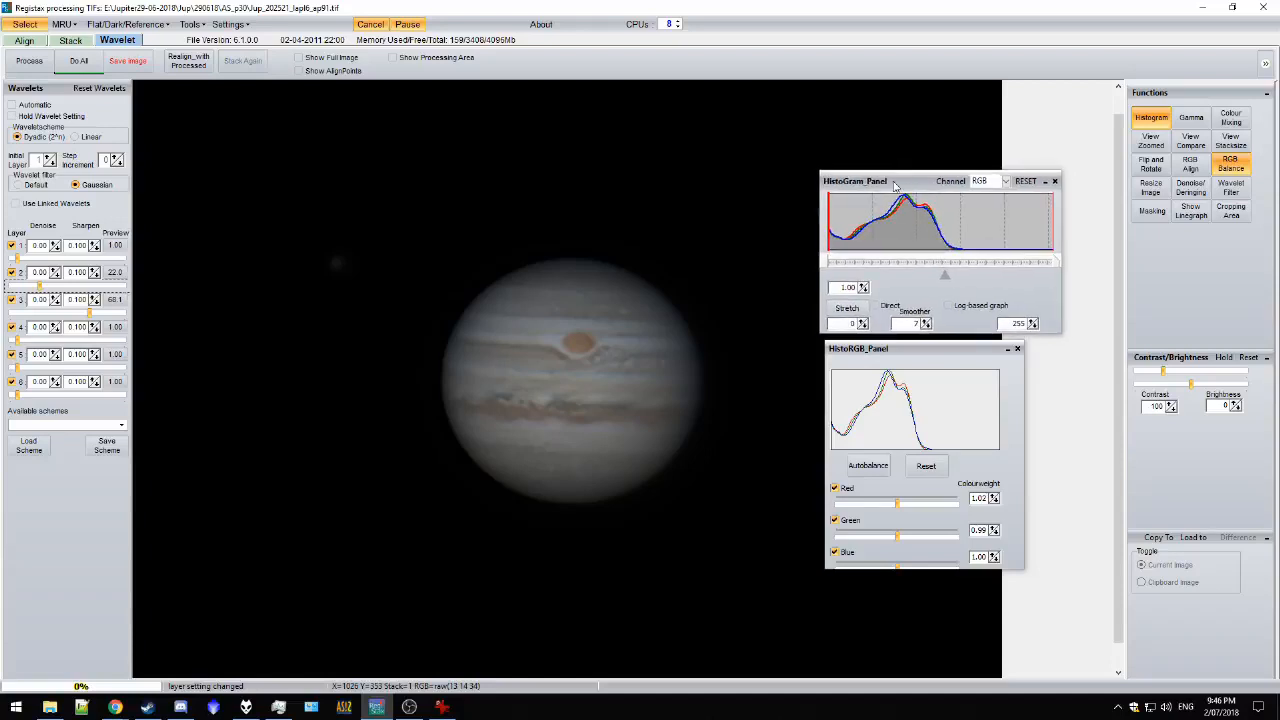
left_click(948, 304)
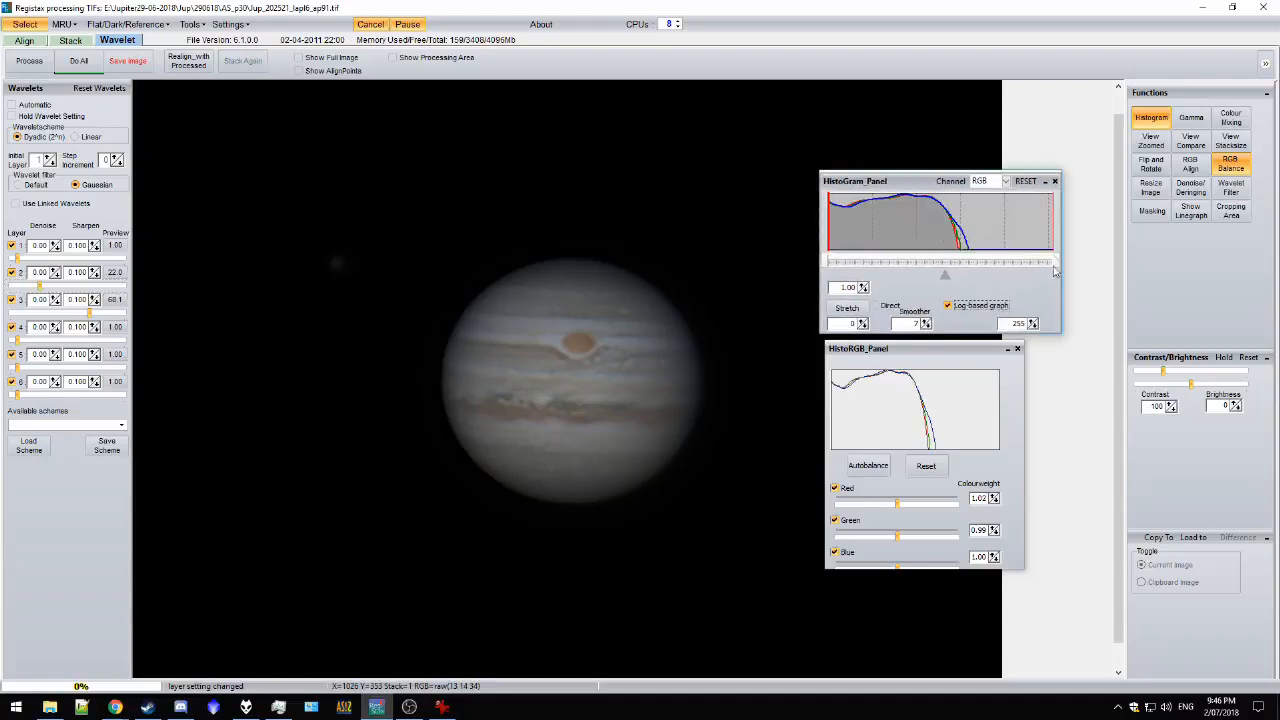
left_click(848, 308)
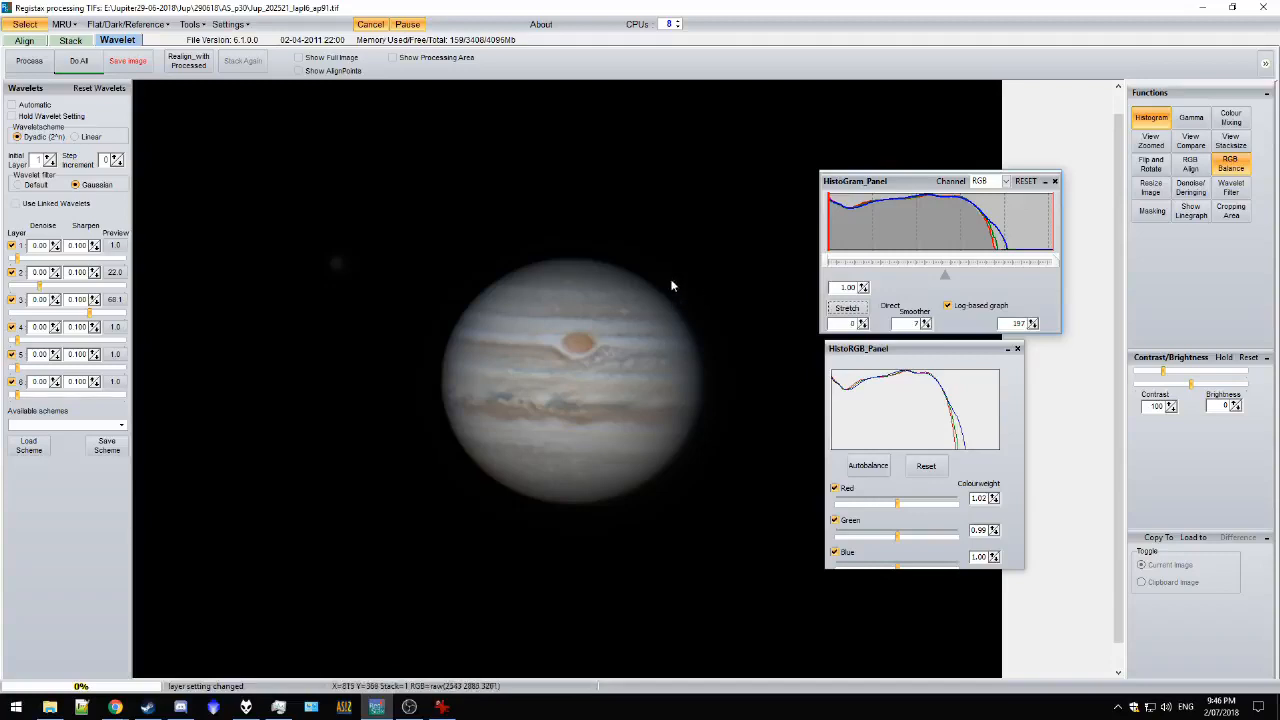
mouse_move(632, 302)
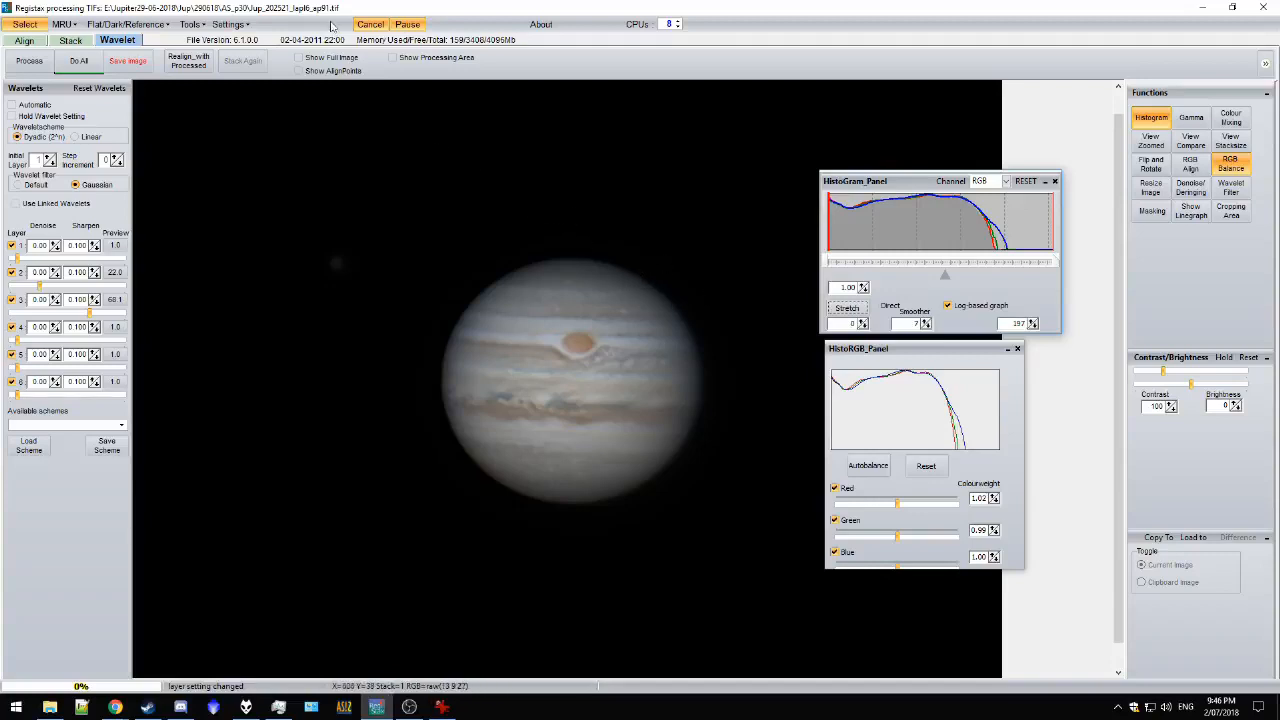
Step: Reopen Tools > Show MACRO/Batch window and move it left off the planet
left_click(192, 24)
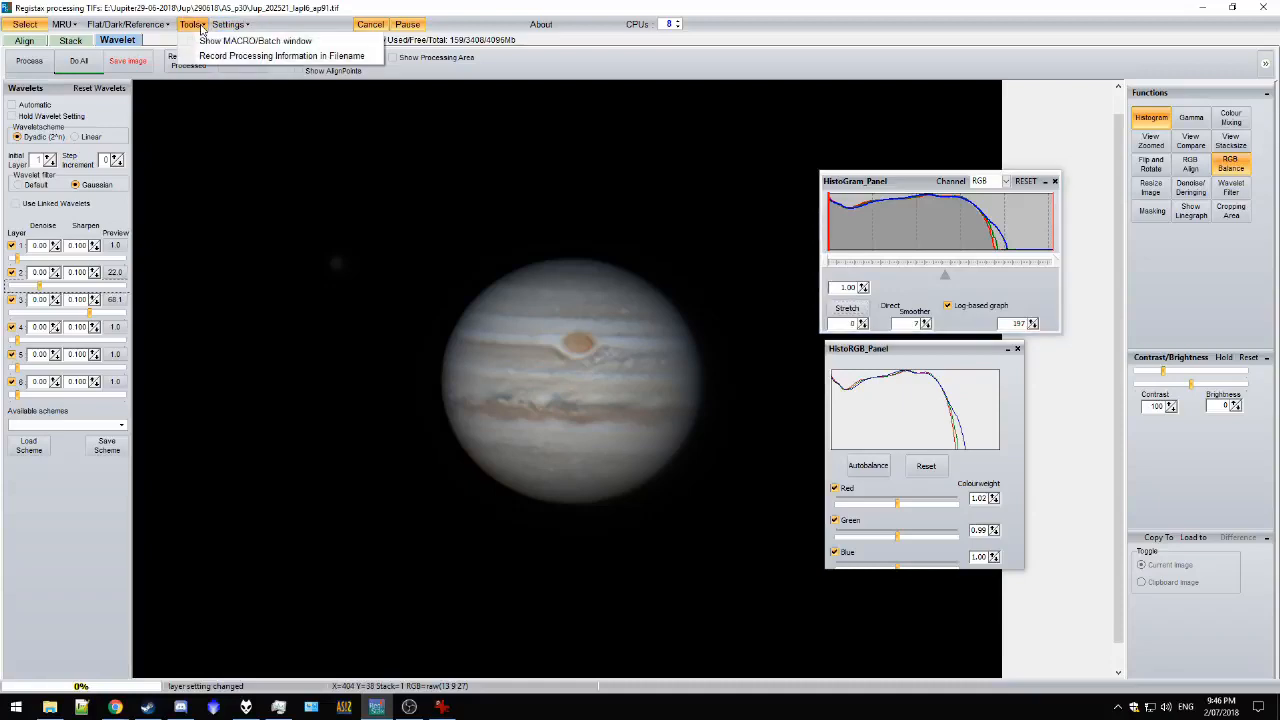
left_click(254, 40)
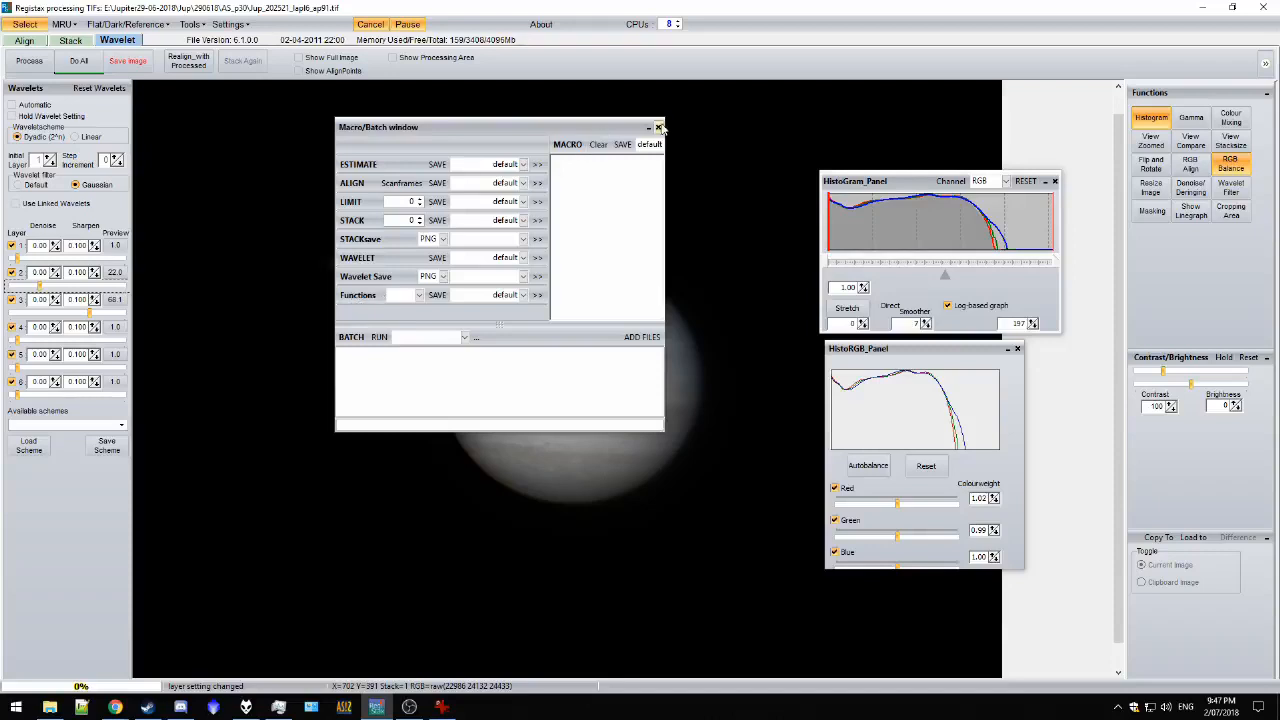
left_click(228, 24)
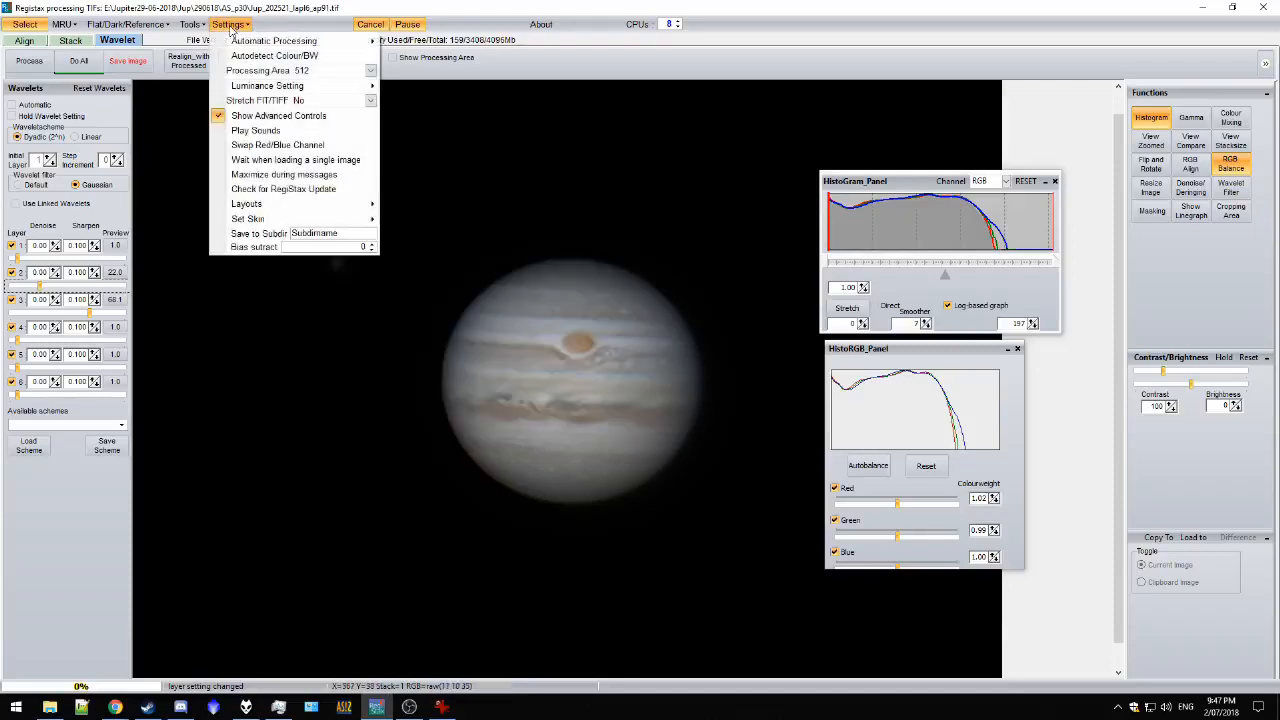
mouse_move(278, 114)
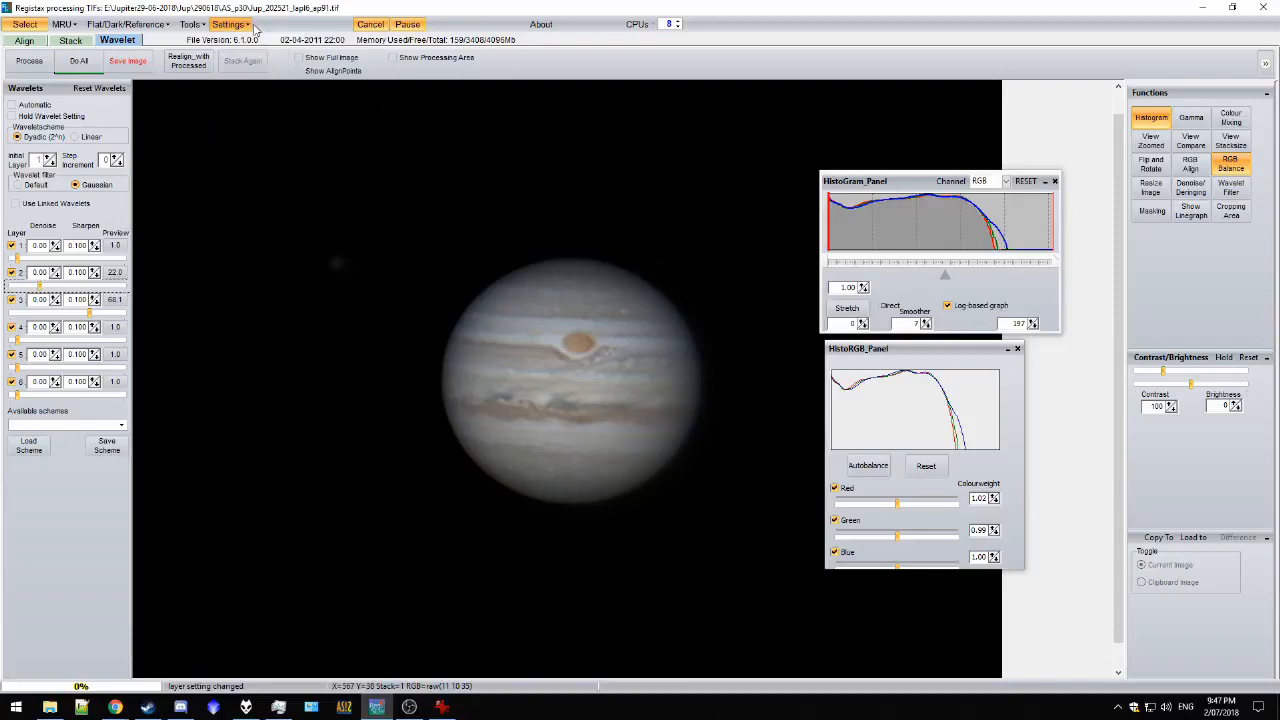
left_click(188, 24)
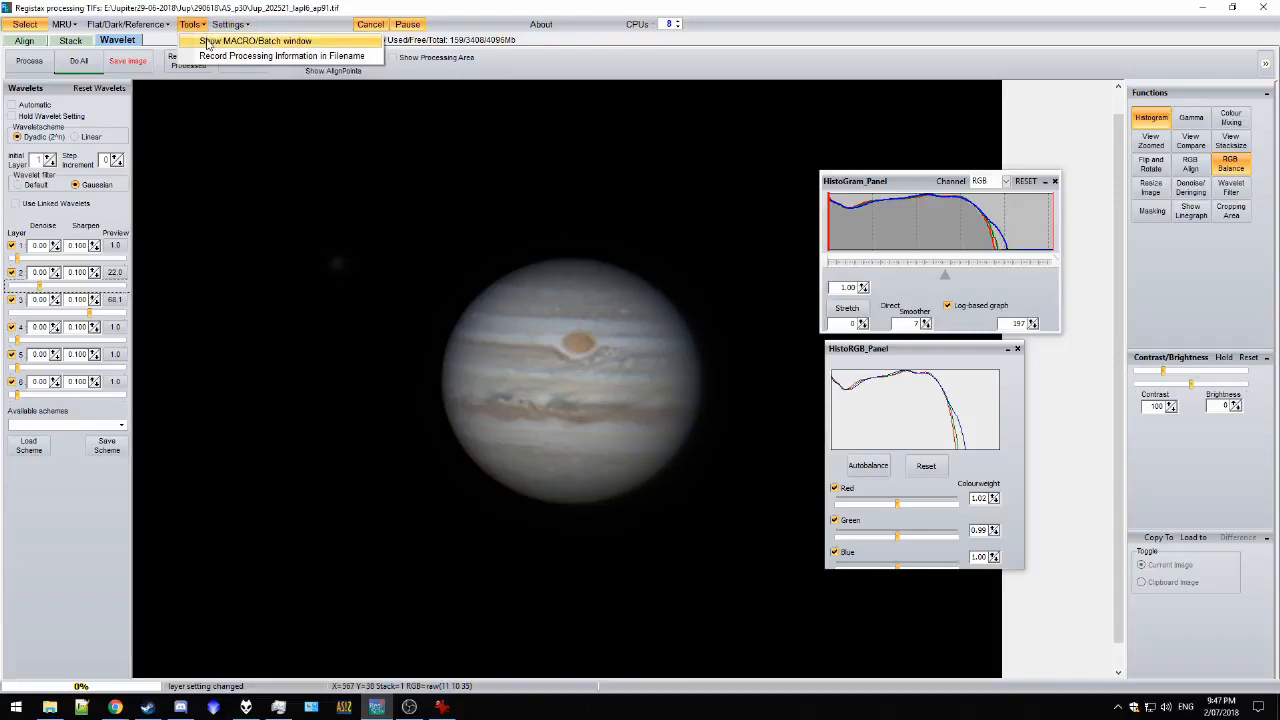
left_click(254, 40)
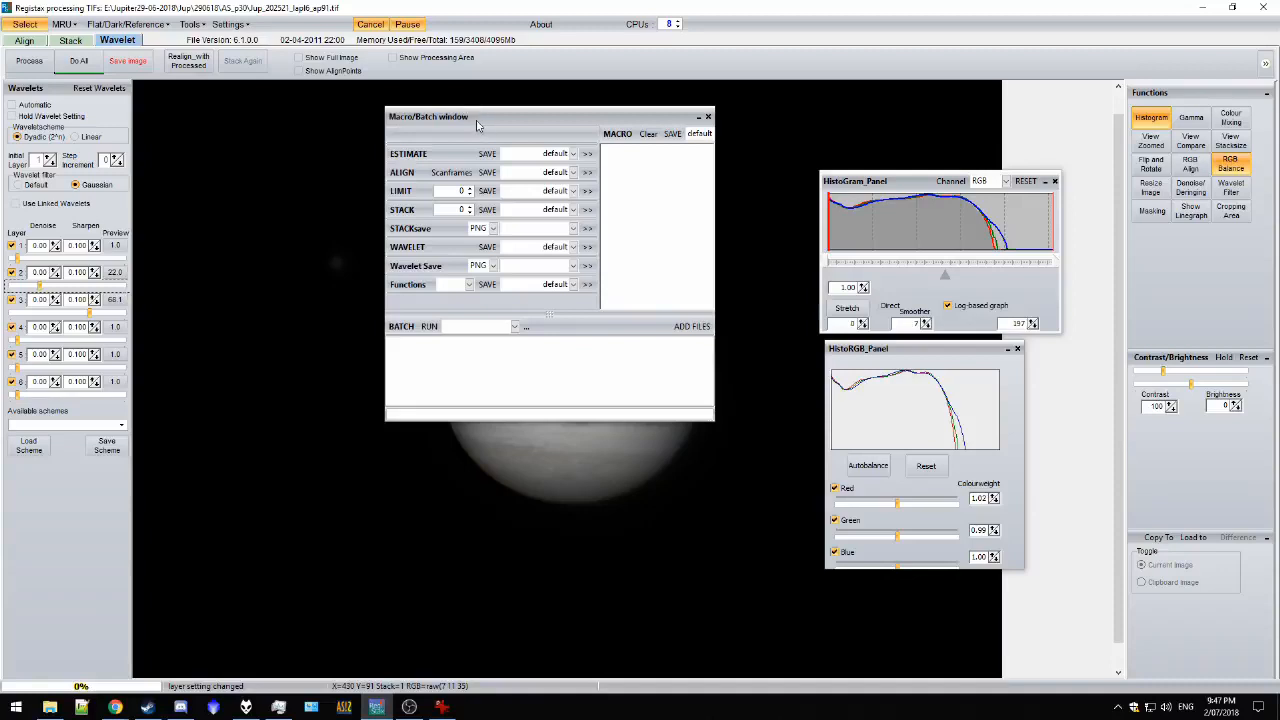
mouse_move(508, 122)
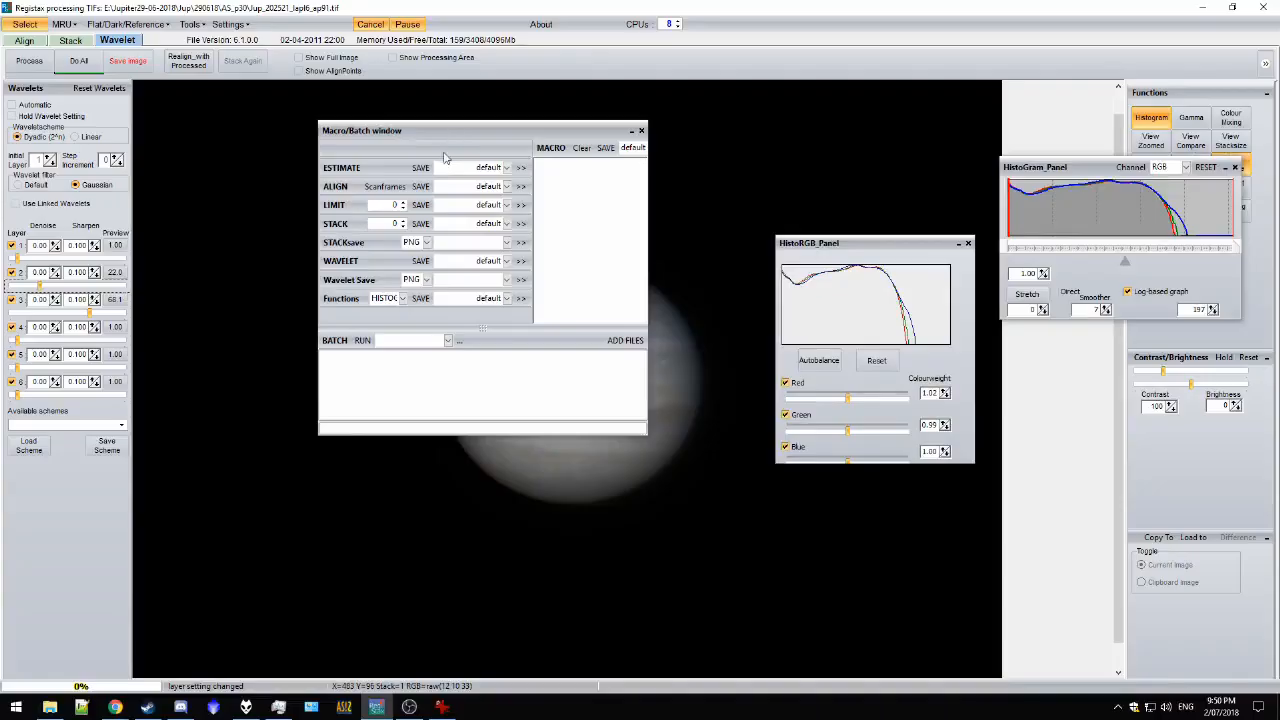
mouse_move(520, 298)
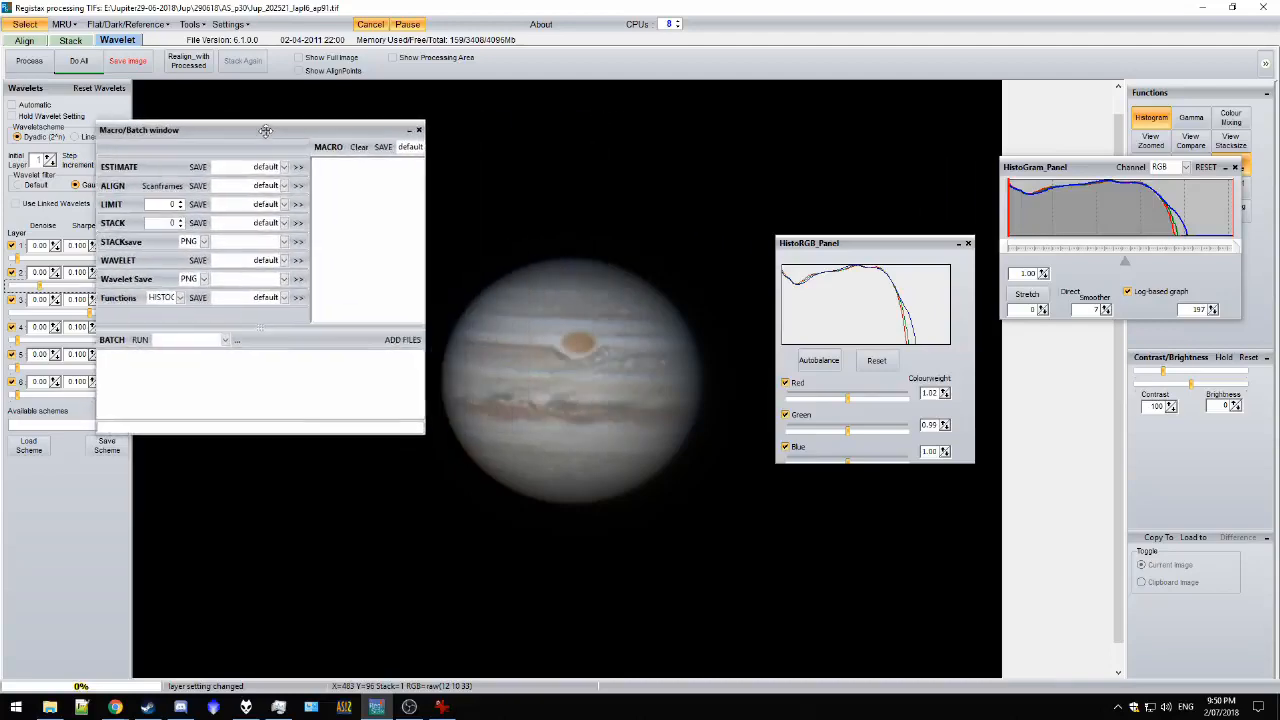
left_click_drag(266, 130, 266, 140)
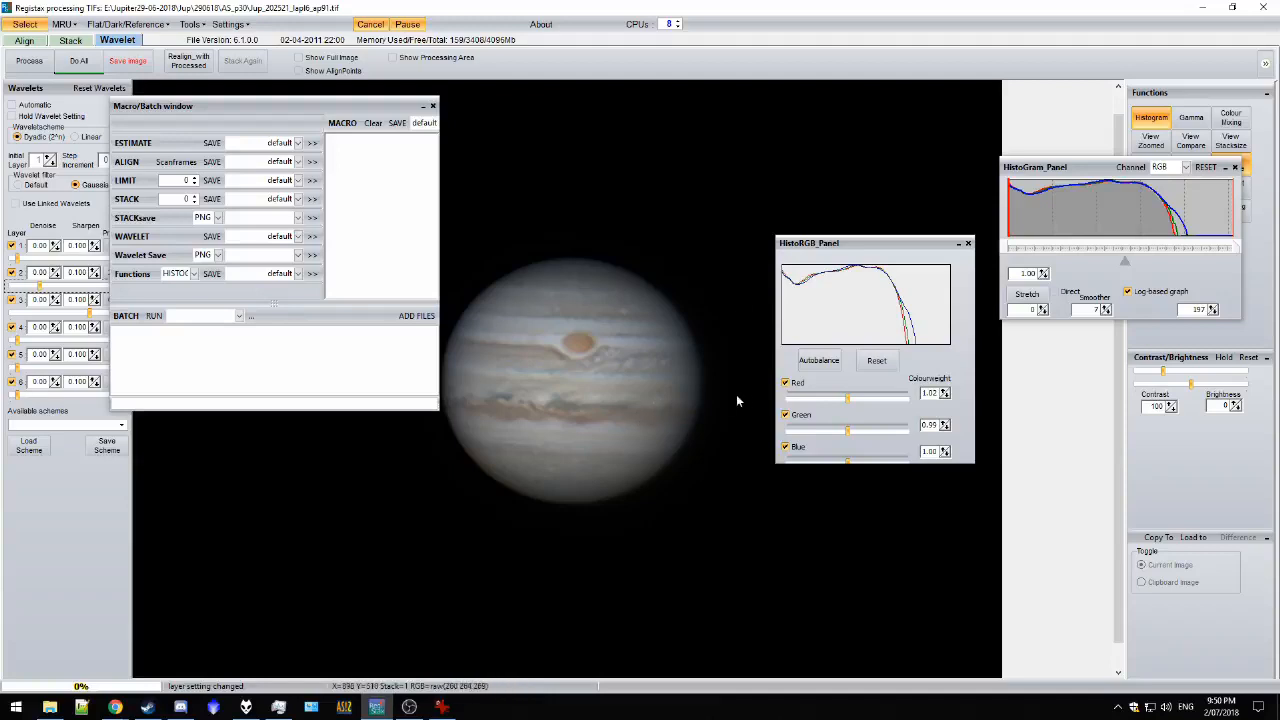
mouse_move(850, 248)
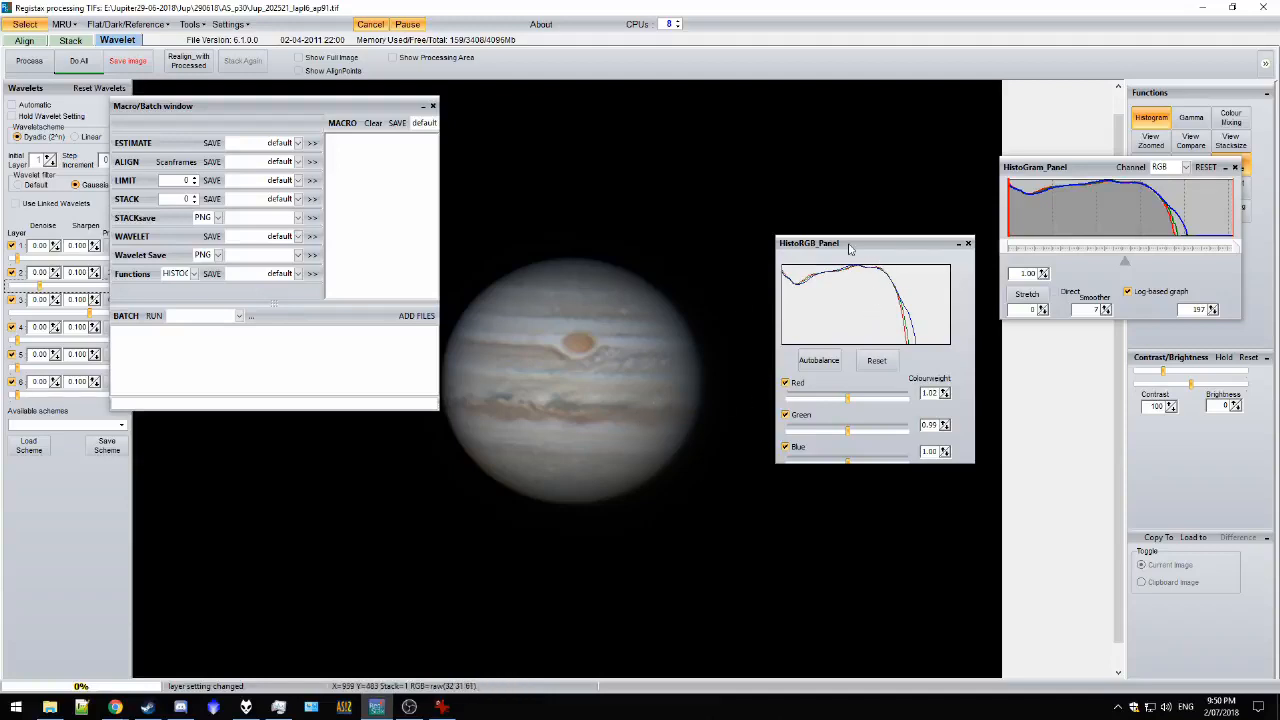
mouse_move(342, 204)
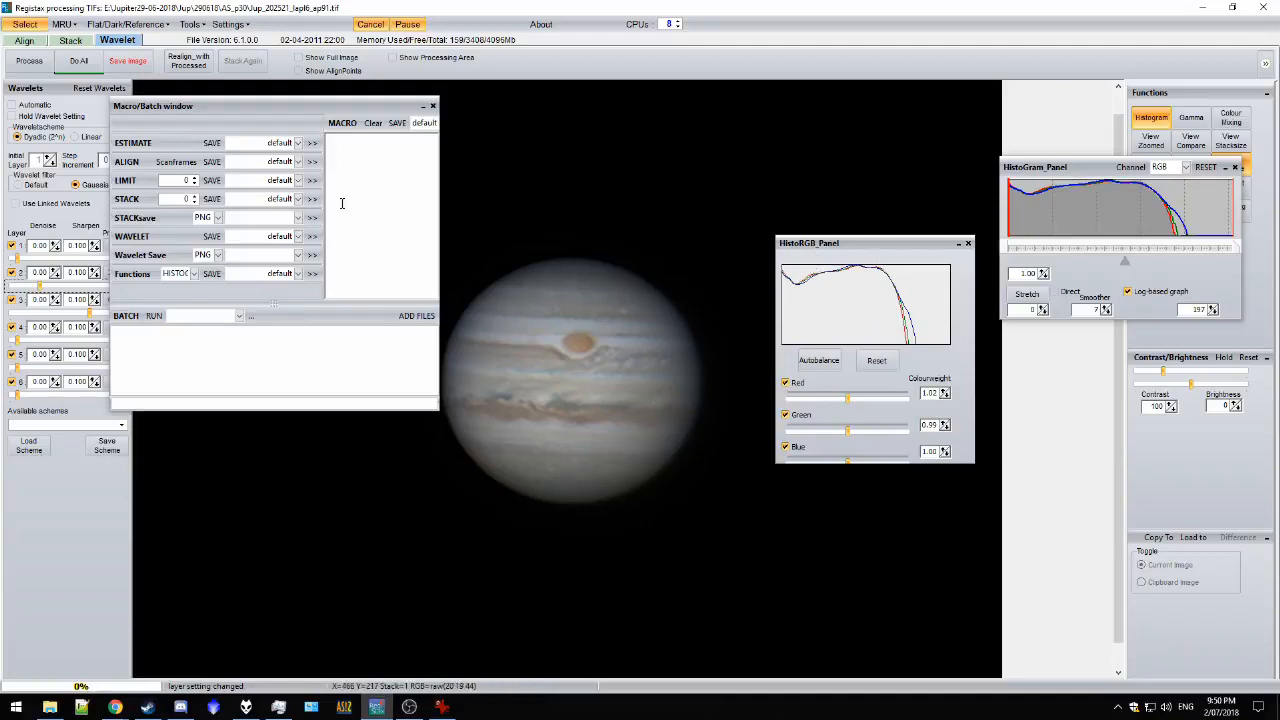
Step: Record RGBBALANCE and HISTOGRAM function steps into the macro list
left_click(218, 272)
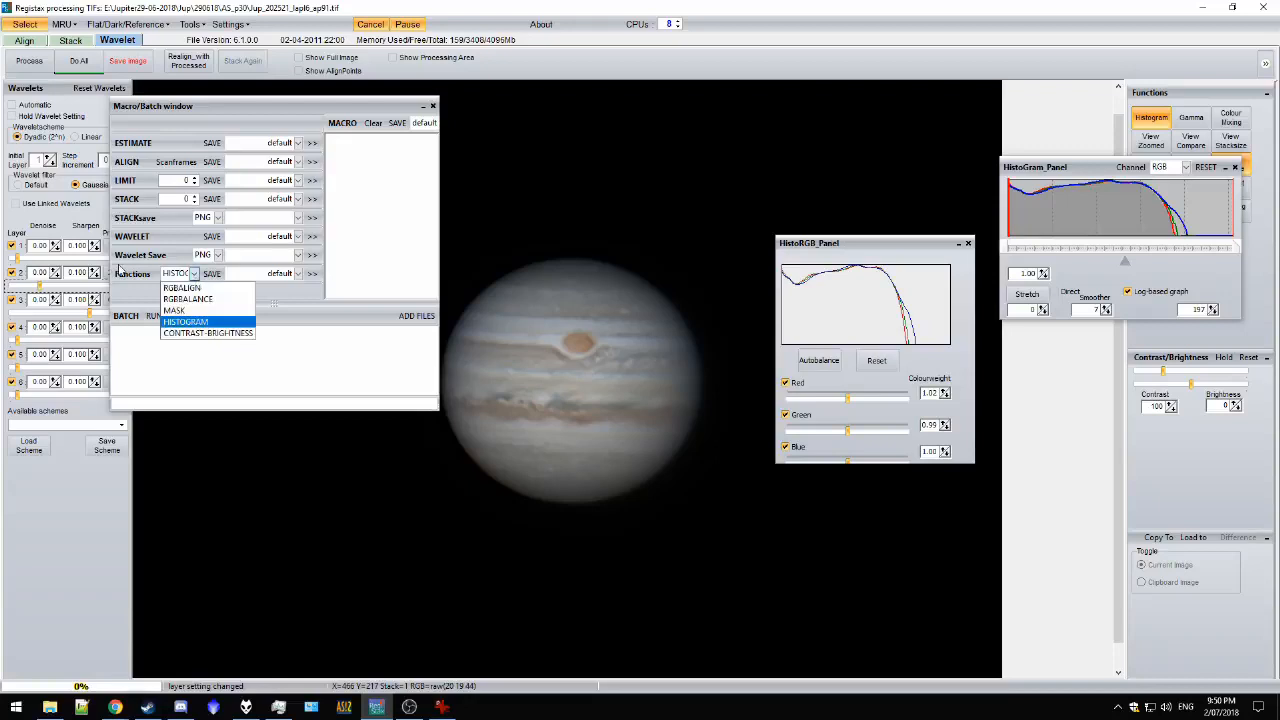
mouse_move(188, 300)
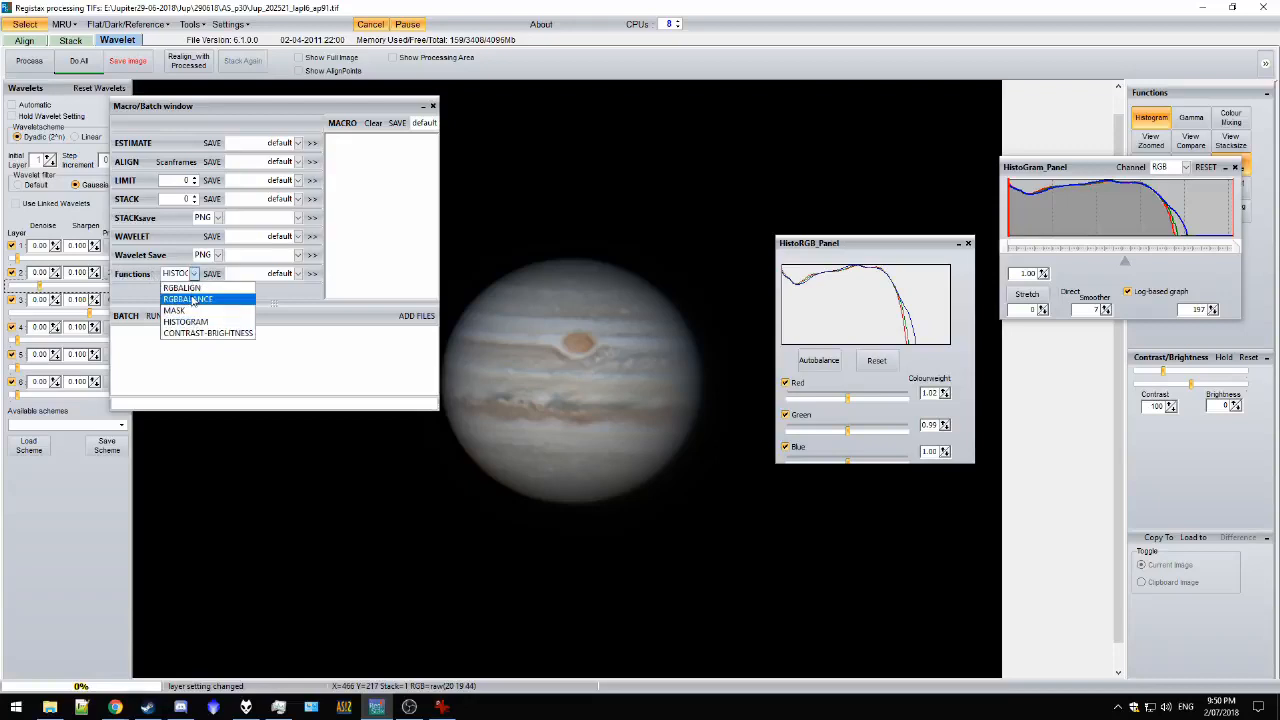
left_click(188, 300)
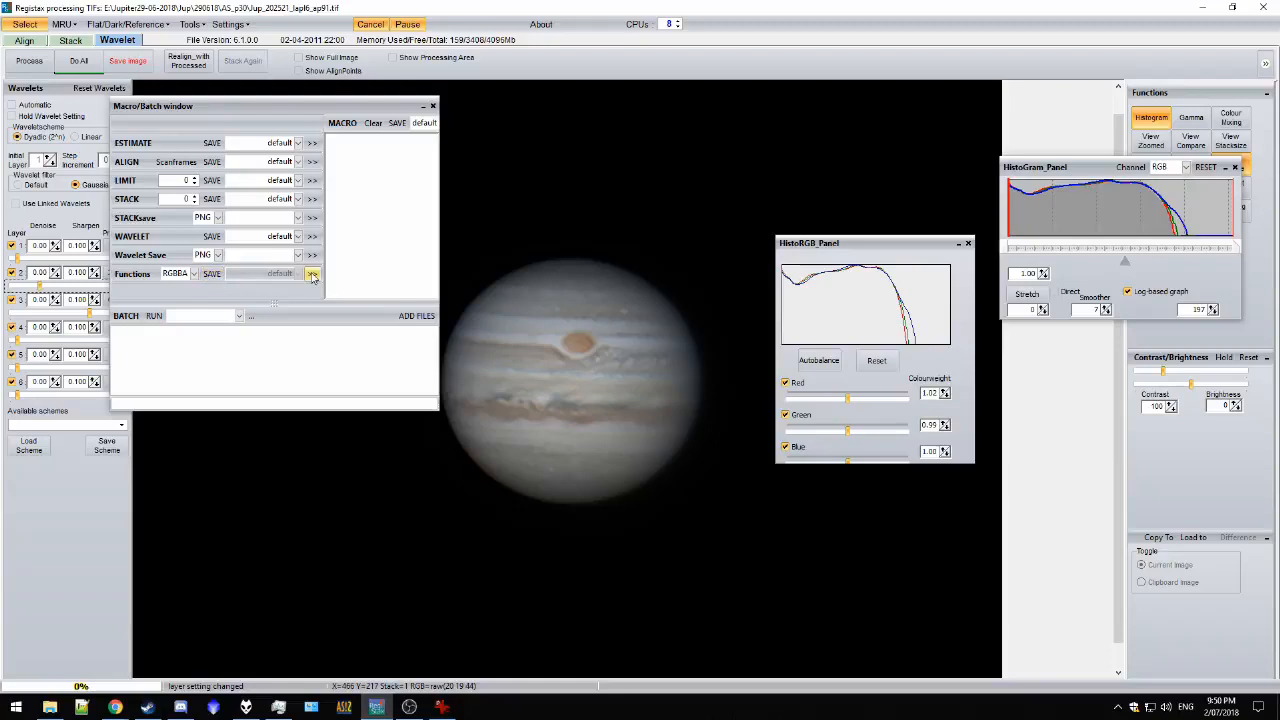
left_click(312, 272)
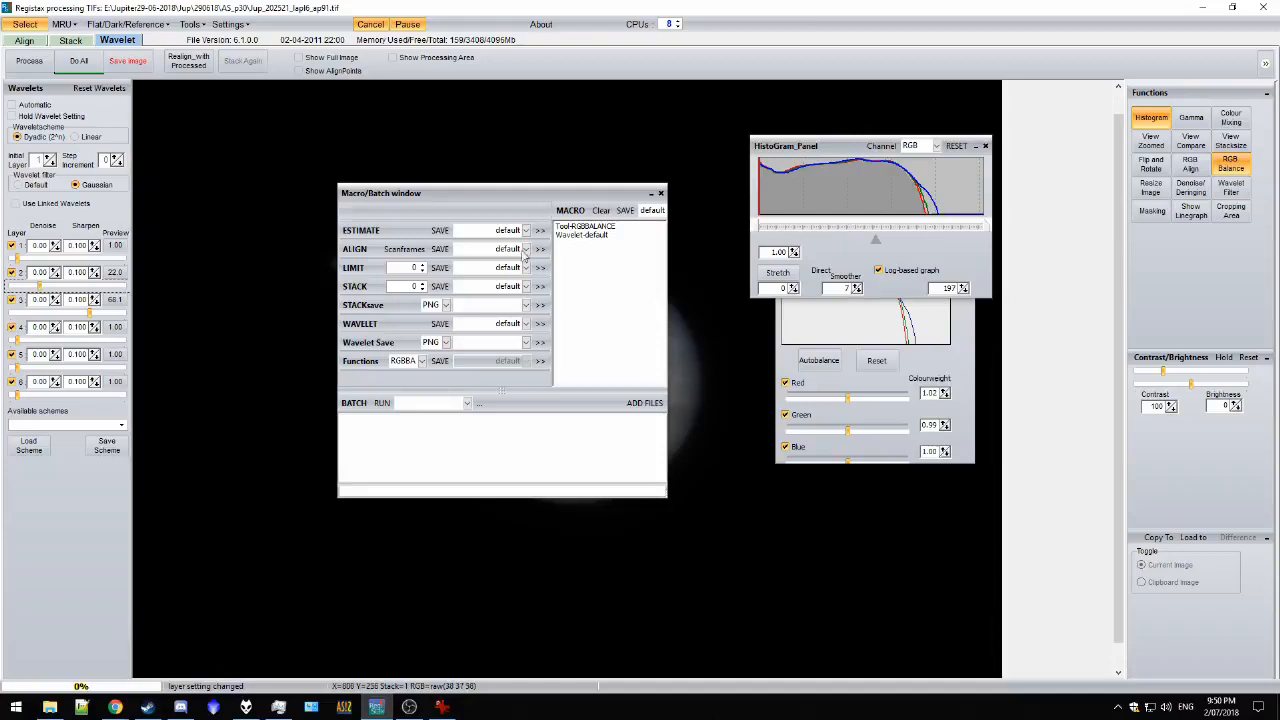
left_click(420, 360)
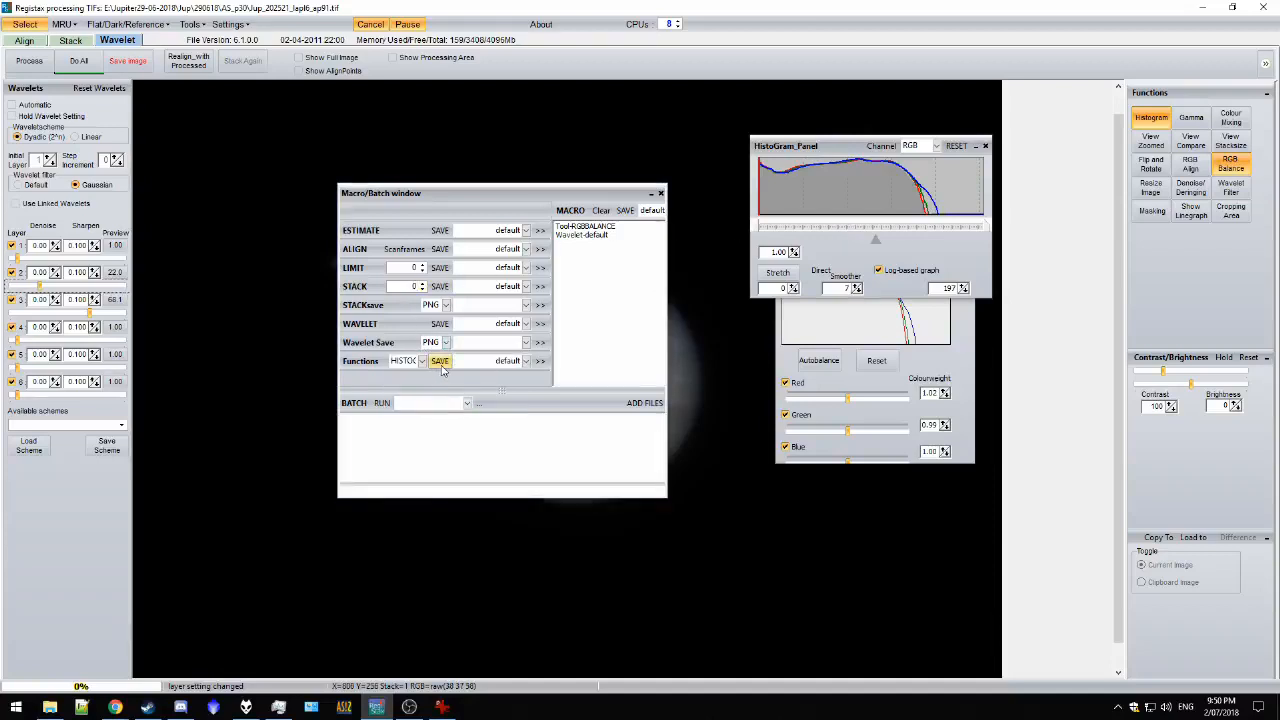
left_click(440, 360)
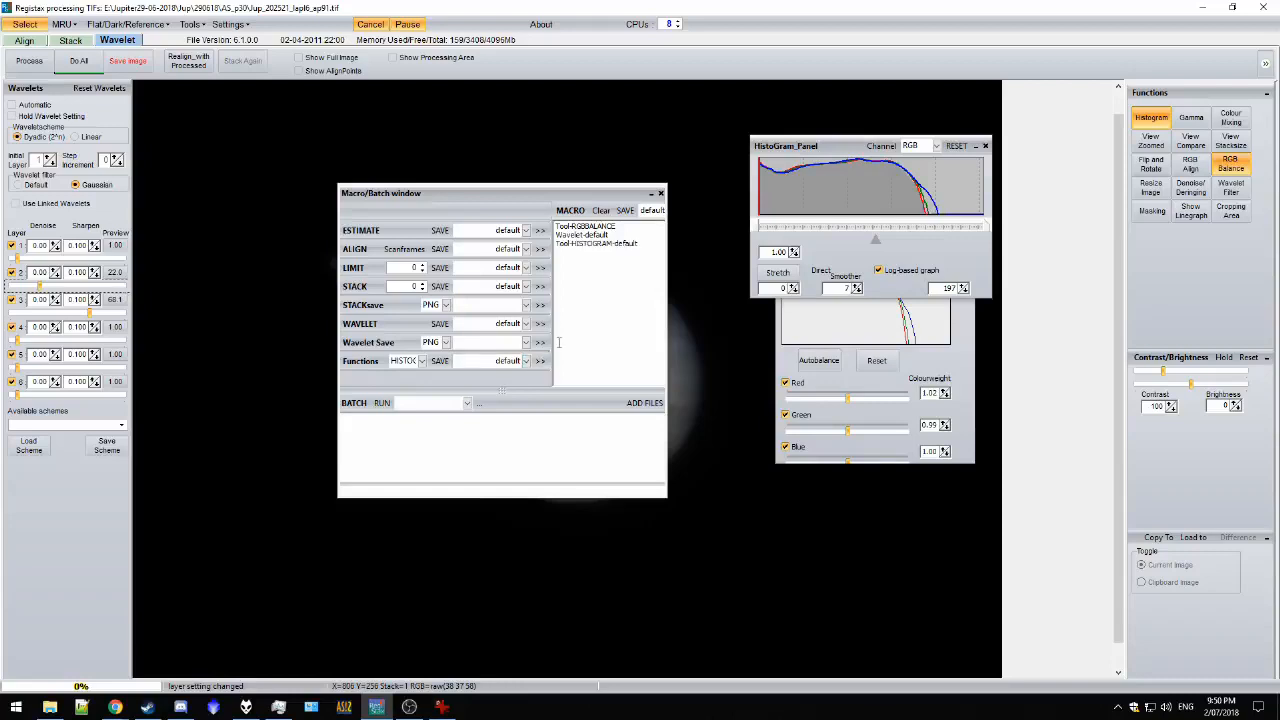
mouse_move(604, 262)
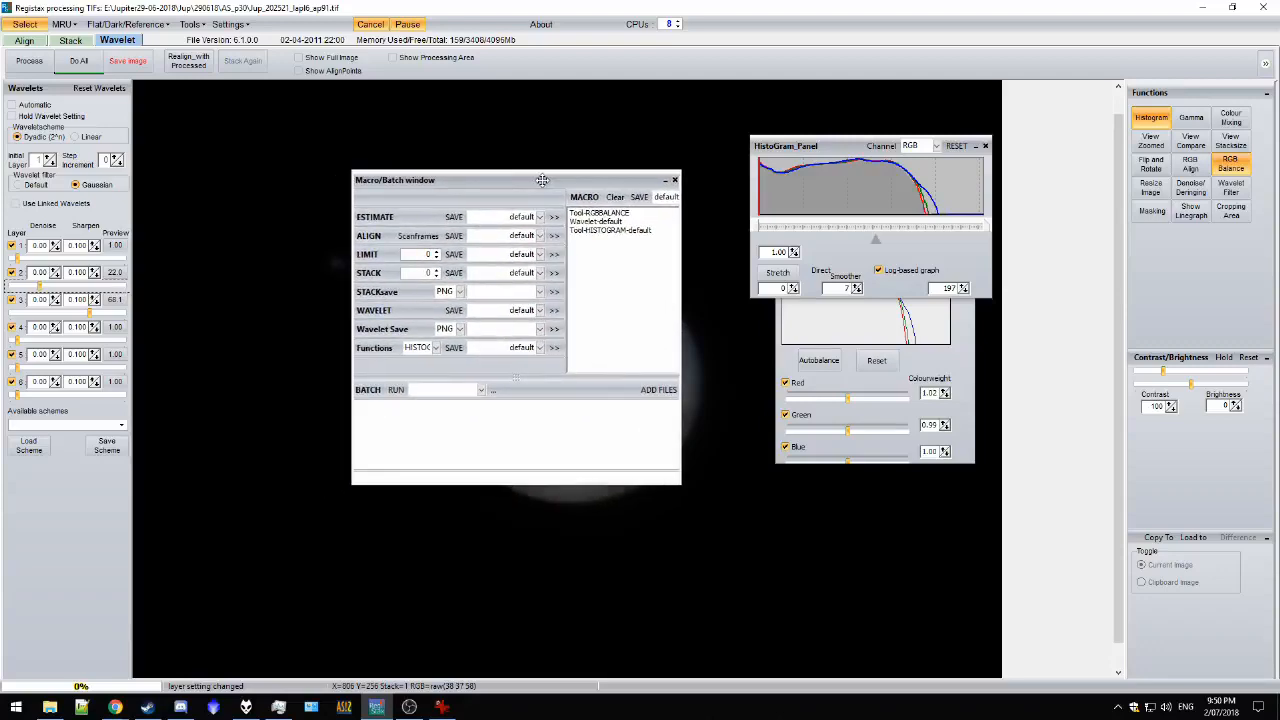
Step: Reposition the macro window over the image so Jupiter stays visible
left_click_drag(544, 180, 852, 310)
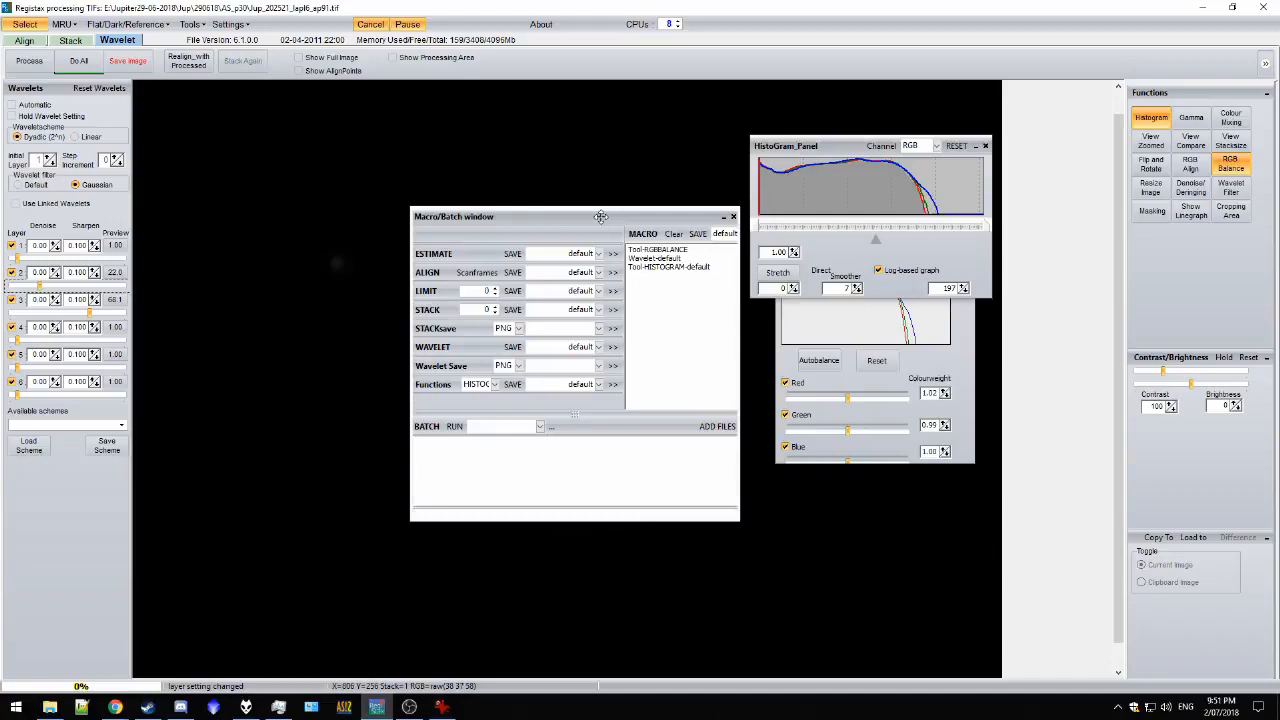
left_click_drag(576, 216, 576, 206)
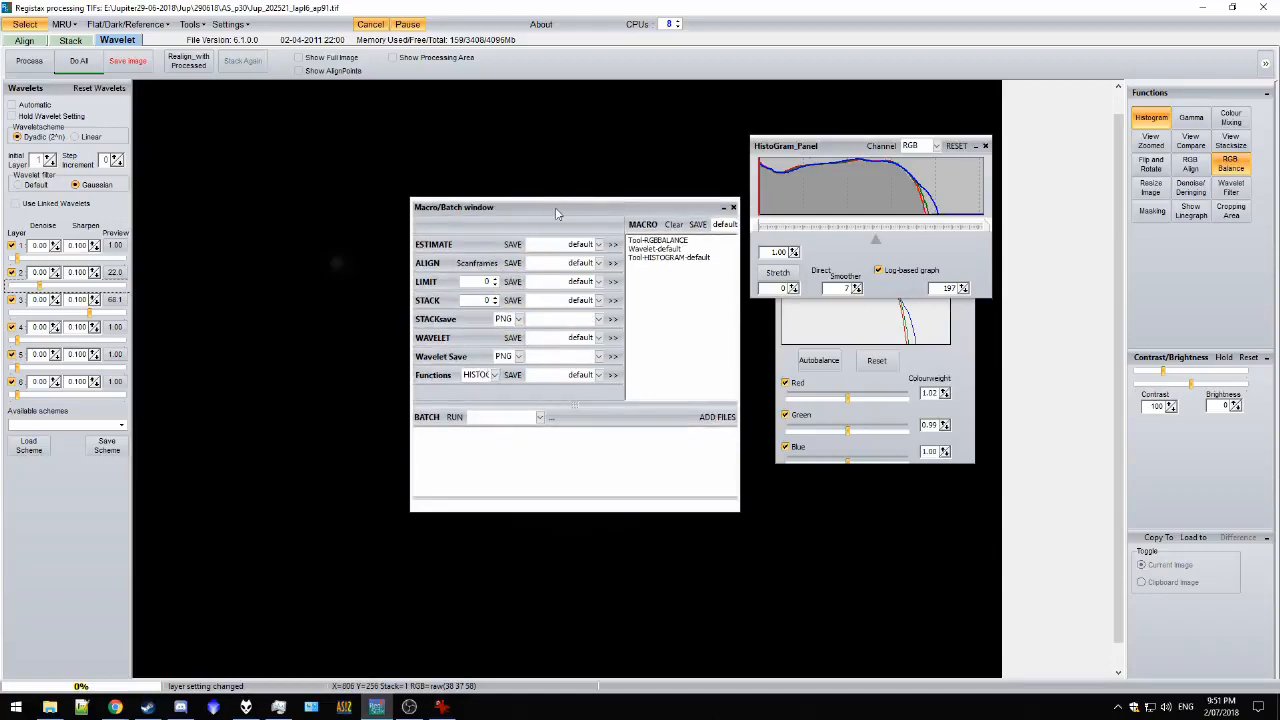
left_click_drag(556, 206, 544, 204)
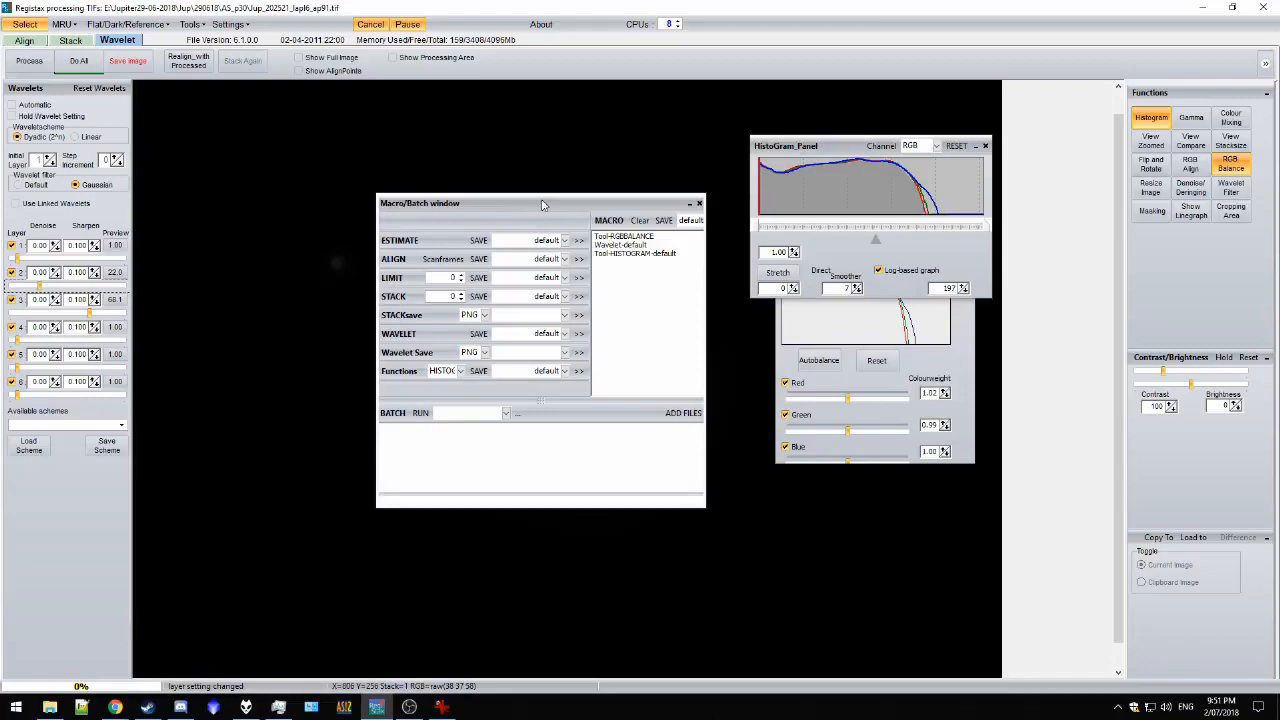
mouse_move(544, 206)
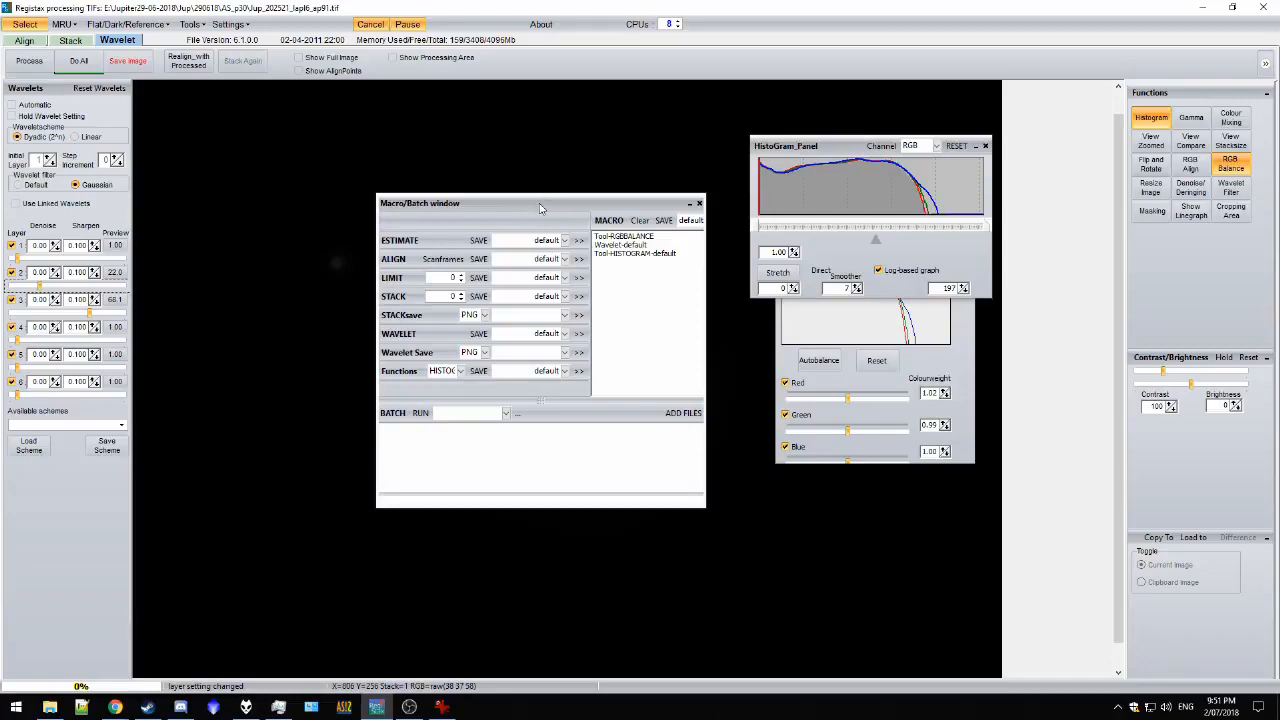
left_click_drag(540, 204, 556, 150)
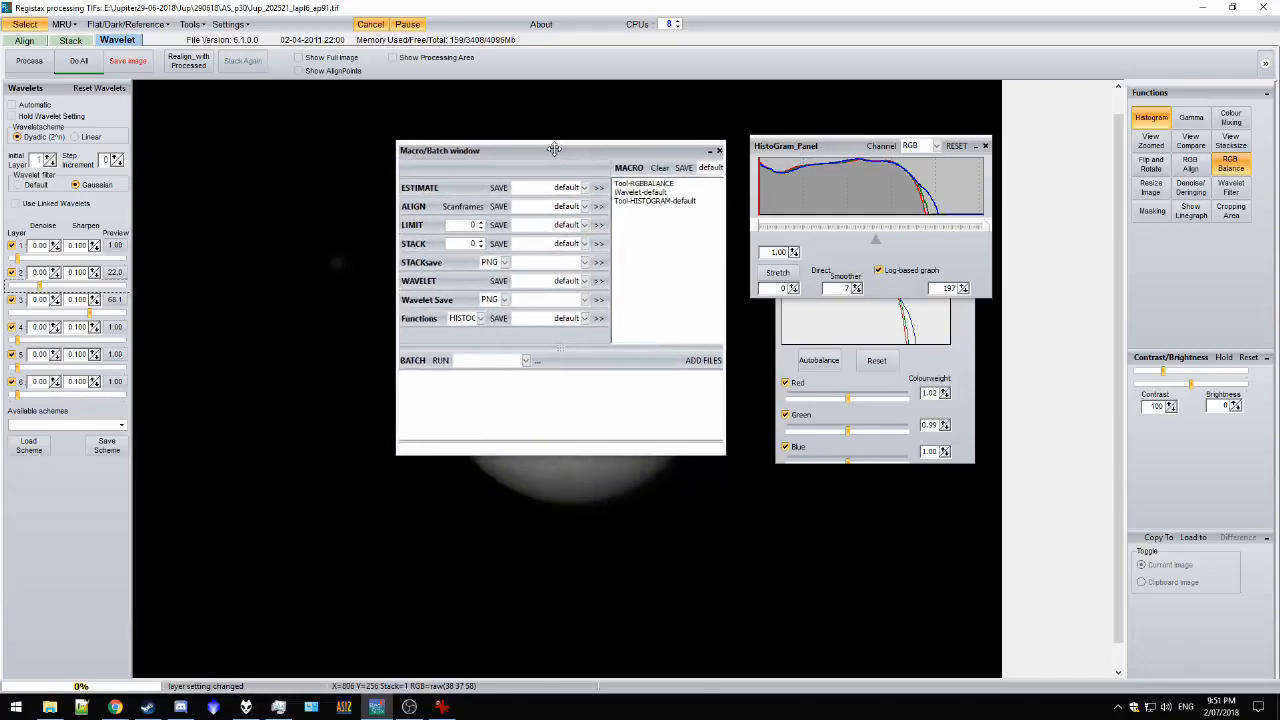
Step: Bring up the Wavelet Save file-format list in the macro window to choose PNG
left_click_drag(554, 150, 568, 130)
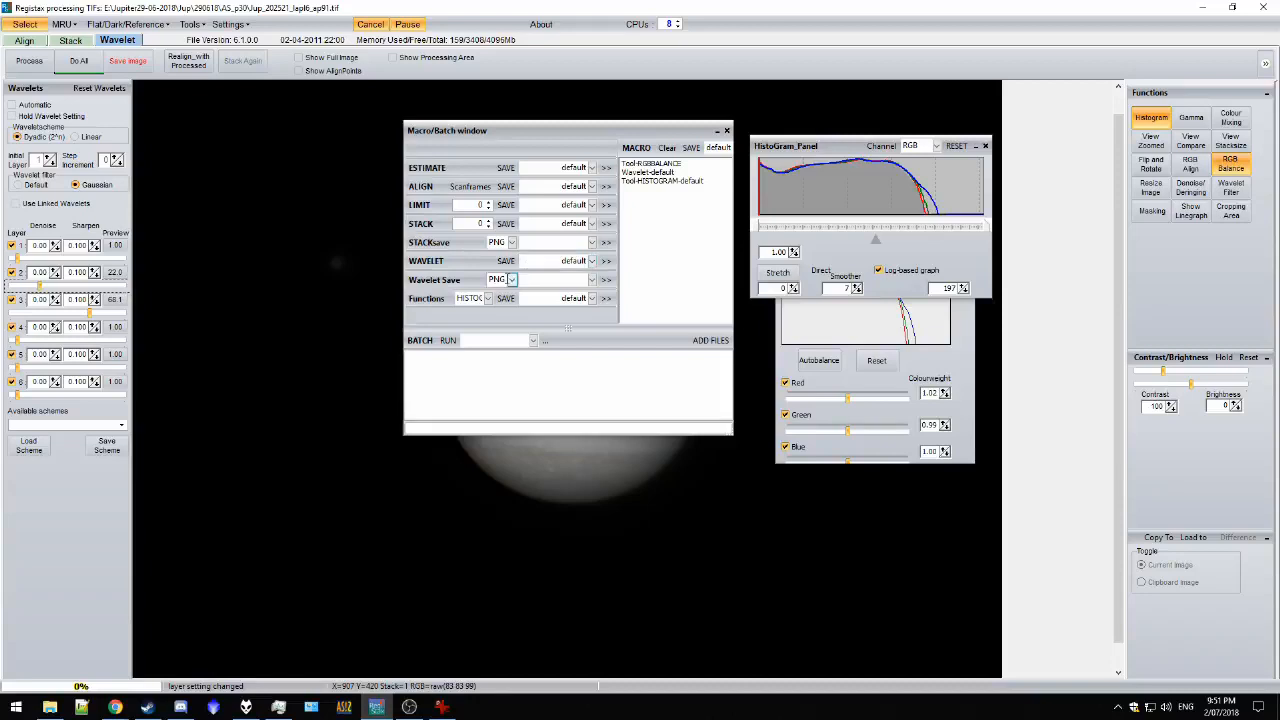
left_click(512, 280)
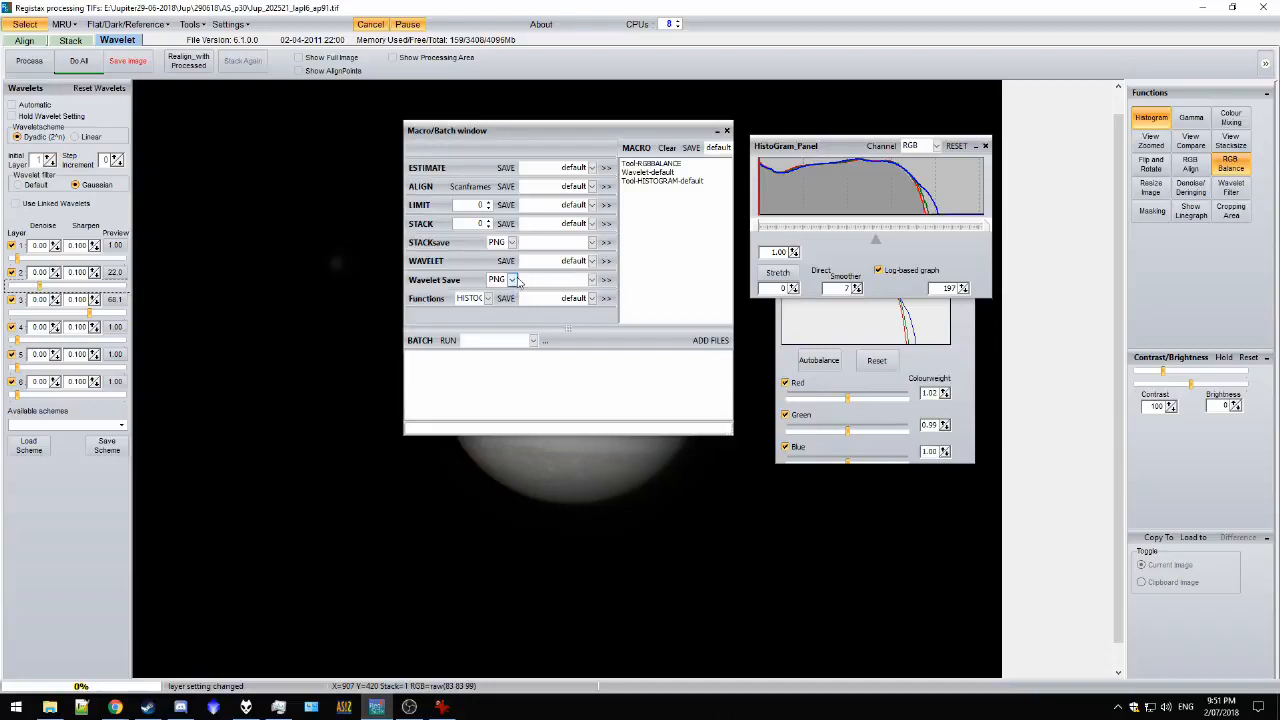
left_click(512, 280)
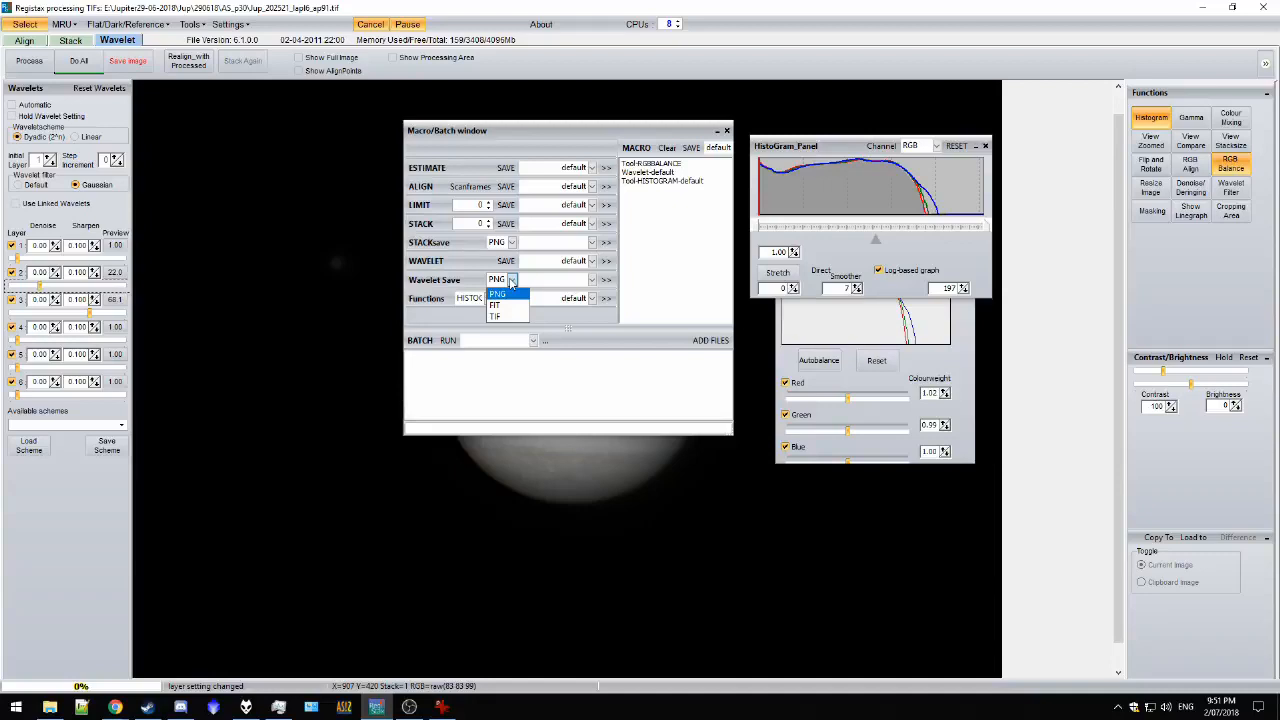
mouse_move(504, 304)
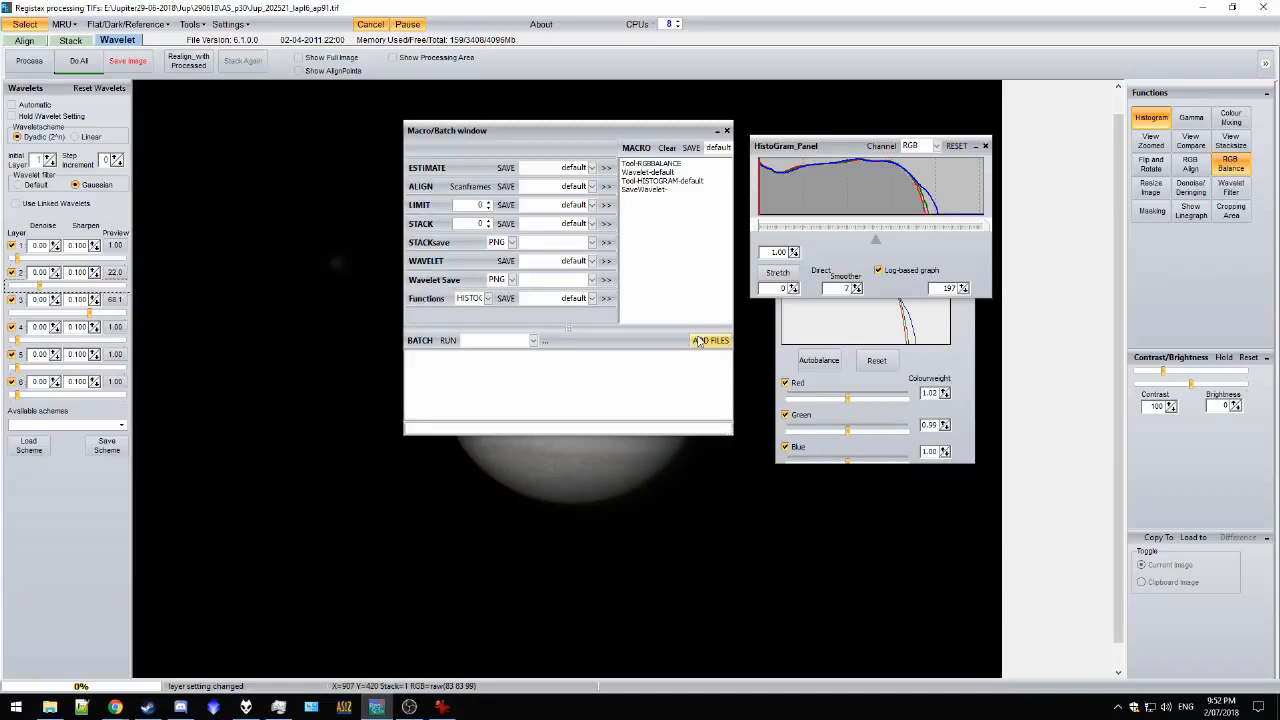
Step: Start a batch, browse into the AS_p30 folder and show image files instead of videos
left_click(712, 340)
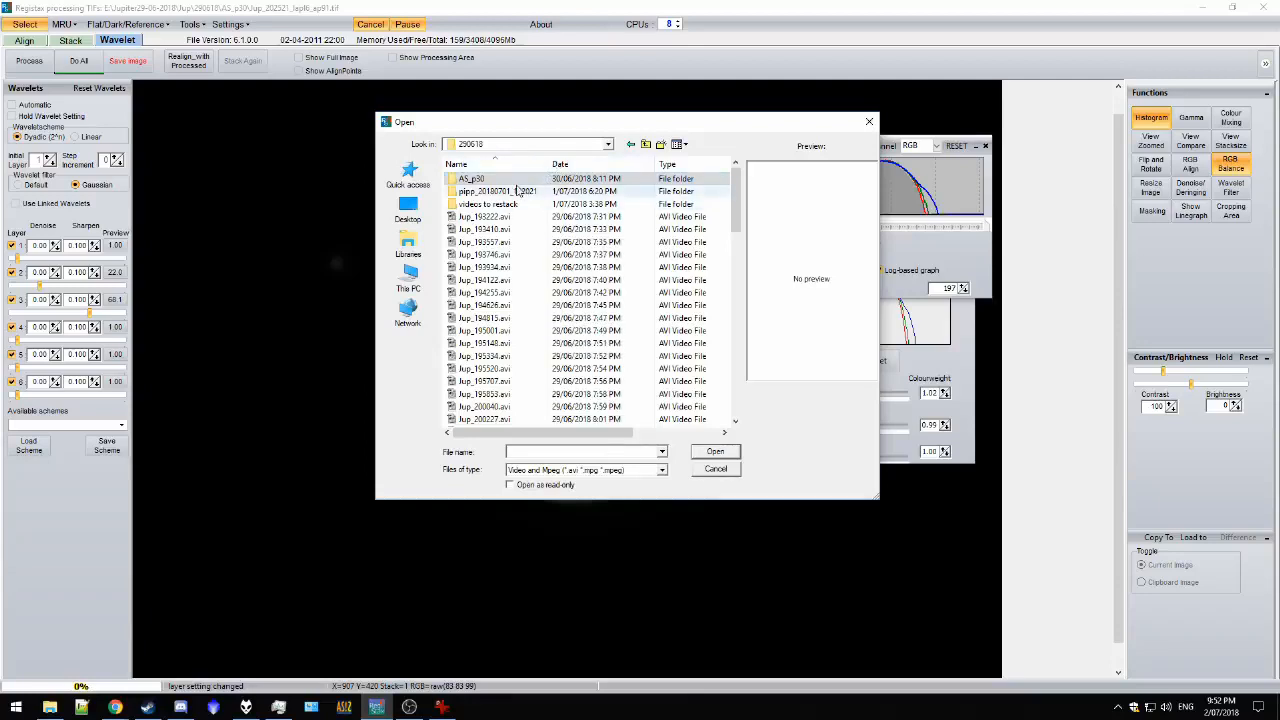
double_click(472, 178)
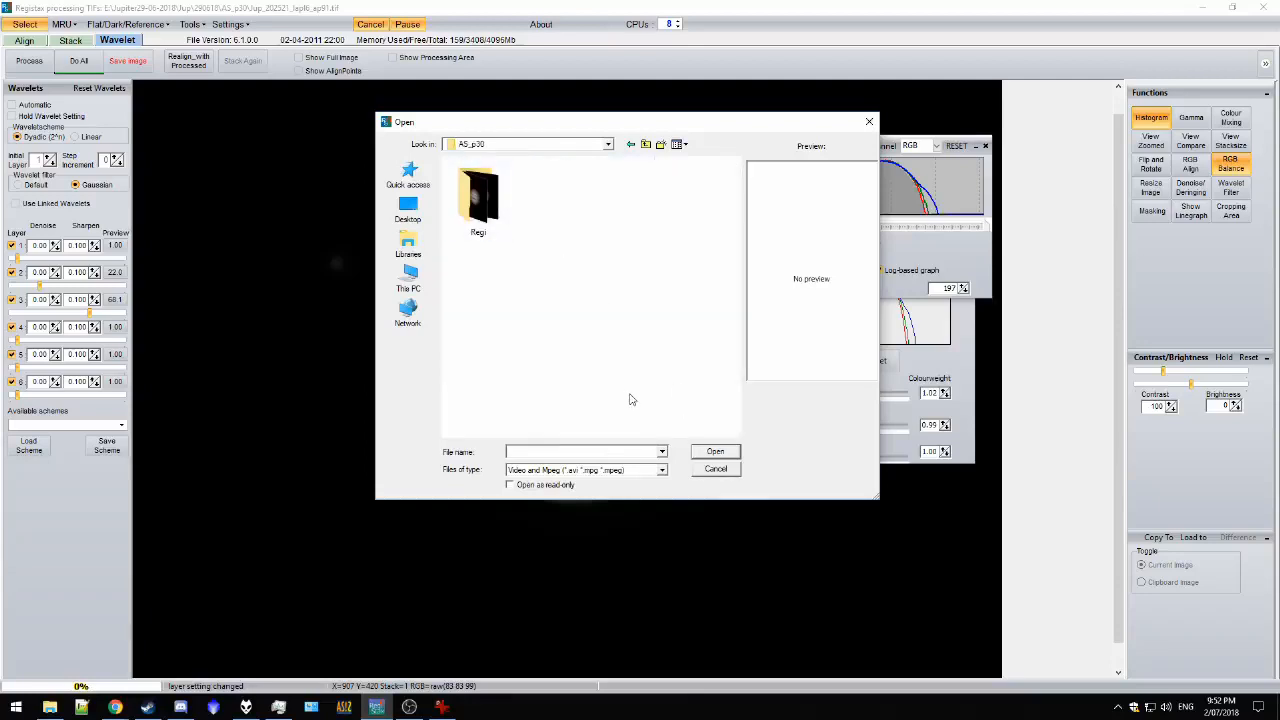
mouse_move(612, 388)
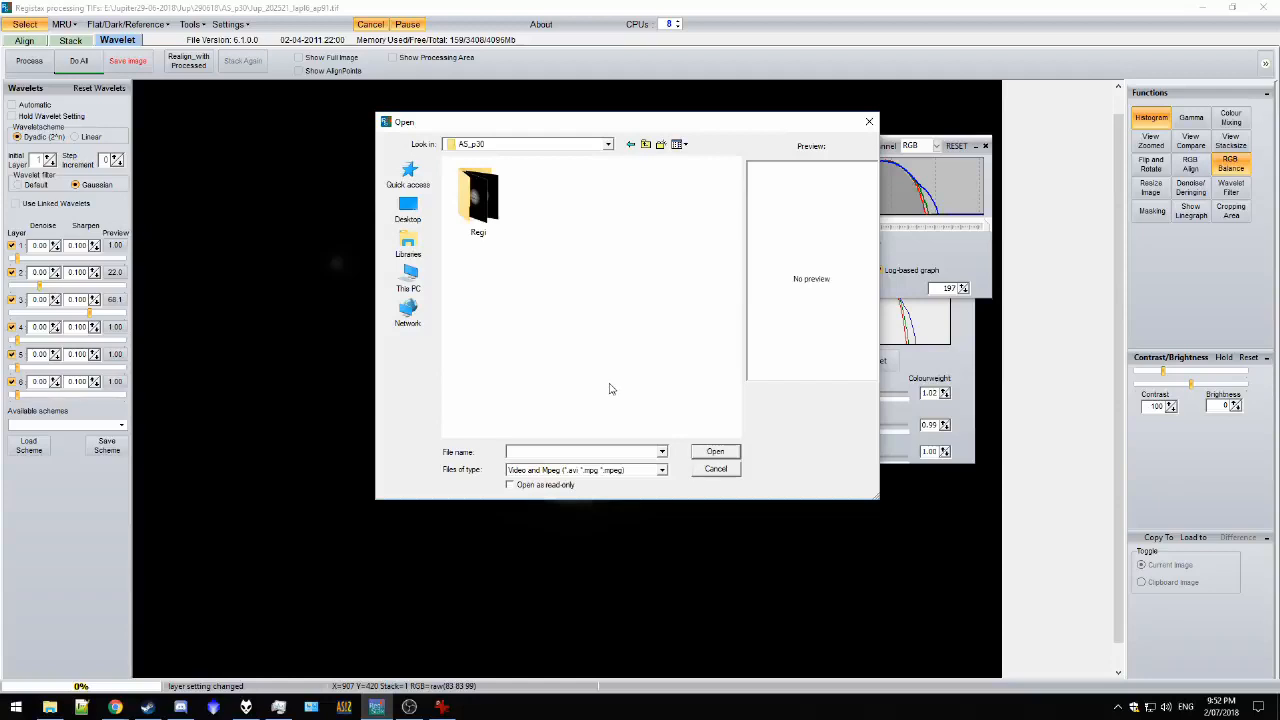
left_click(660, 470)
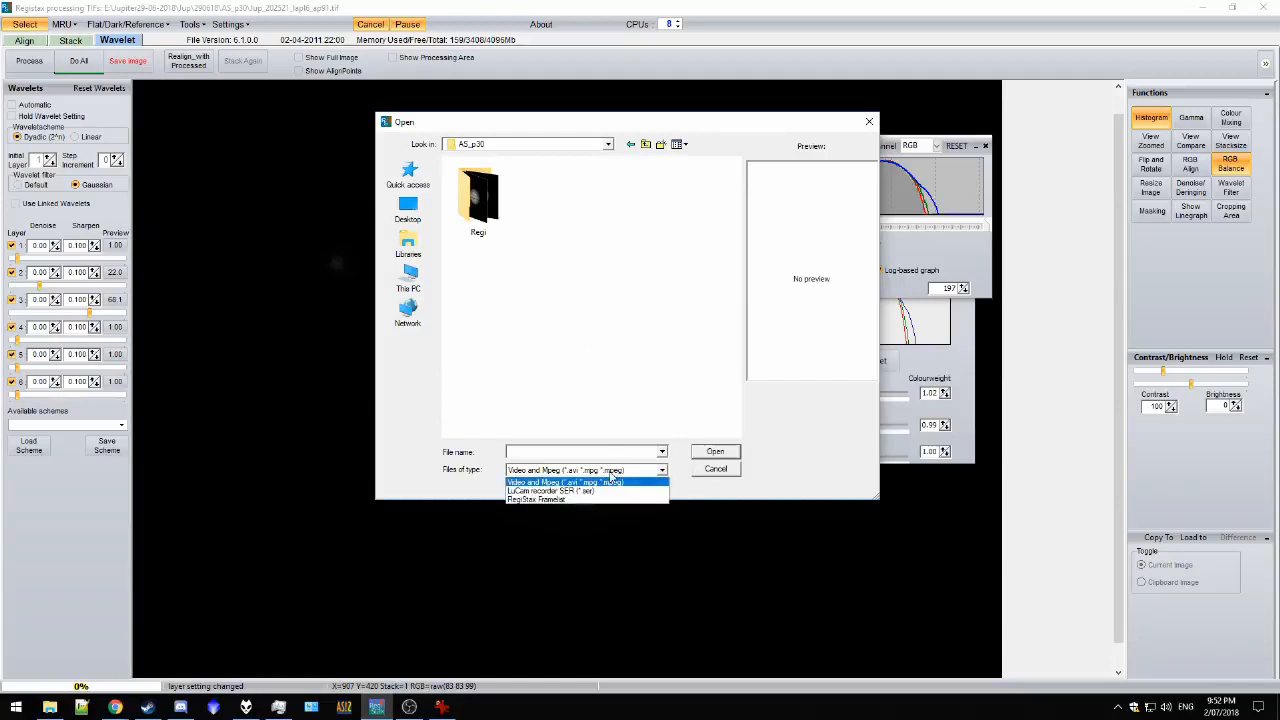
mouse_move(528, 130)
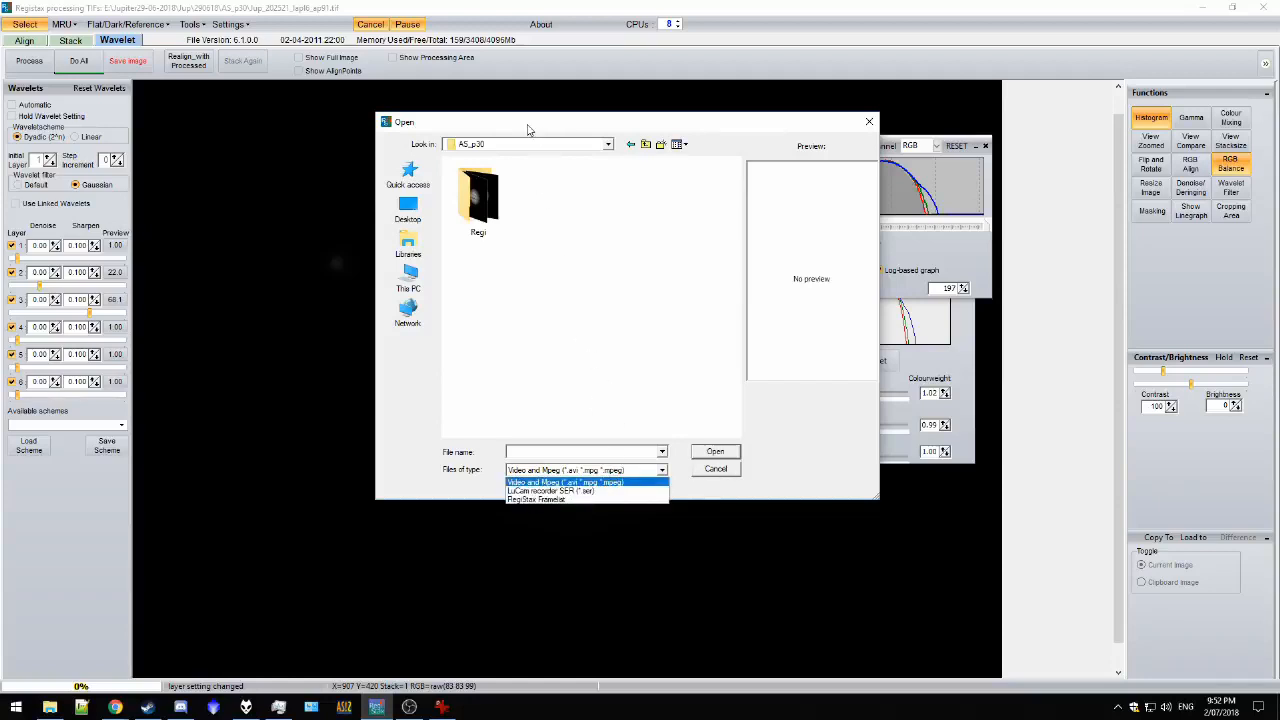
left_click(564, 470)
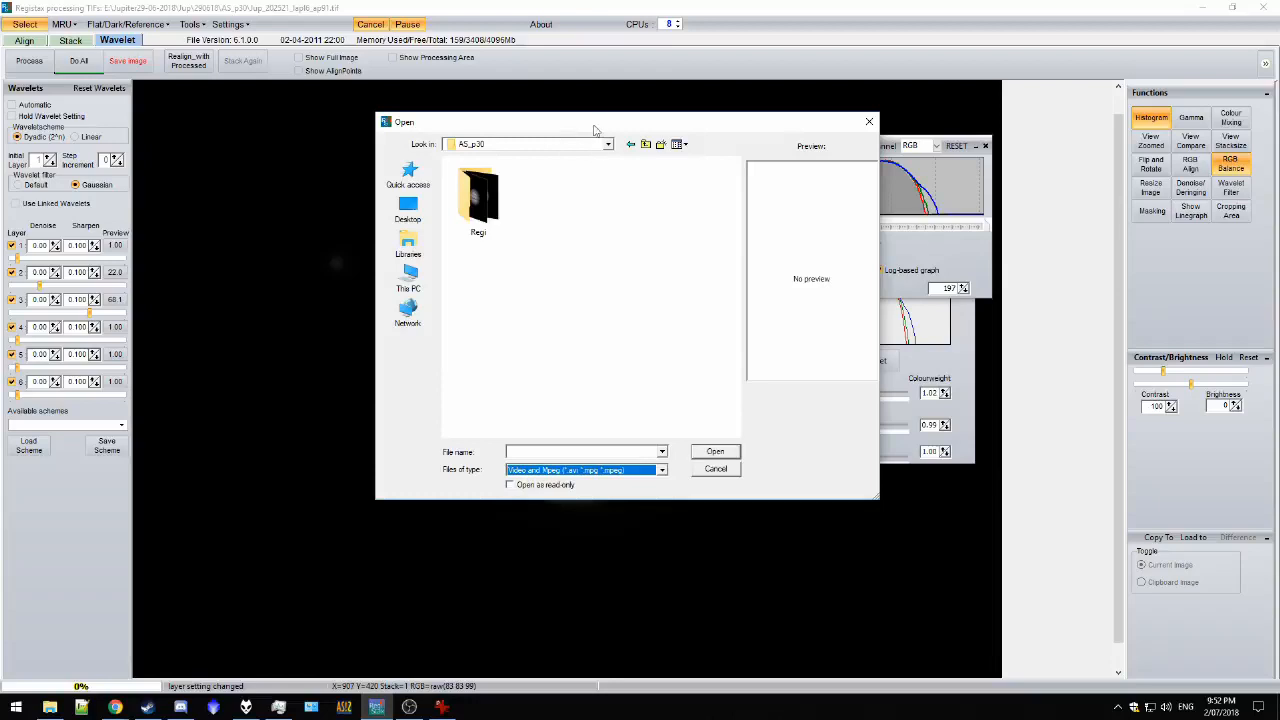
mouse_move(512, 494)
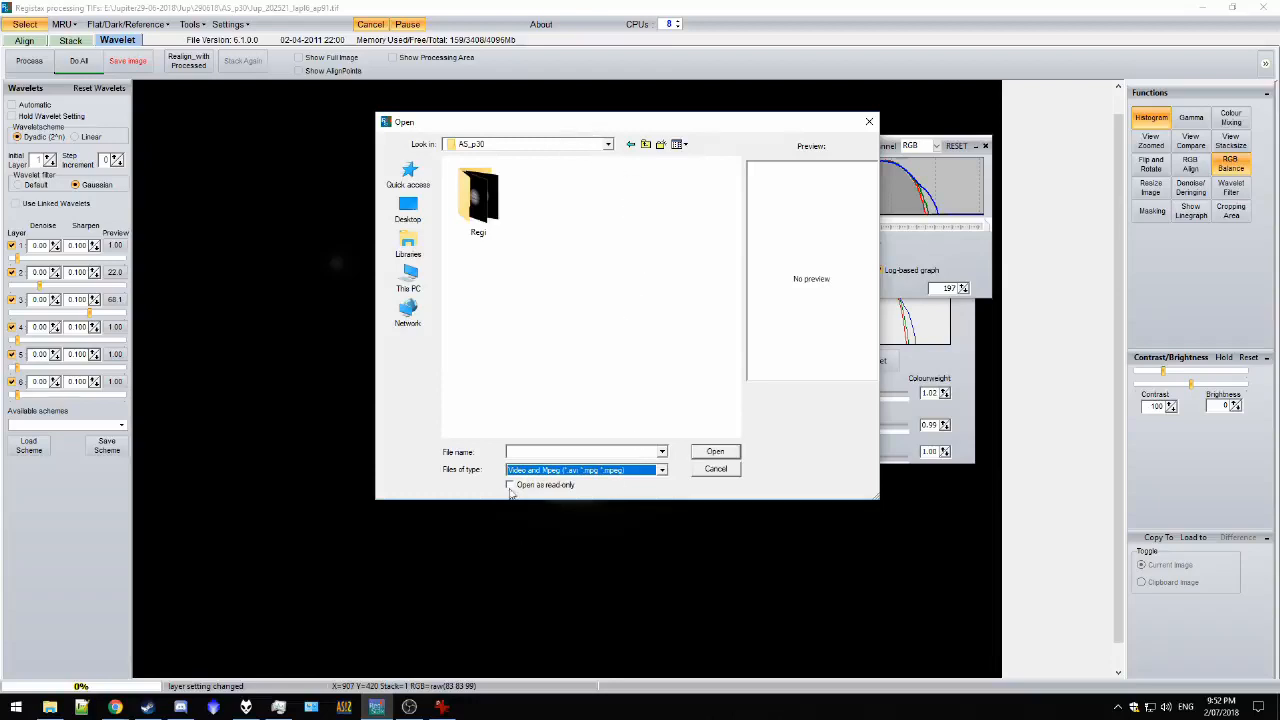
Step: Load all stacked Jupiter TIFs from the Regi folder into the batch list
left_click(580, 452)
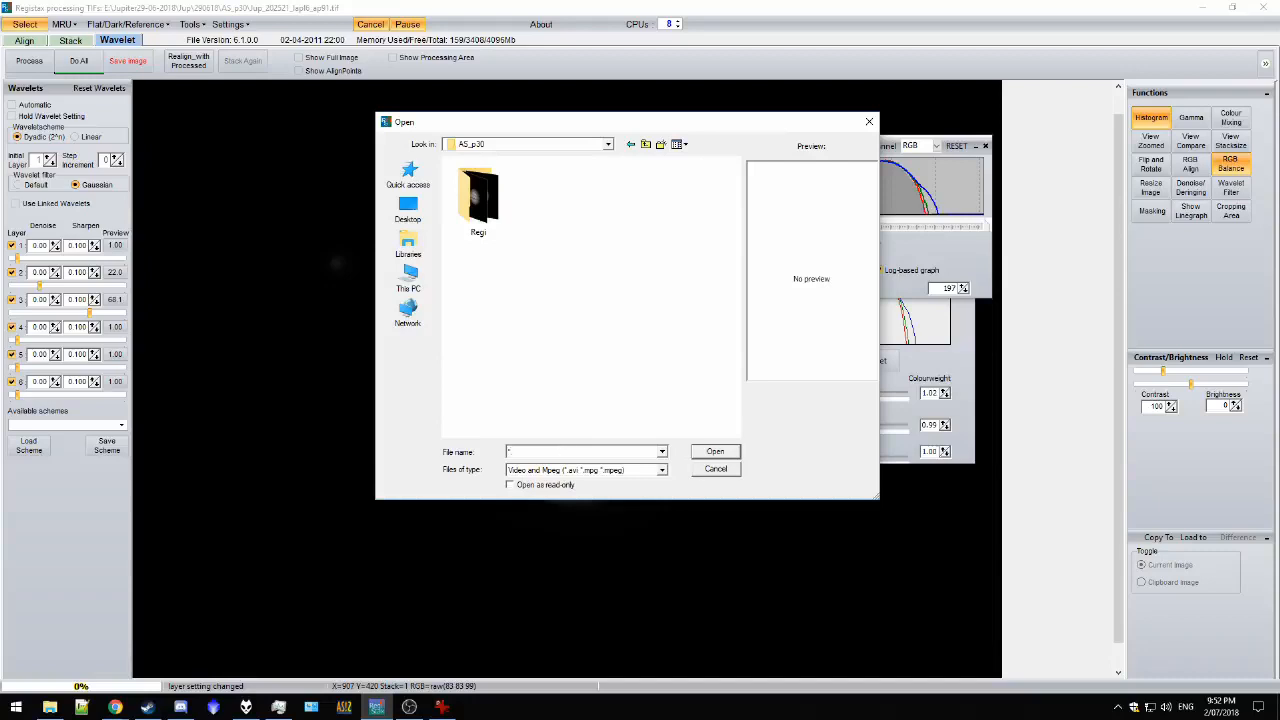
double_click(478, 196)
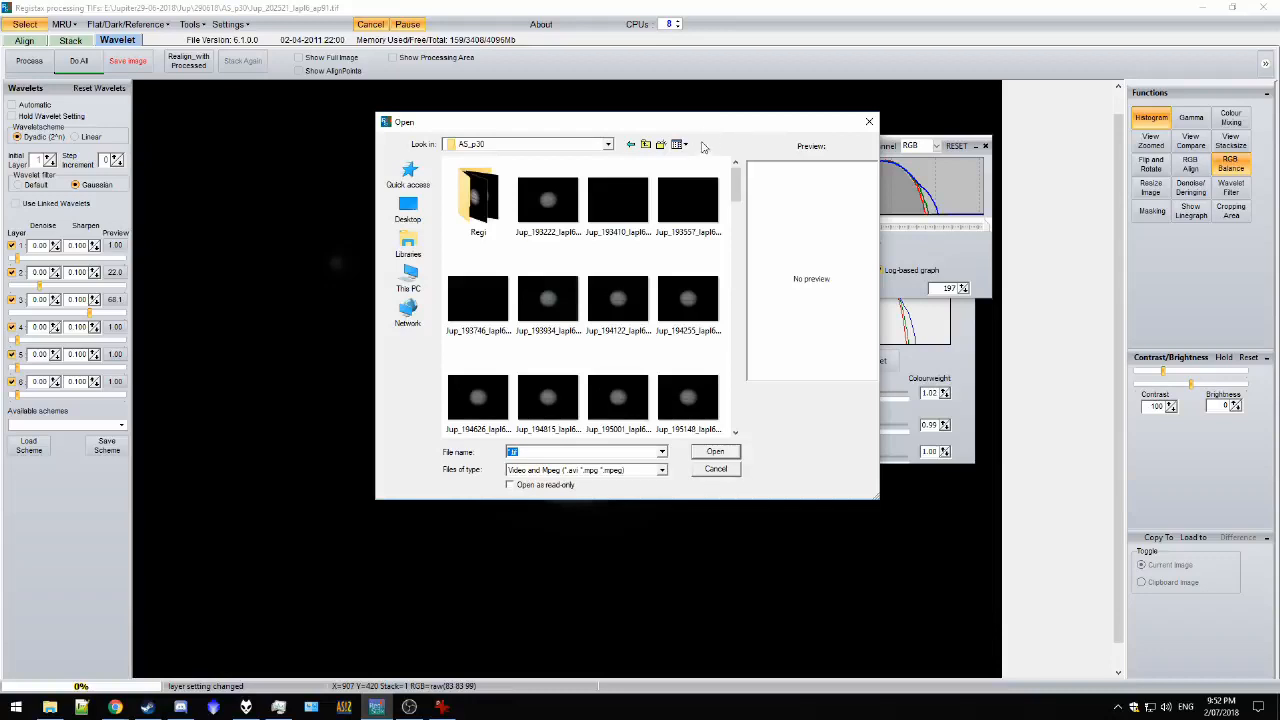
mouse_move(548, 200)
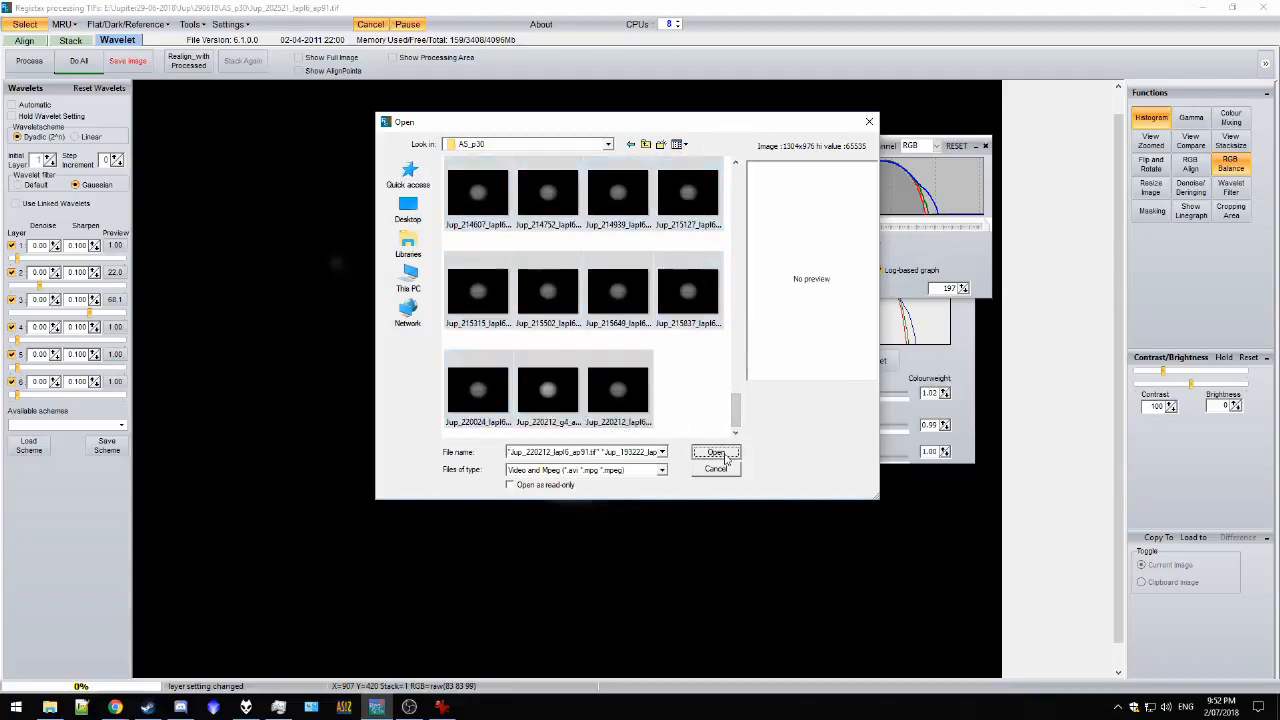
left_click(716, 452)
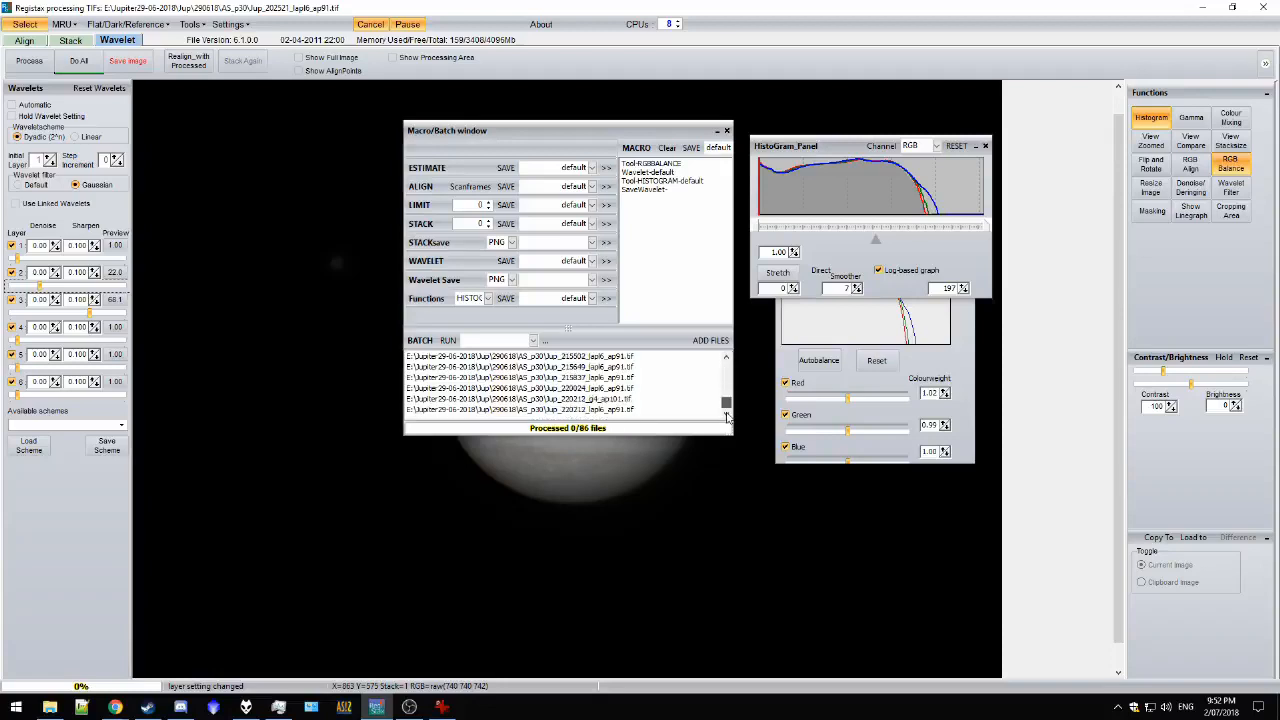
scroll("down", 3)
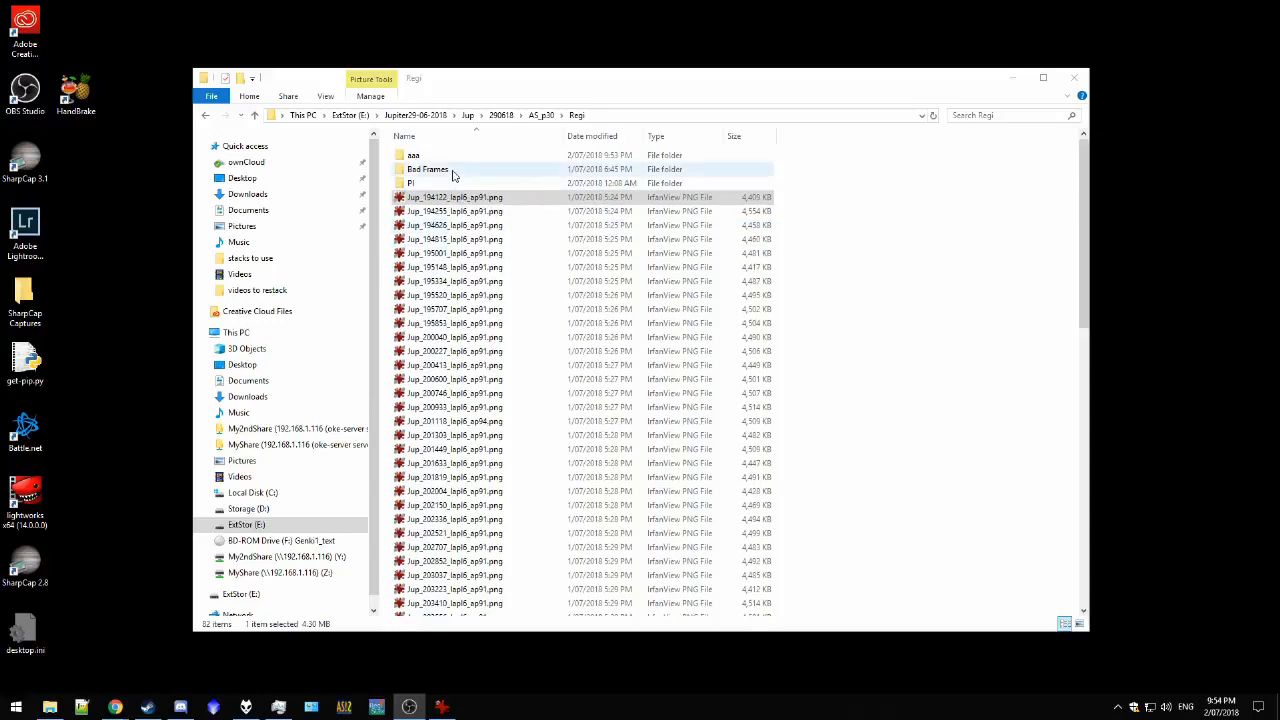
double_click(428, 168)
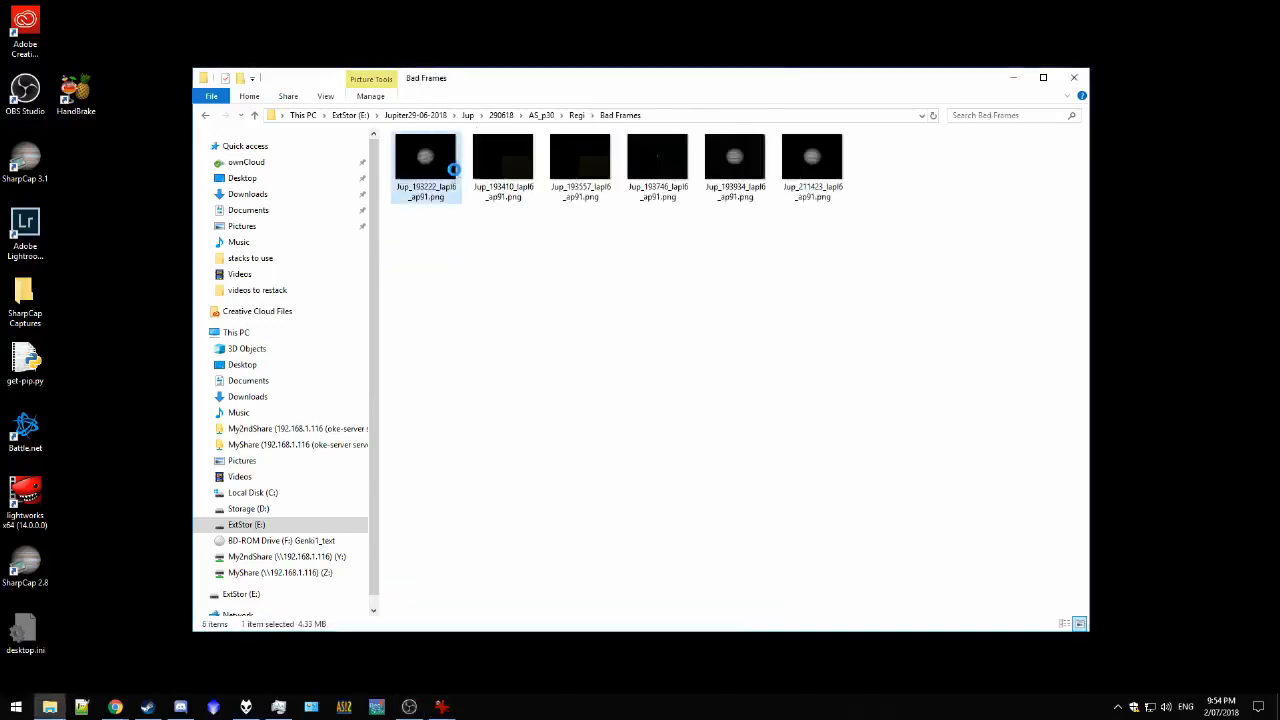
double_click(424, 156)
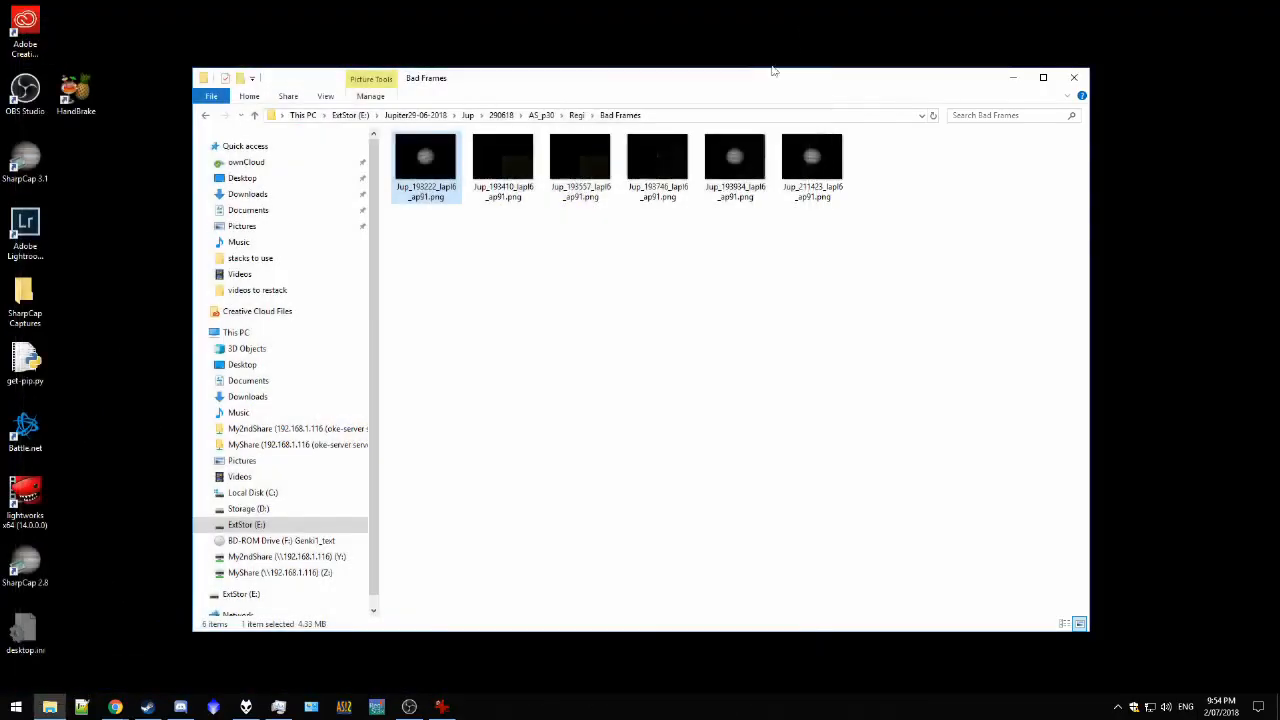
left_click(576, 114)
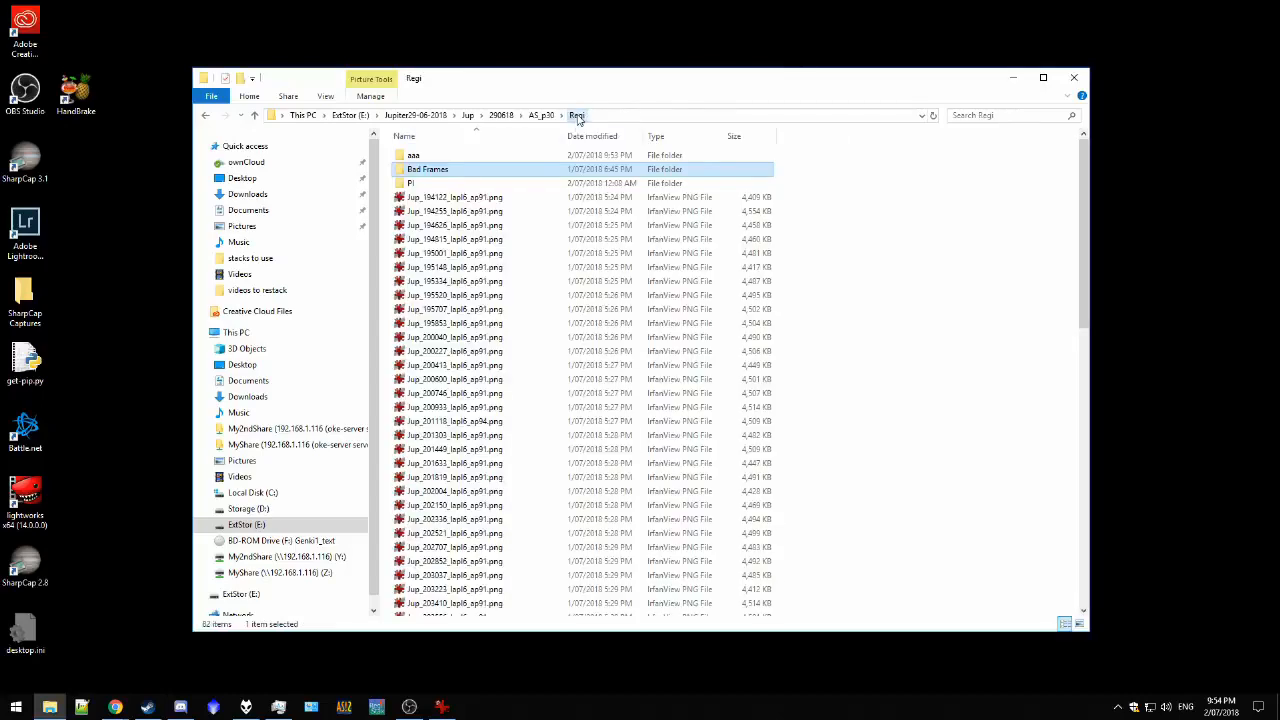
Step: View the first processed Jupiter PNG full size, close it and return to the Regi listing
double_click(454, 198)
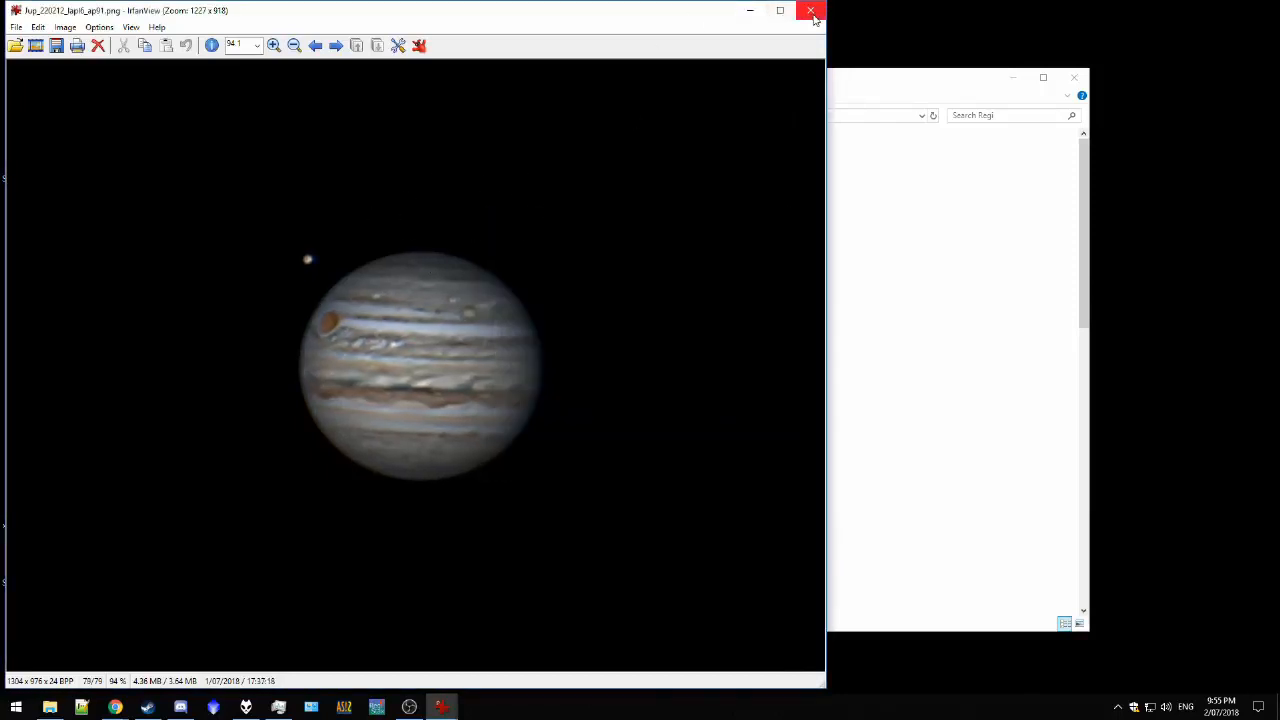
left_click(810, 10)
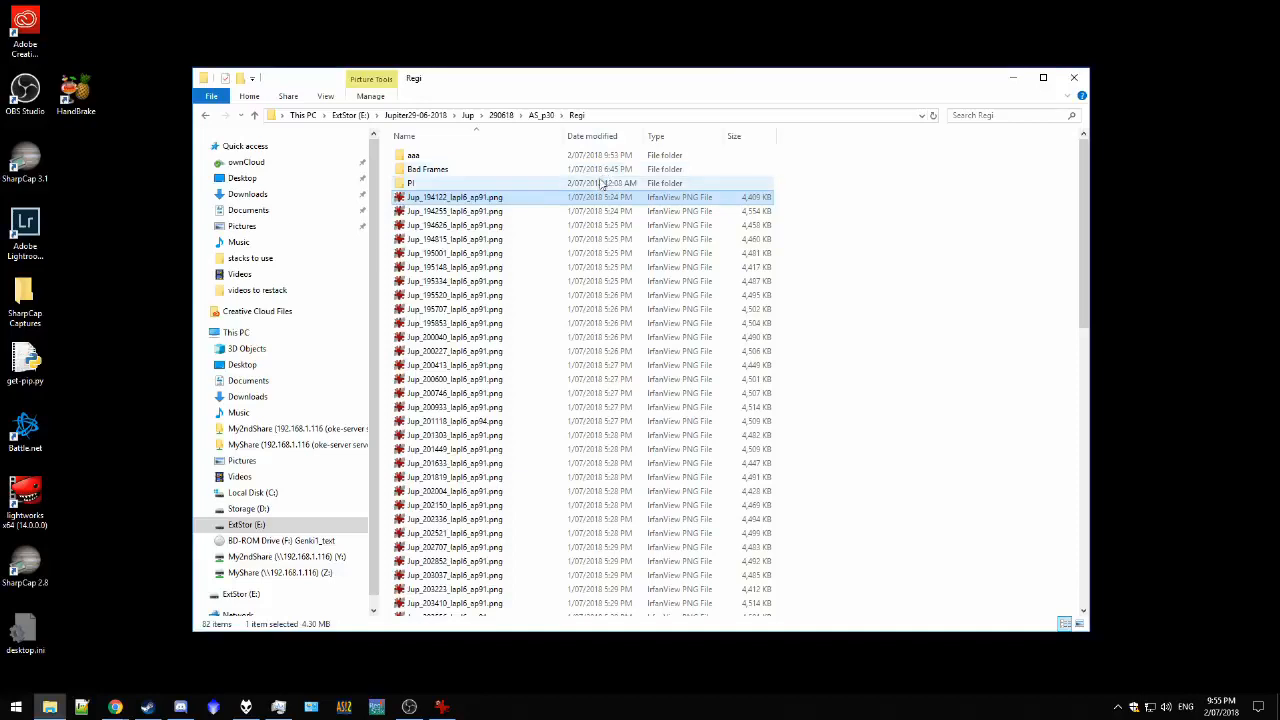
left_click(428, 168)
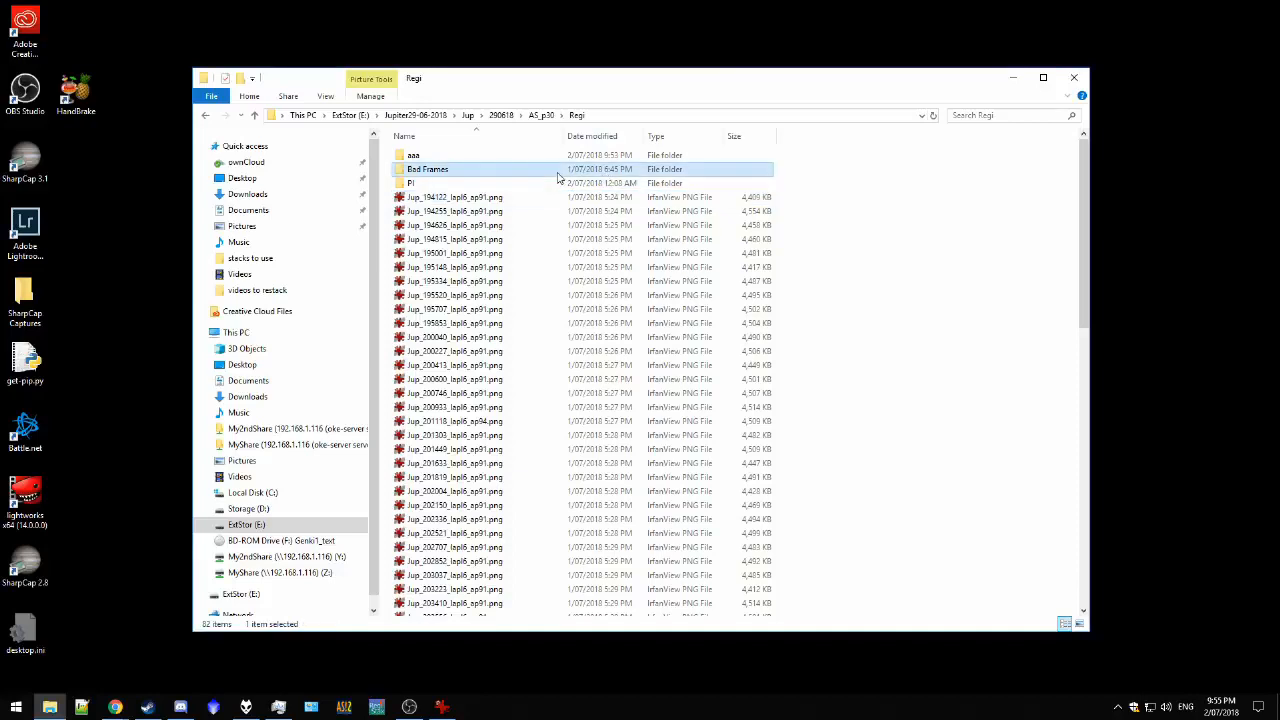
scroll("down", 3)
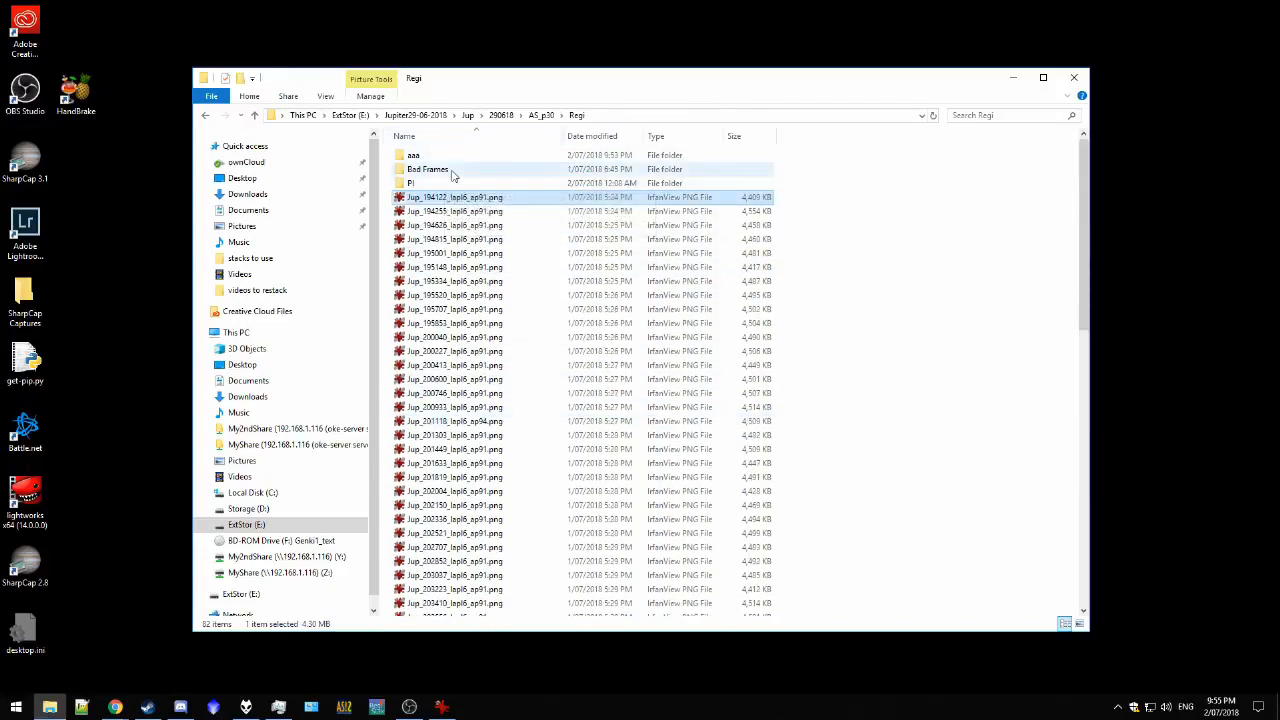
mouse_move(456, 172)
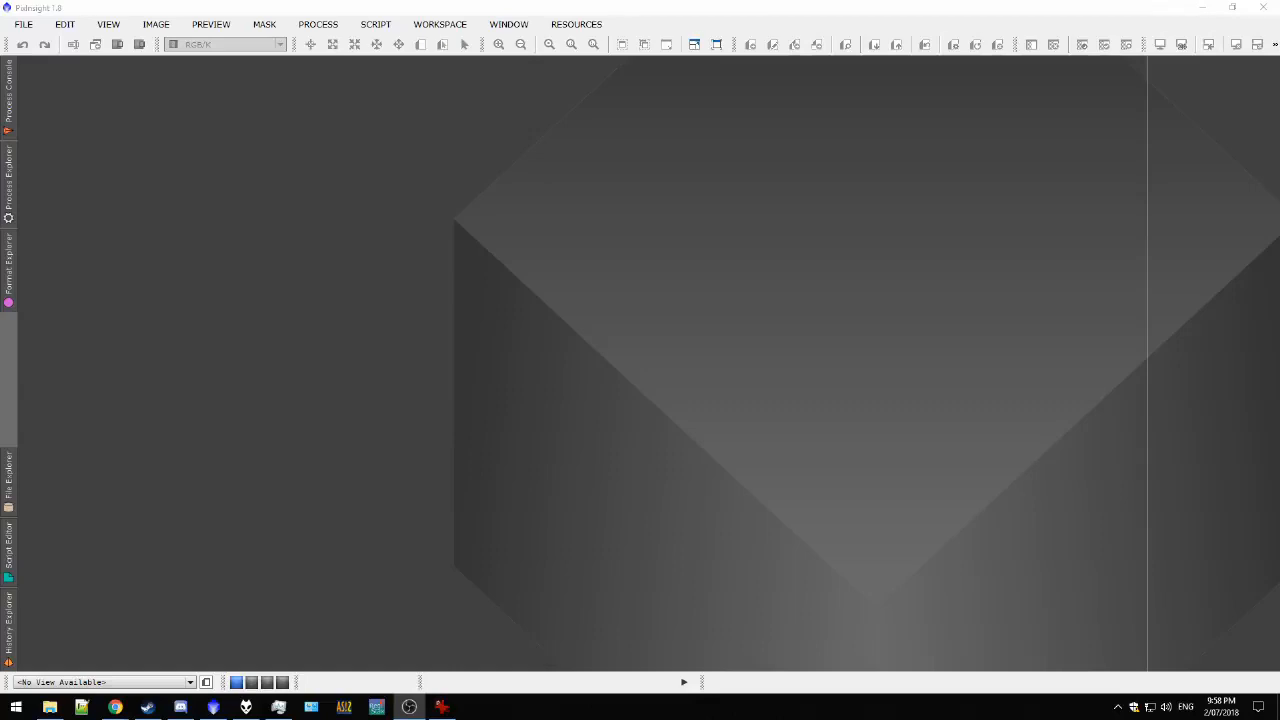
mouse_move(460, 200)
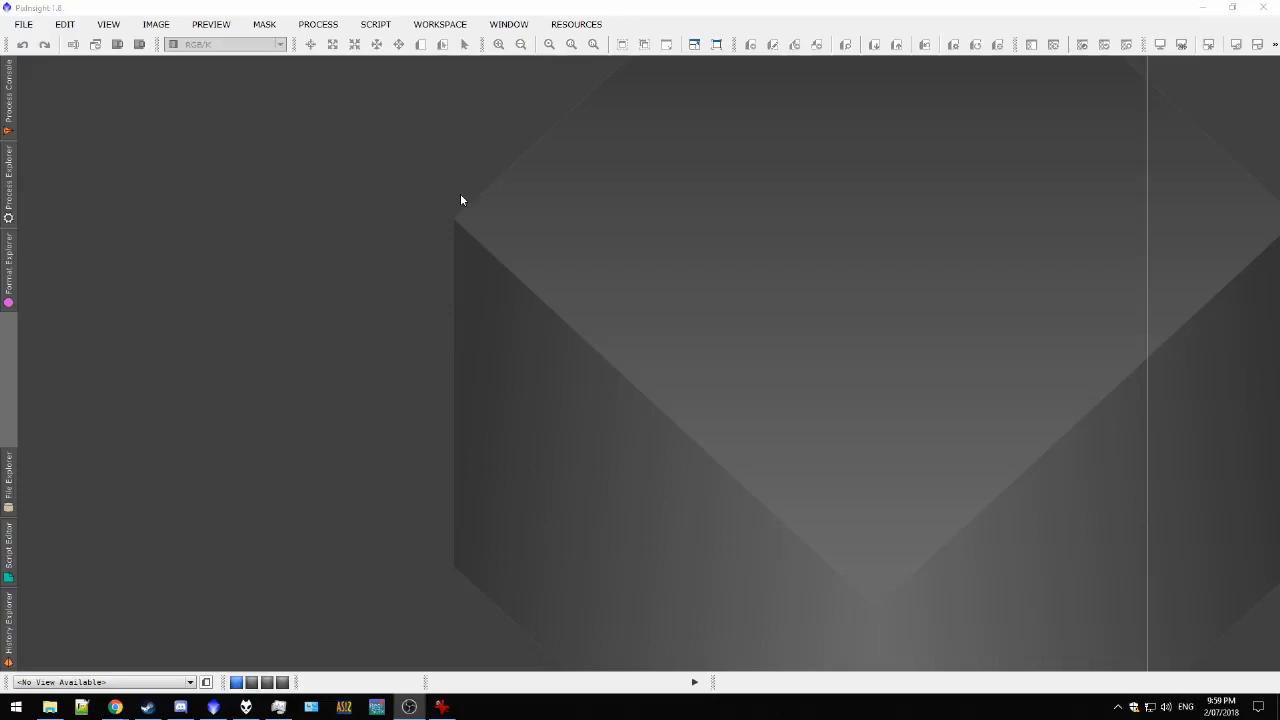
mouse_move(444, 210)
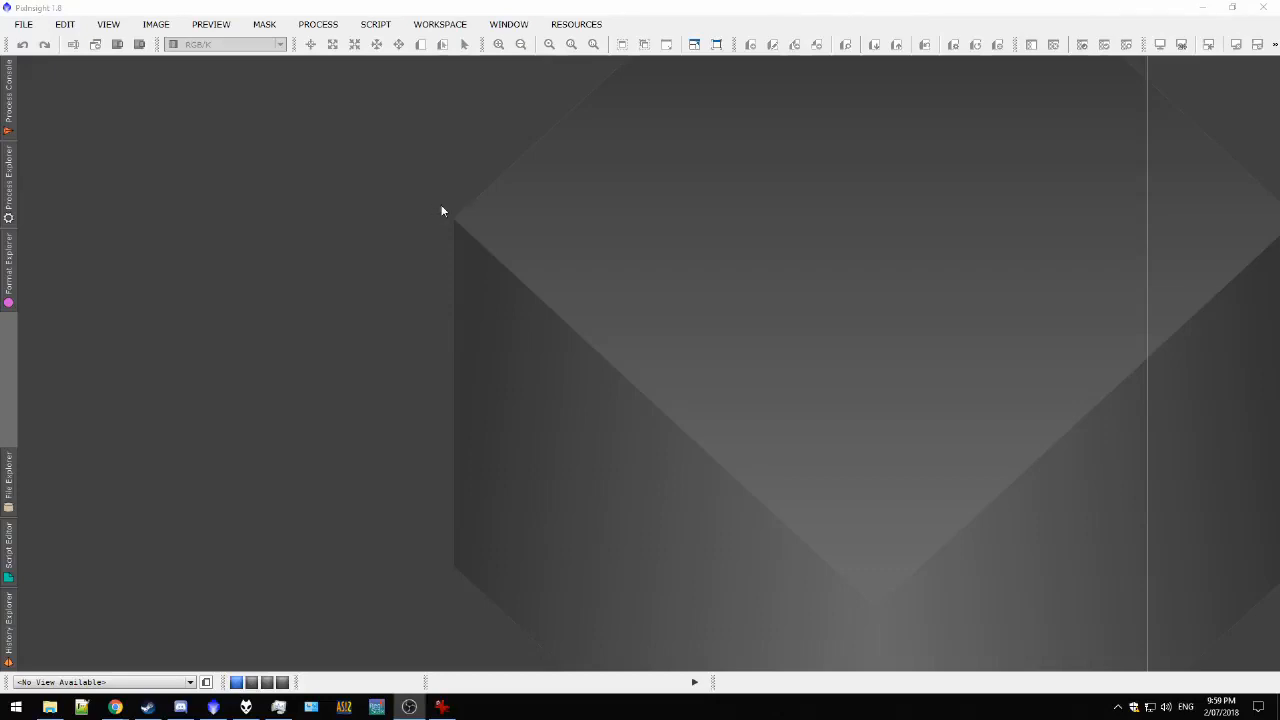
Step: Create an ImageContainer from the workspace menu and centre its panel
right_click(444, 212)
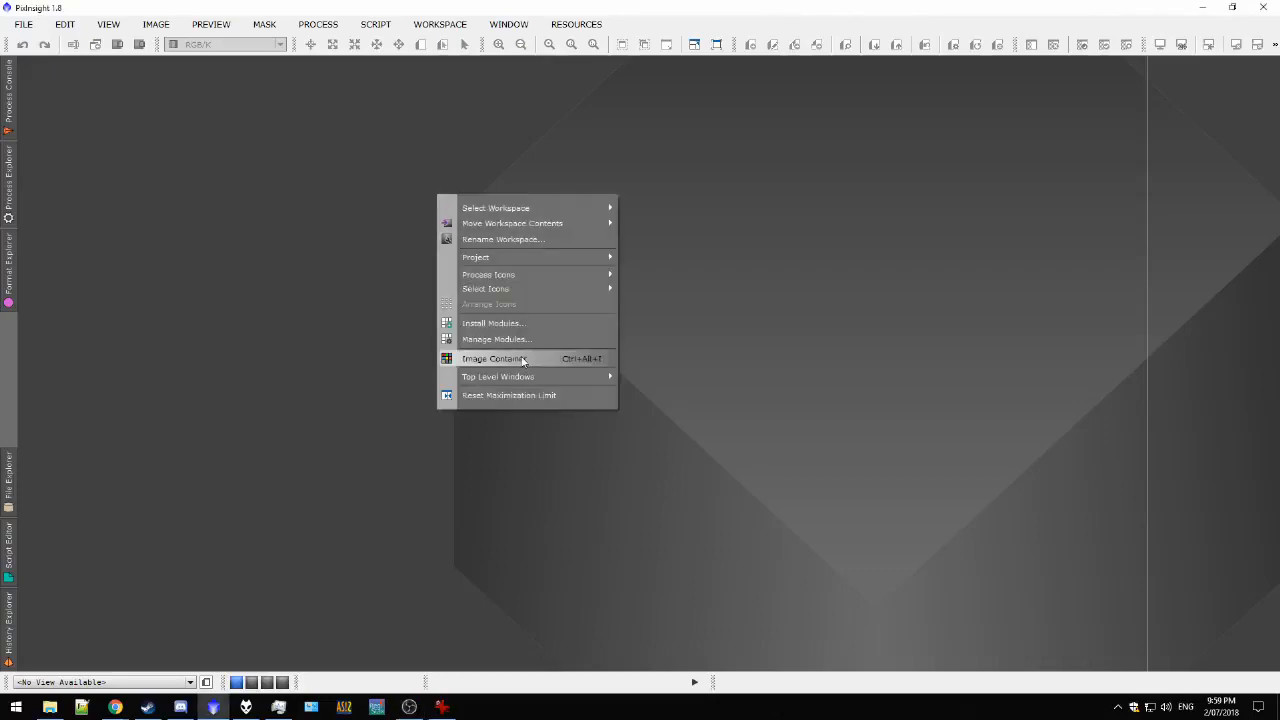
left_click(492, 358)
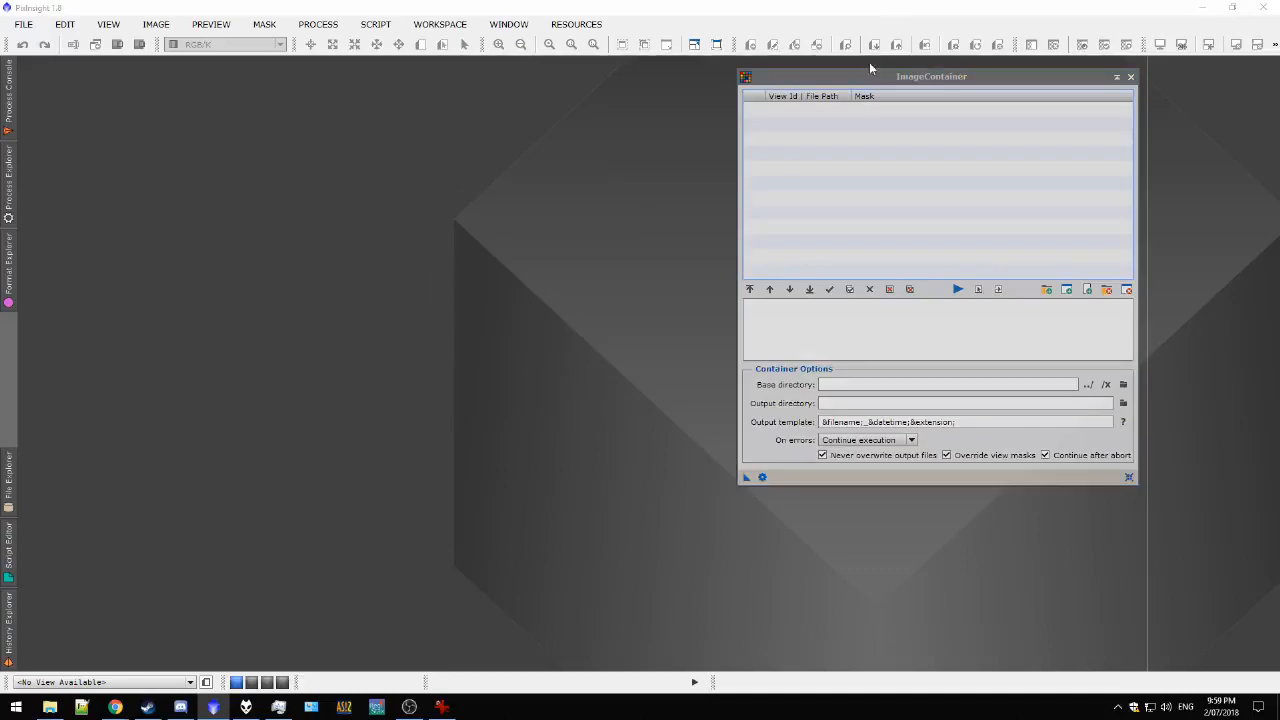
left_click_drag(930, 76, 692, 84)
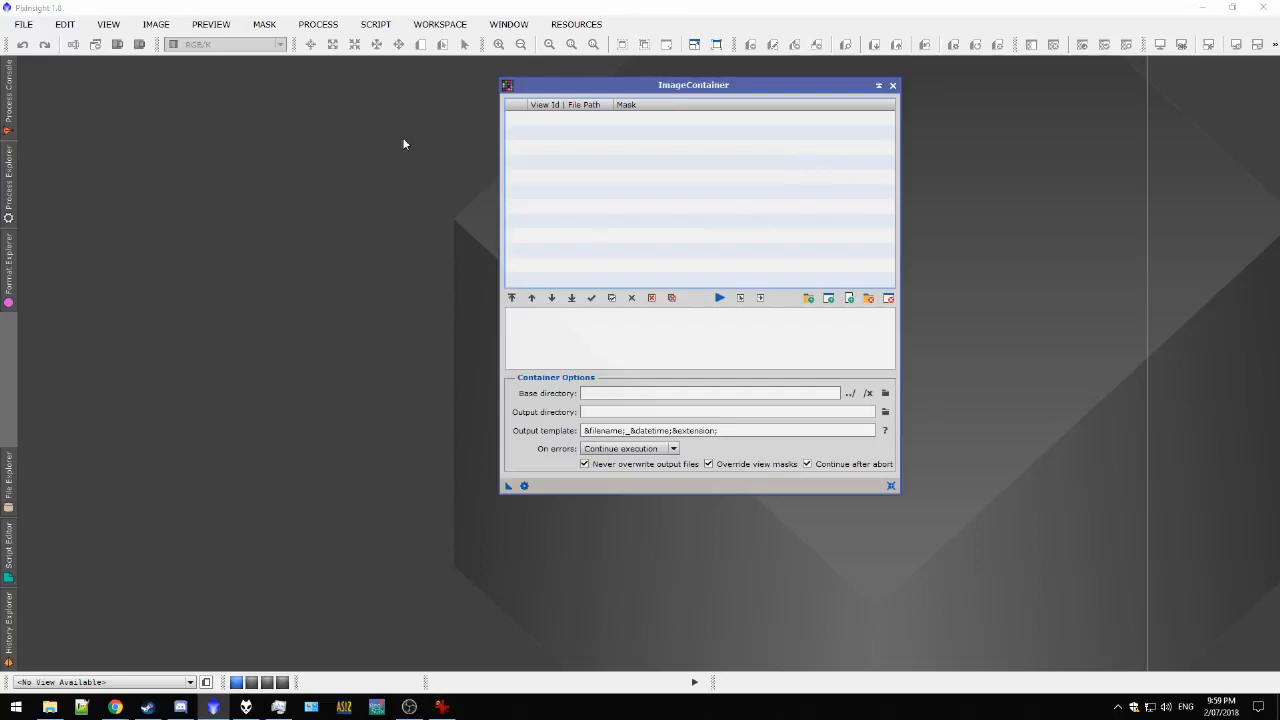
mouse_move(428, 112)
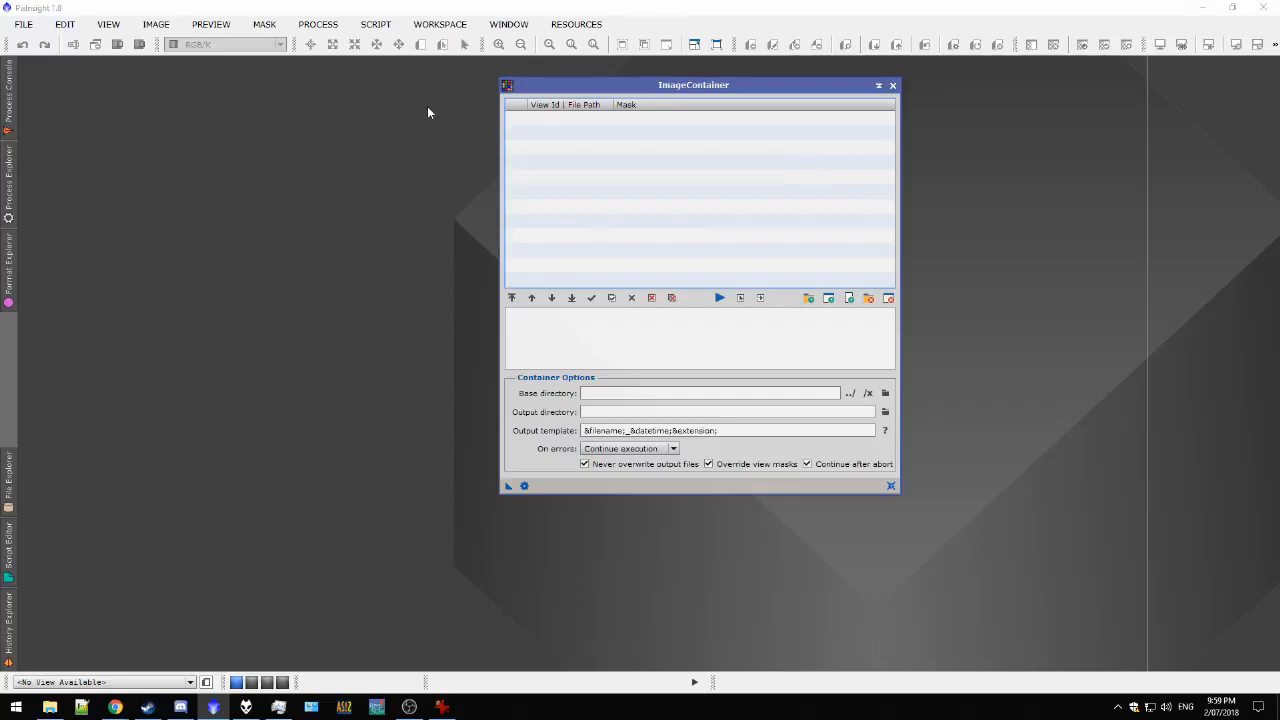
mouse_move(504, 140)
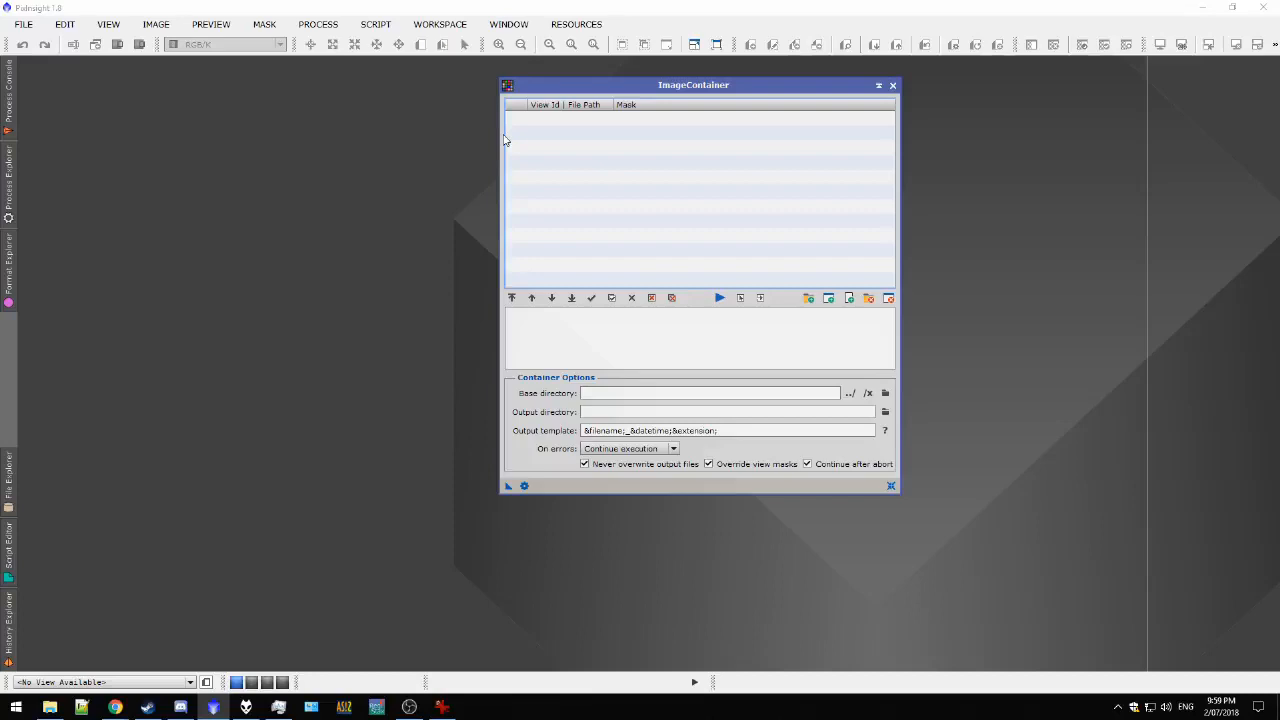
mouse_move(656, 218)
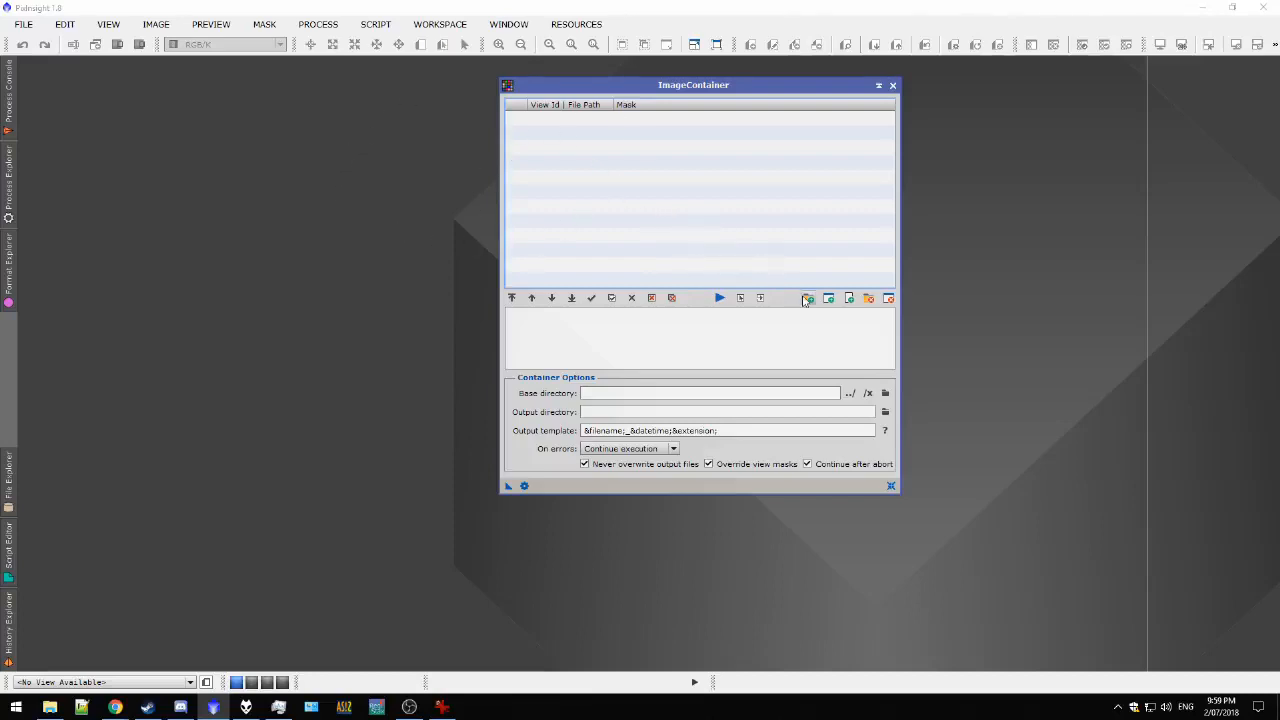
Step: Add all 79 processed Jupiter PNGs from Regi to the container
left_click(808, 298)
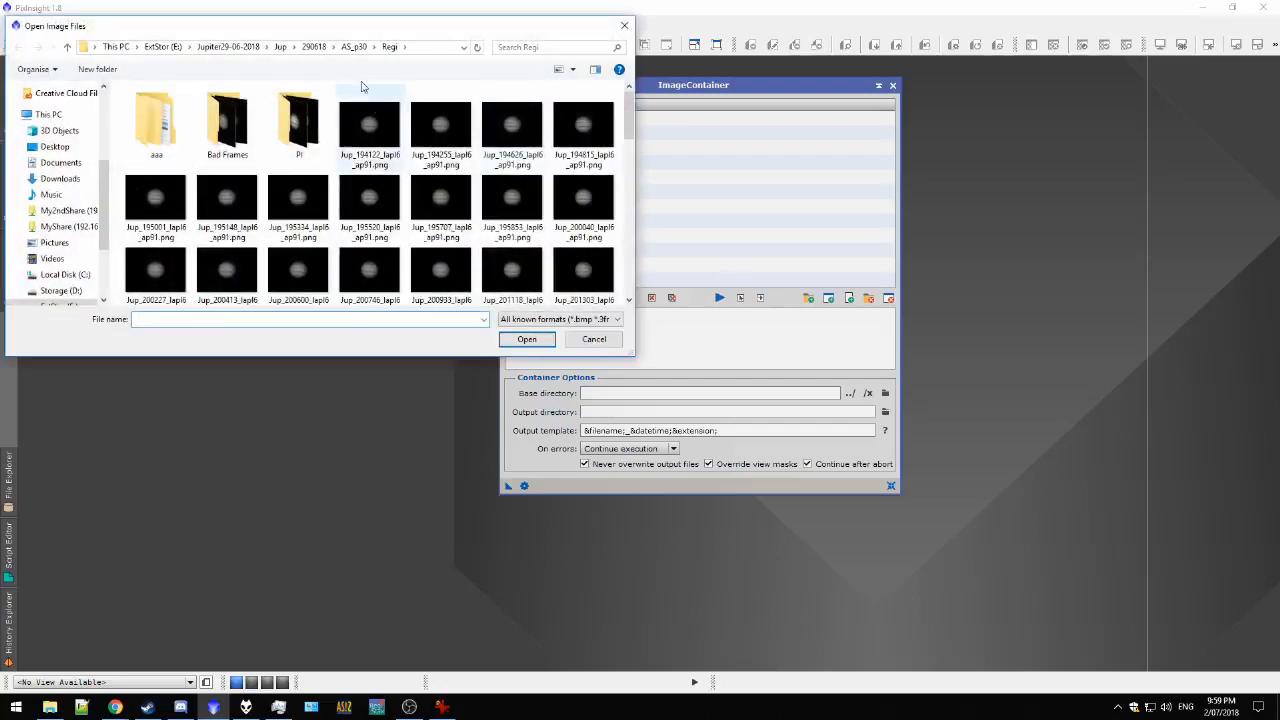
left_click(368, 124)
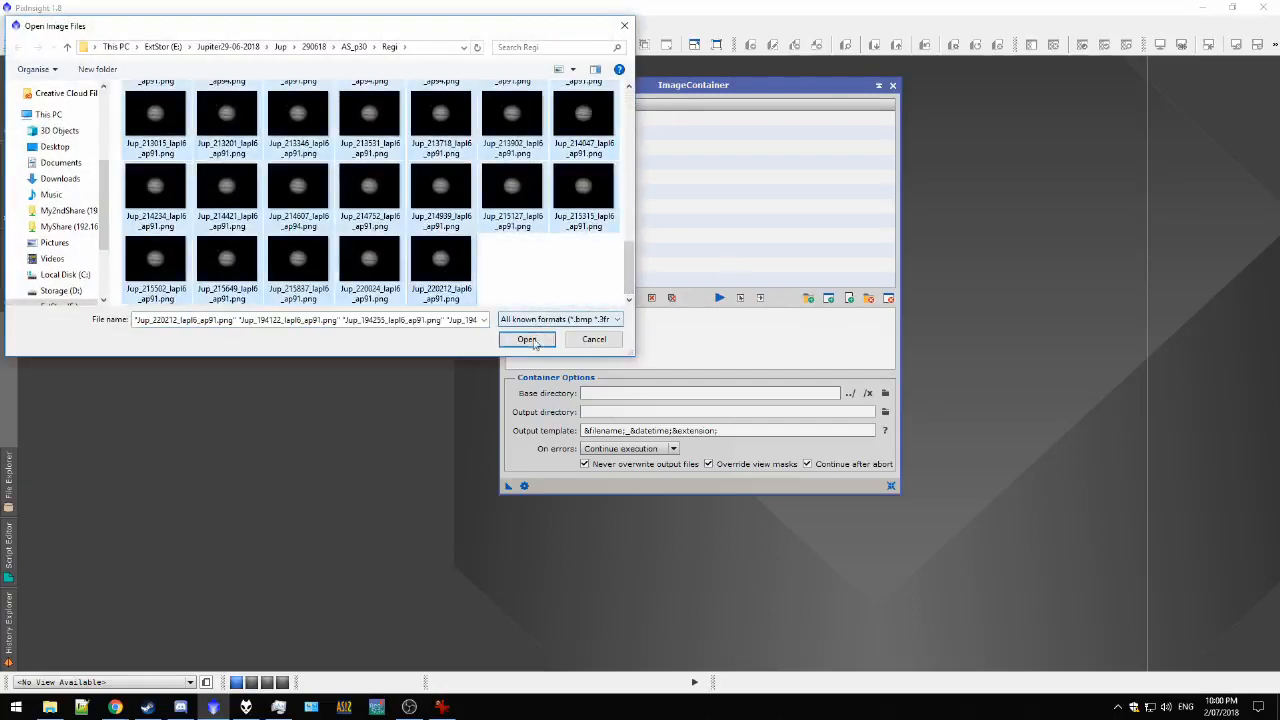
left_click(528, 340)
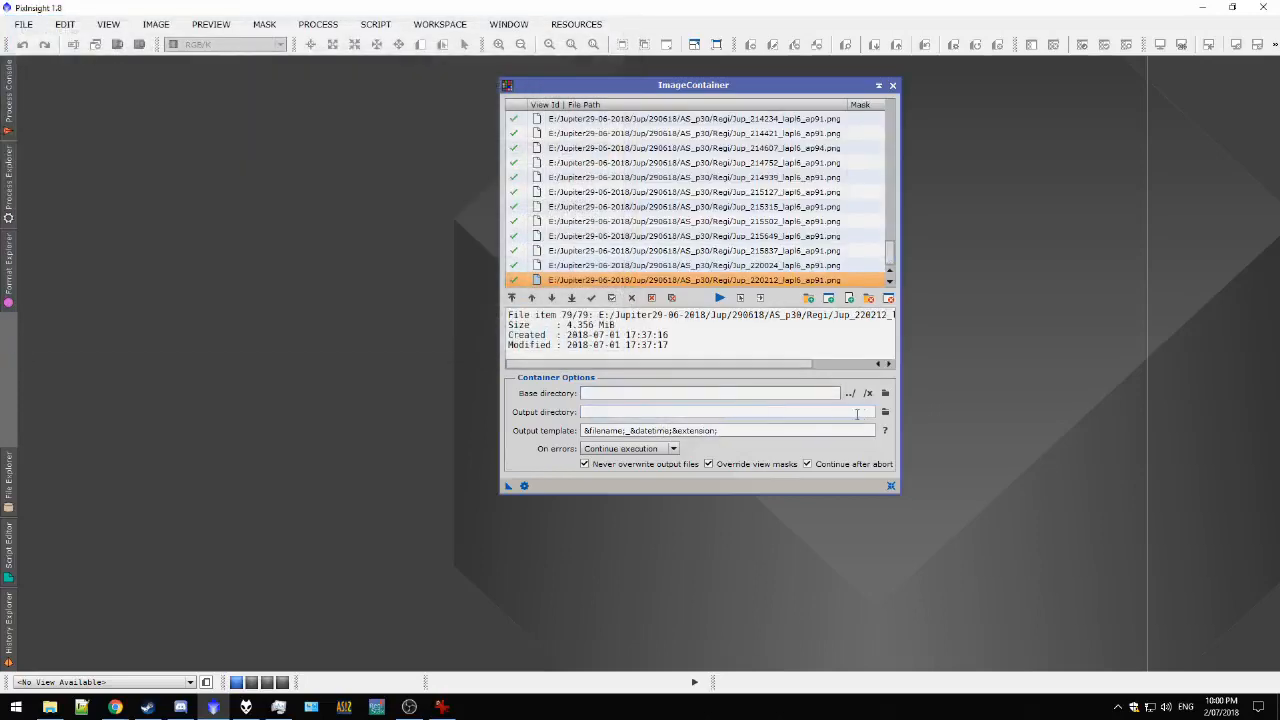
Step: Set the container's output directory to a newly created PI2 folder inside Regi
left_click(884, 412)
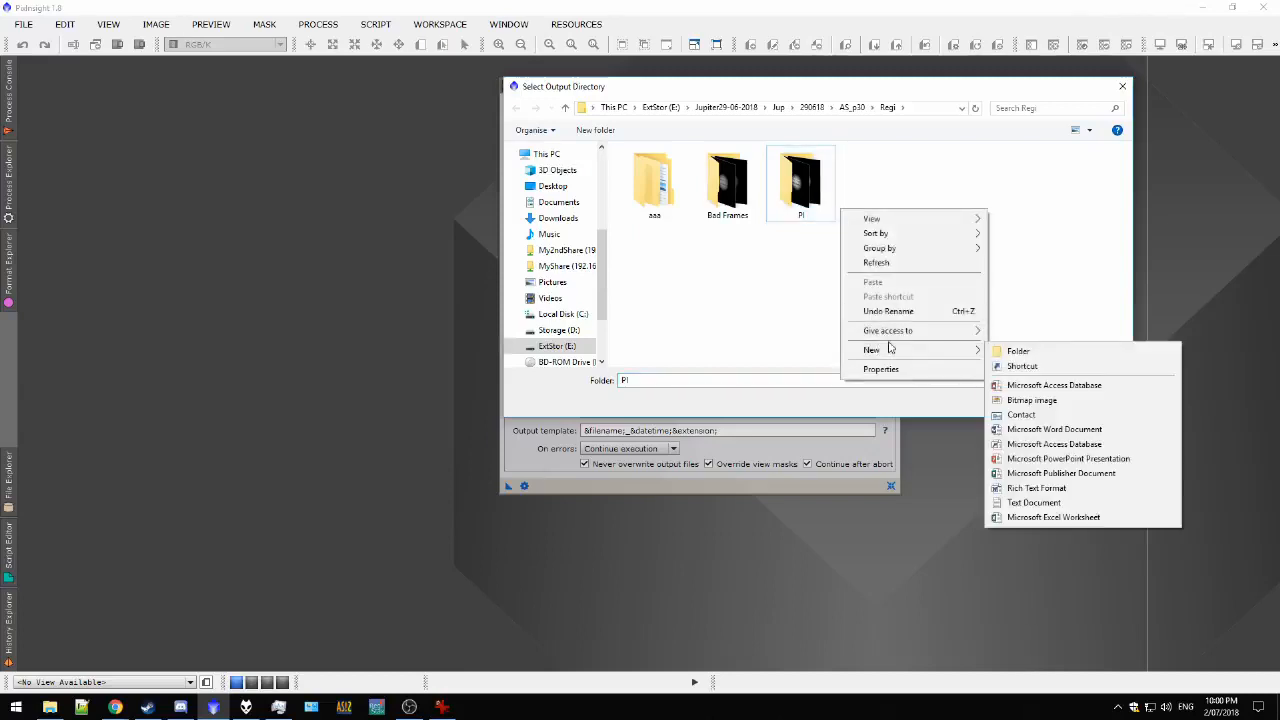
left_click(1018, 352)
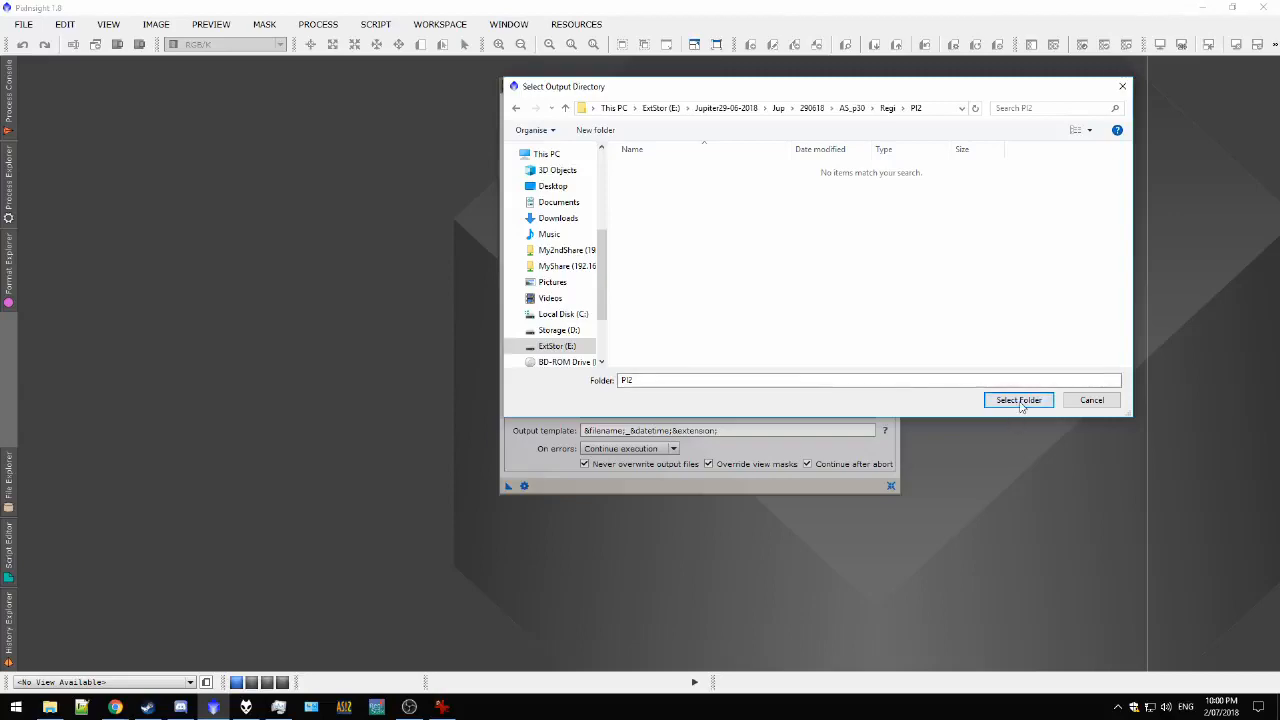
left_click(1018, 400)
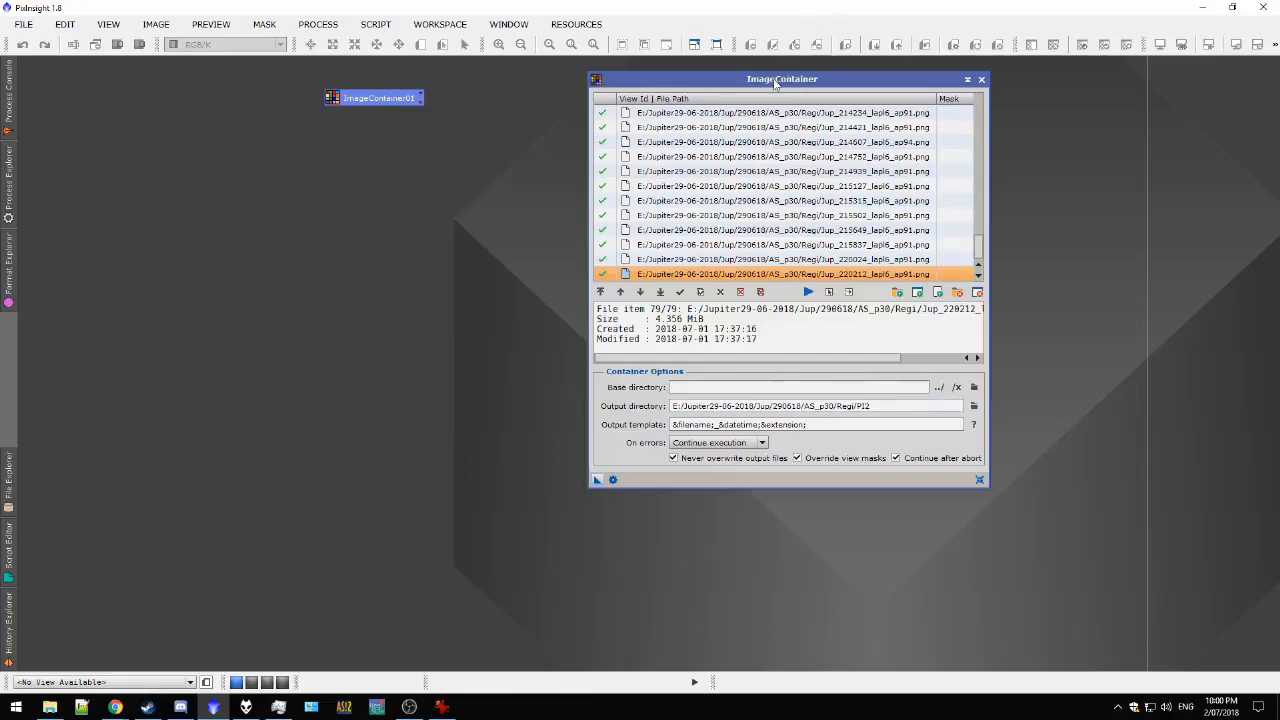
Step: Park the ImageContainer as an icon and create an empty ProcessContainer beside it
left_click(968, 80)
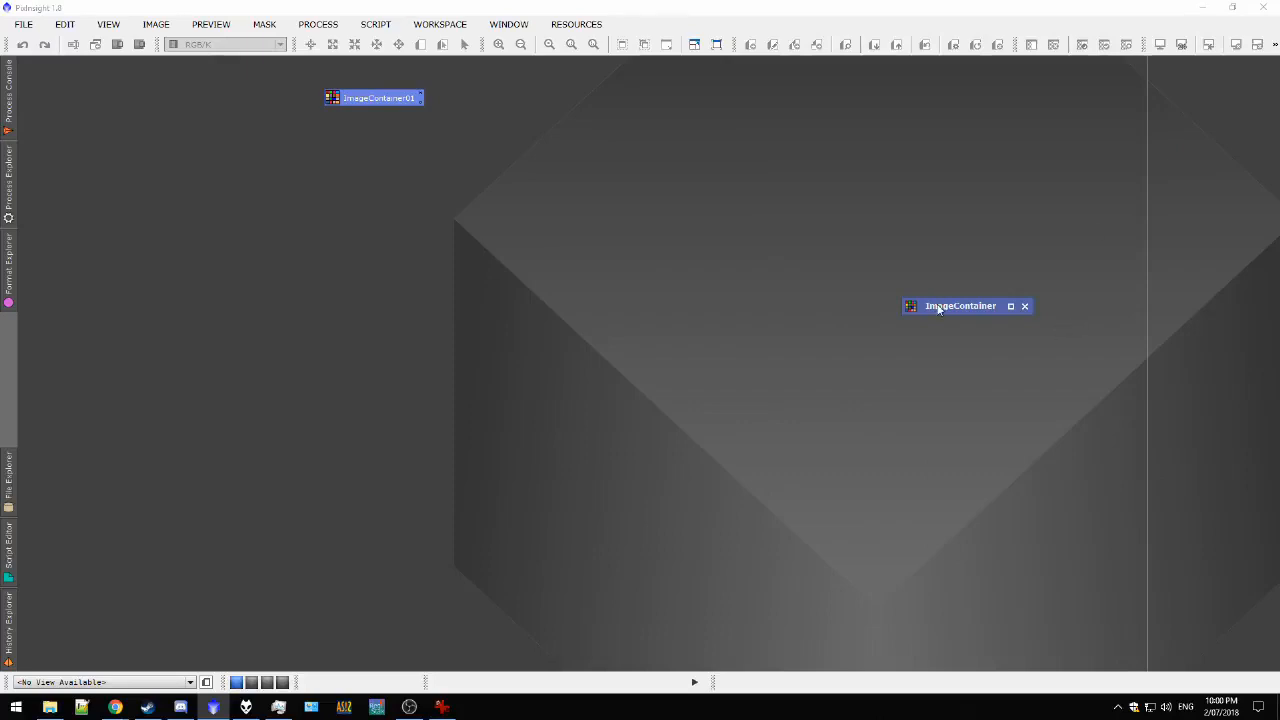
left_click_drag(960, 304, 1184, 84)
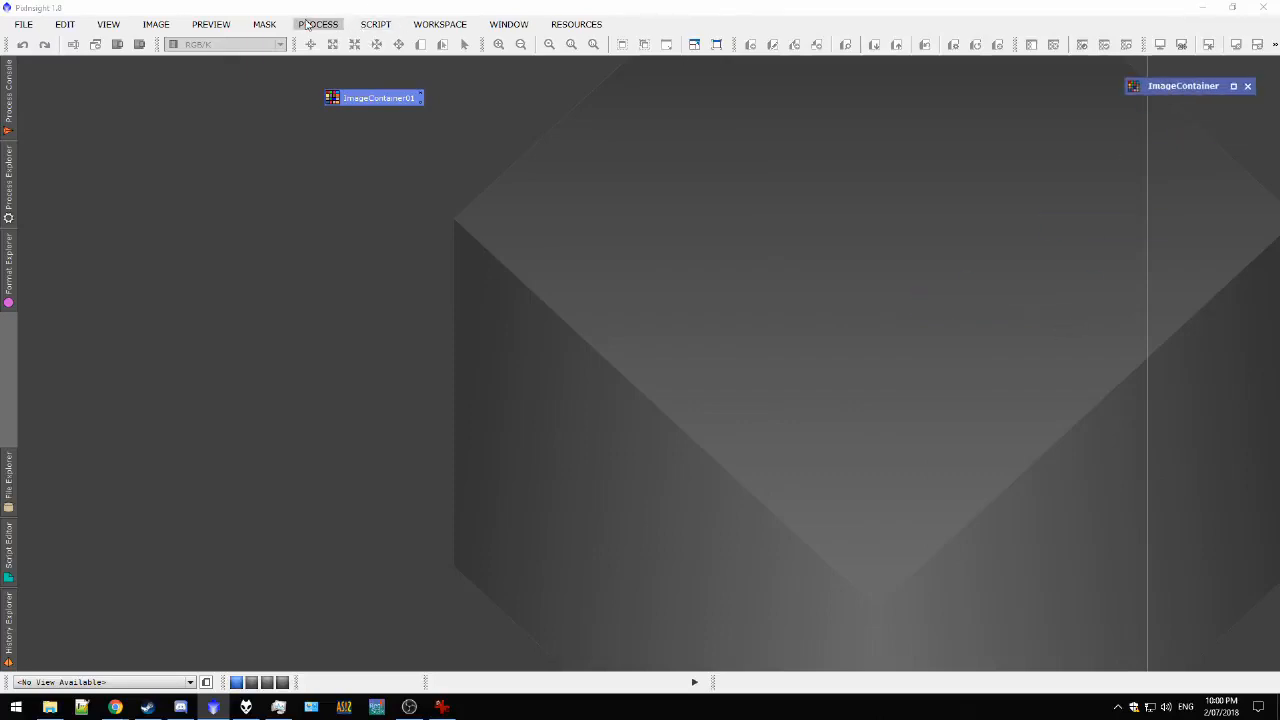
left_click(316, 24)
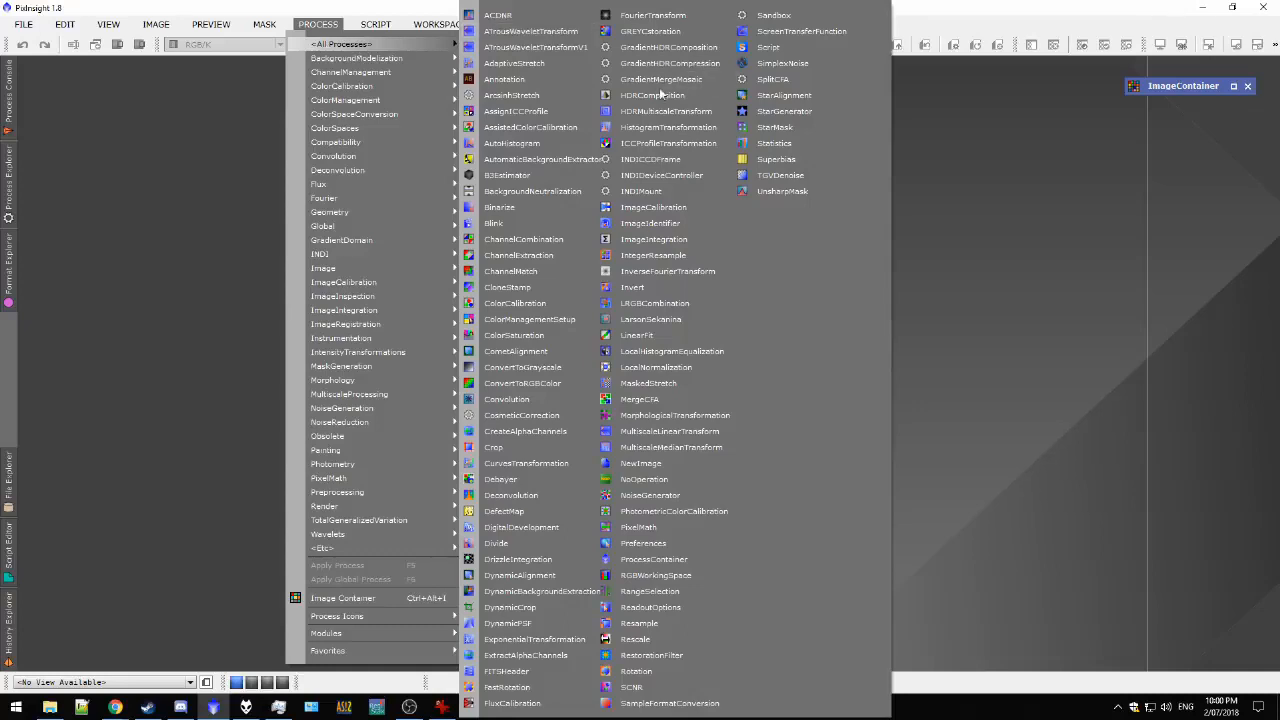
mouse_move(644, 544)
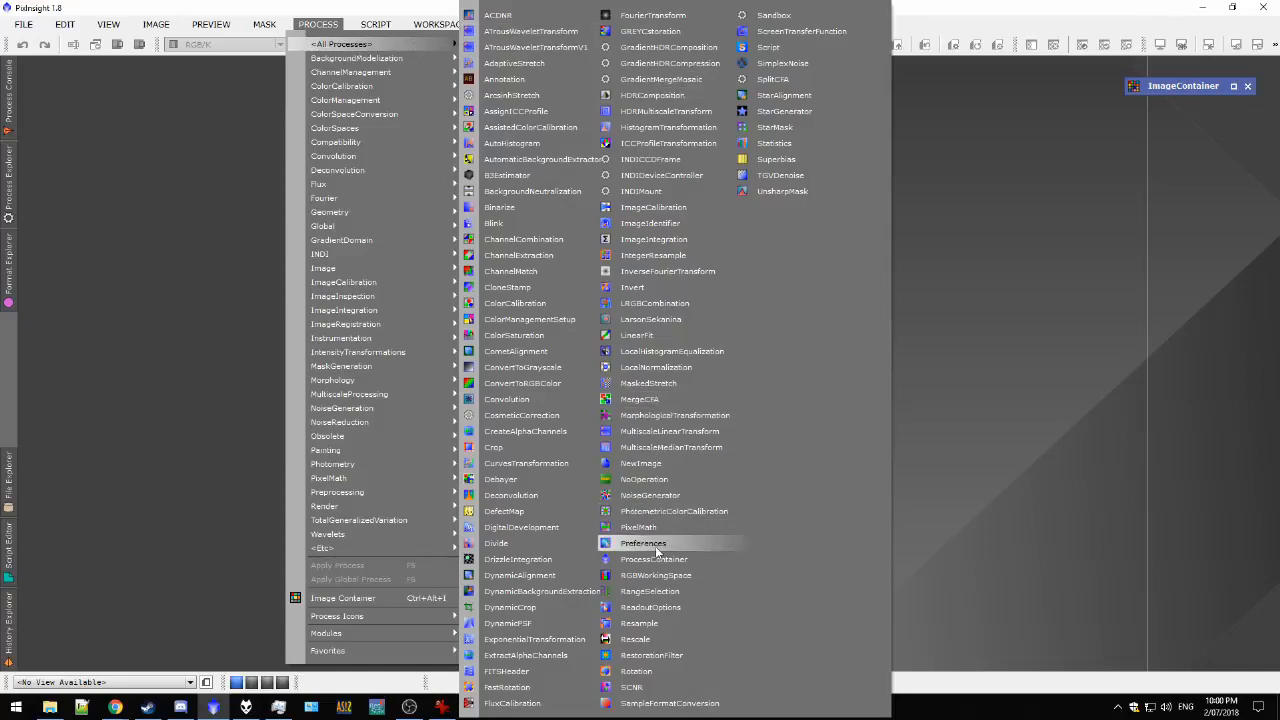
left_click(654, 560)
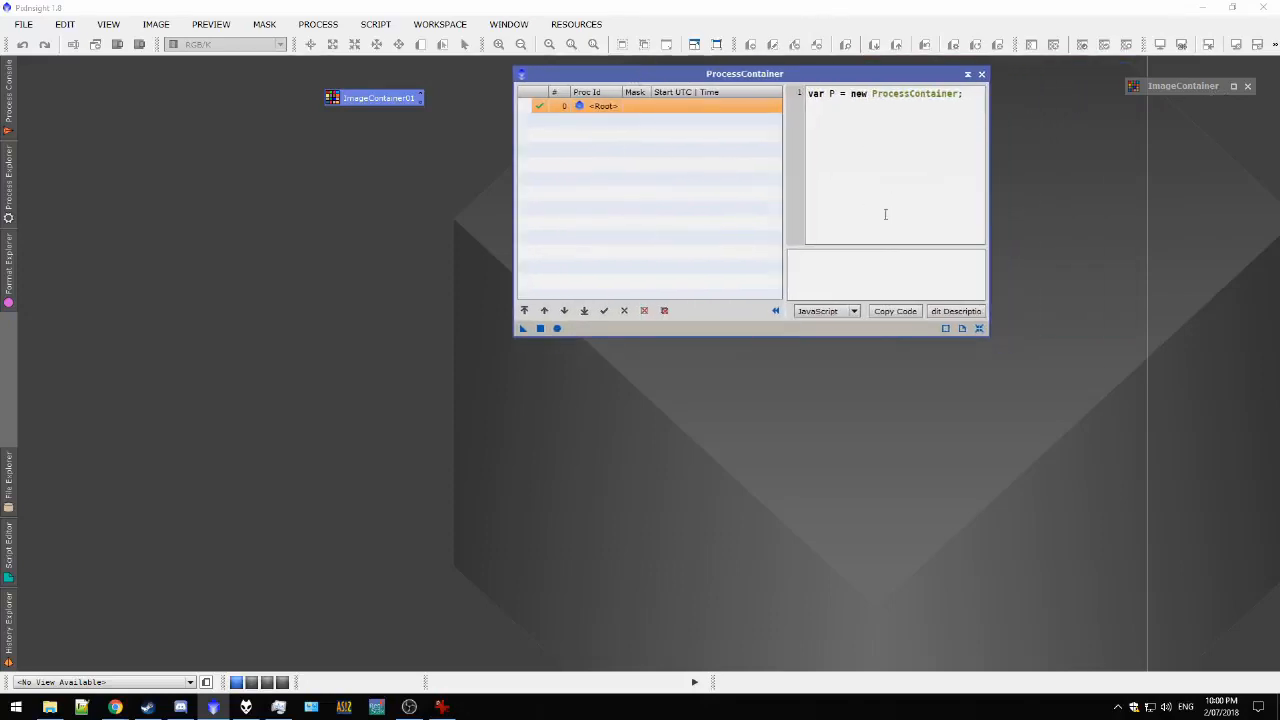
left_click_drag(744, 72, 780, 104)
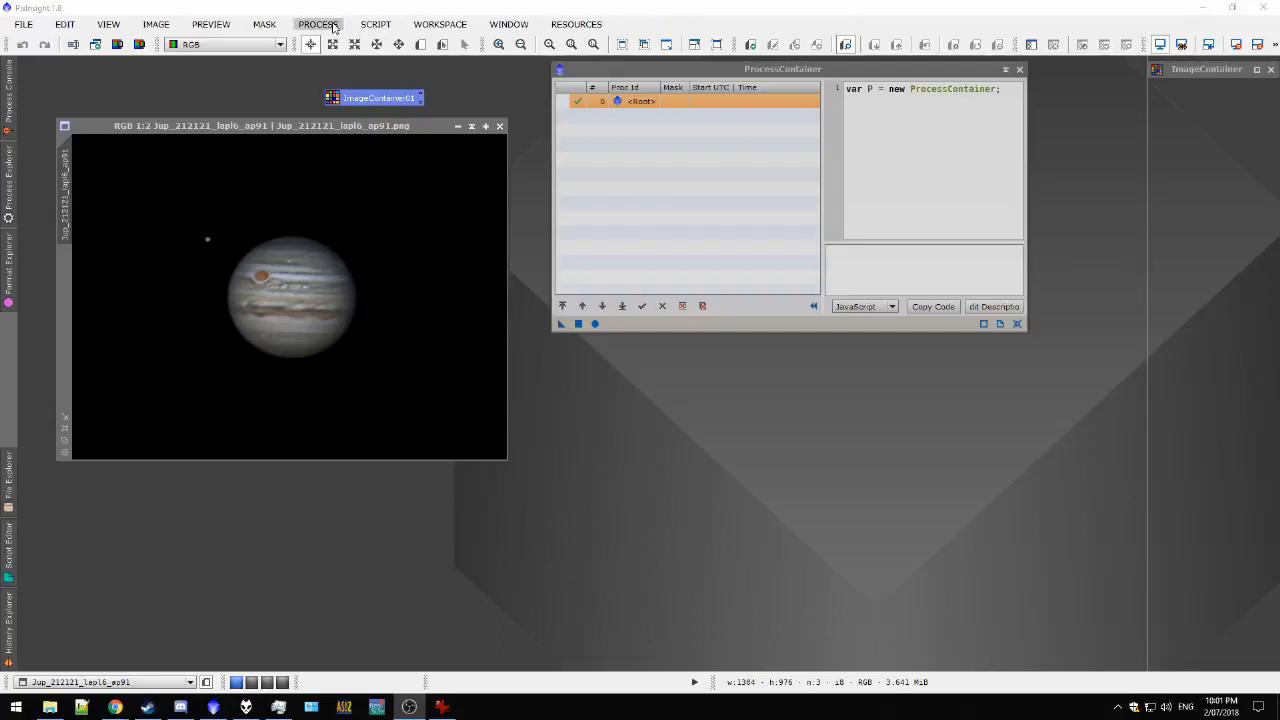
Step: Bring up HistogramTransformation, LocalHistogramEqualization and CurvesTransformation, arranging them around the Jupiter frame
left_click(318, 24)
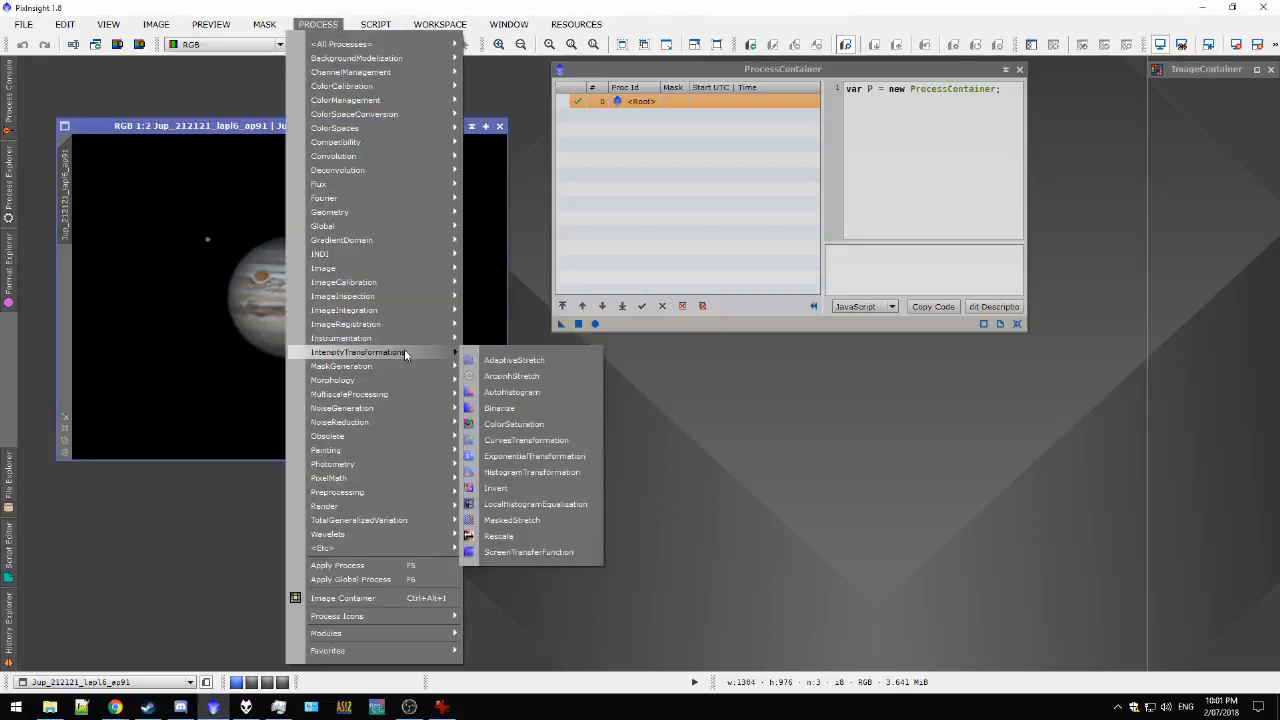
mouse_move(532, 472)
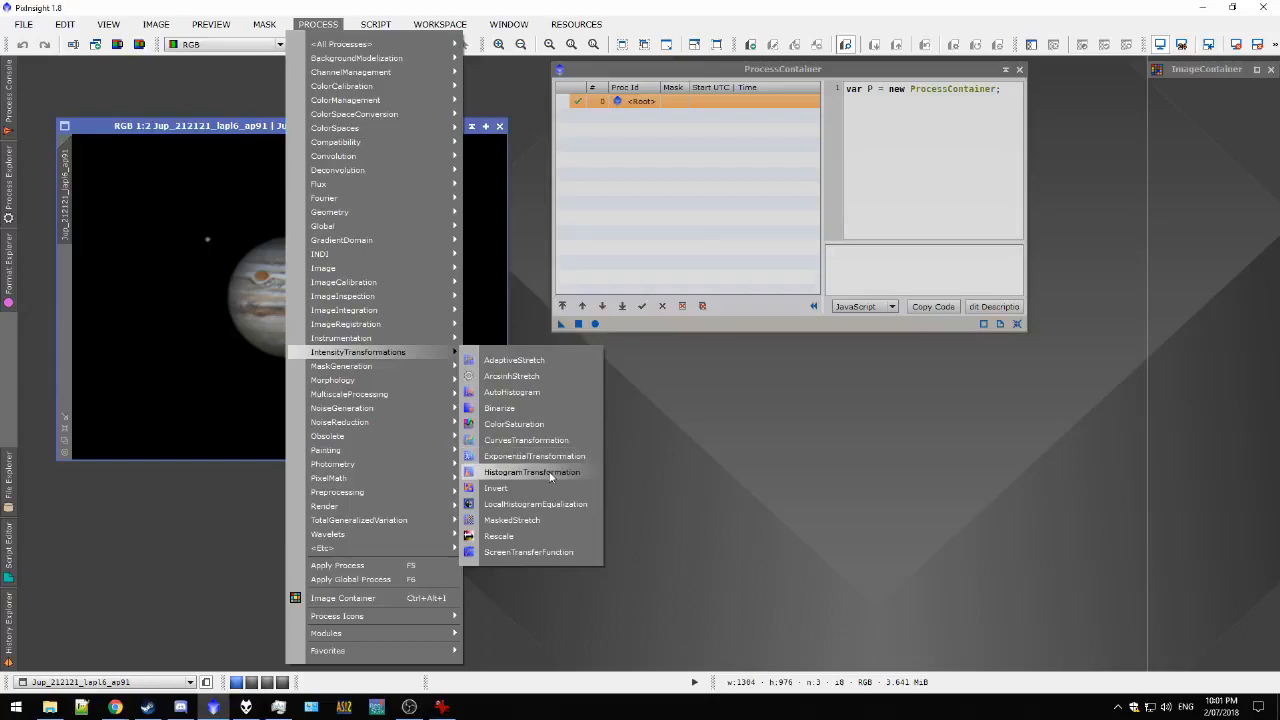
left_click(532, 472)
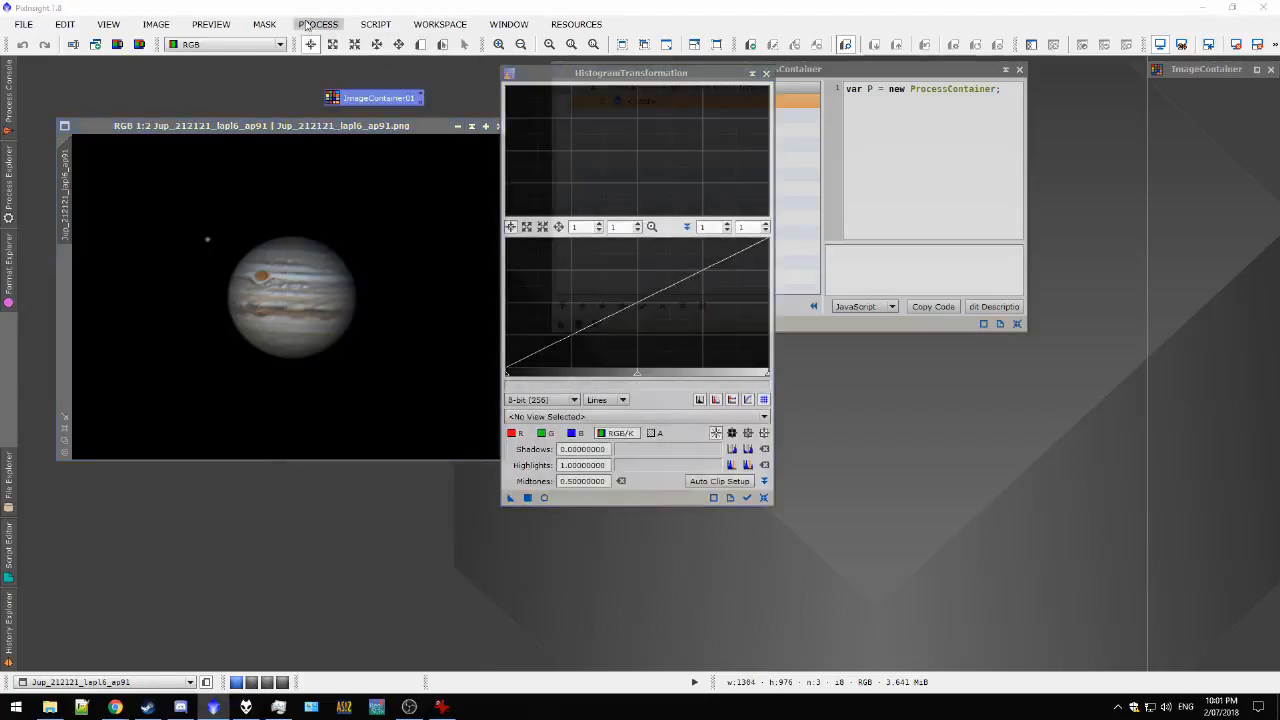
left_click(318, 24)
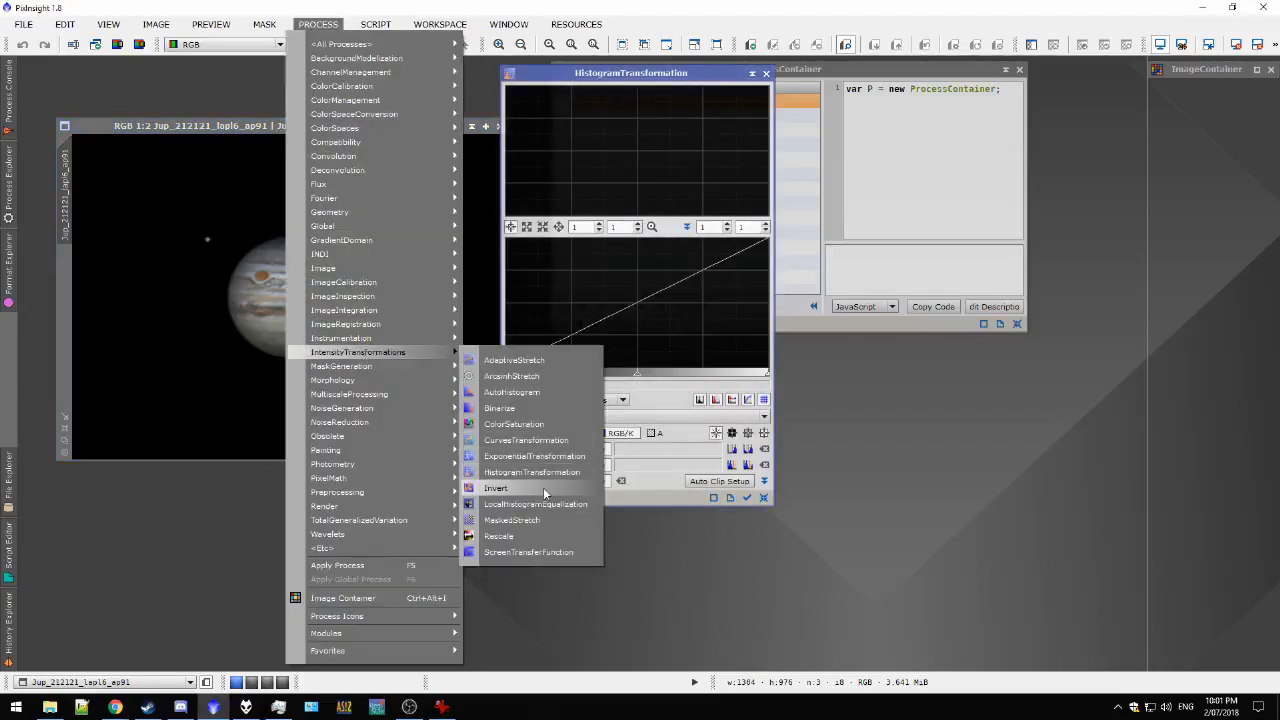
left_click(536, 504)
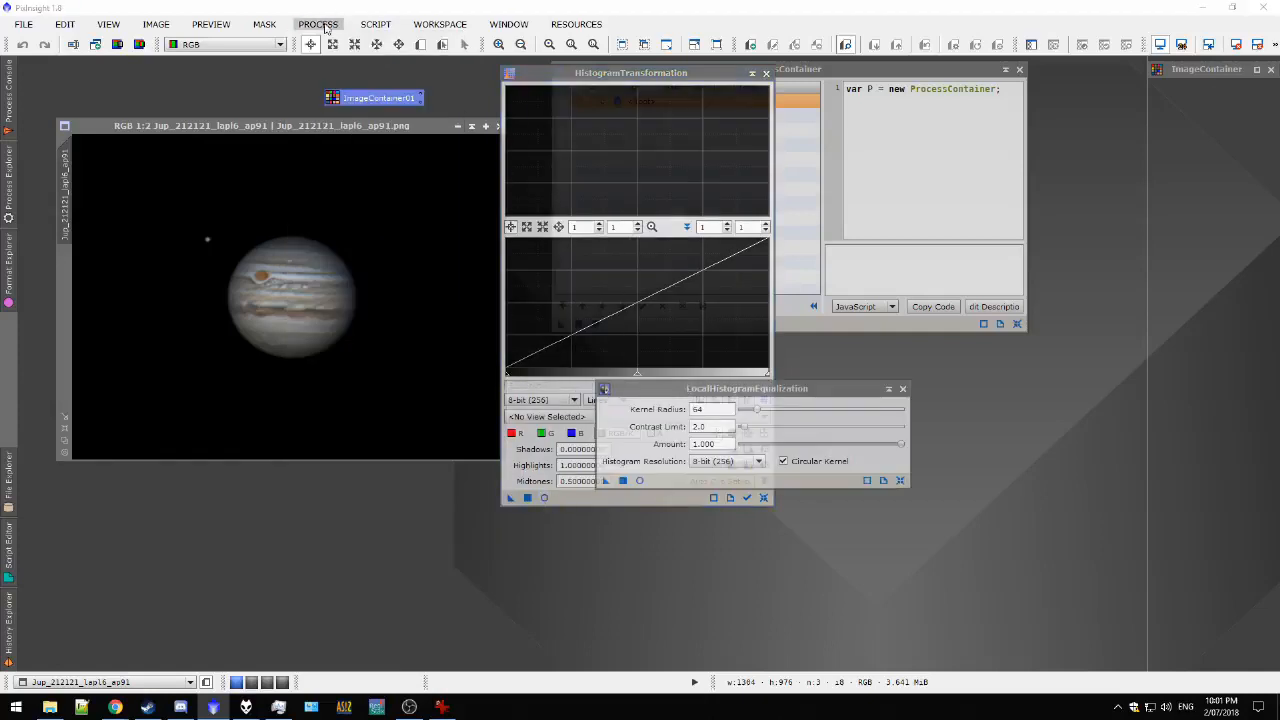
left_click(318, 24)
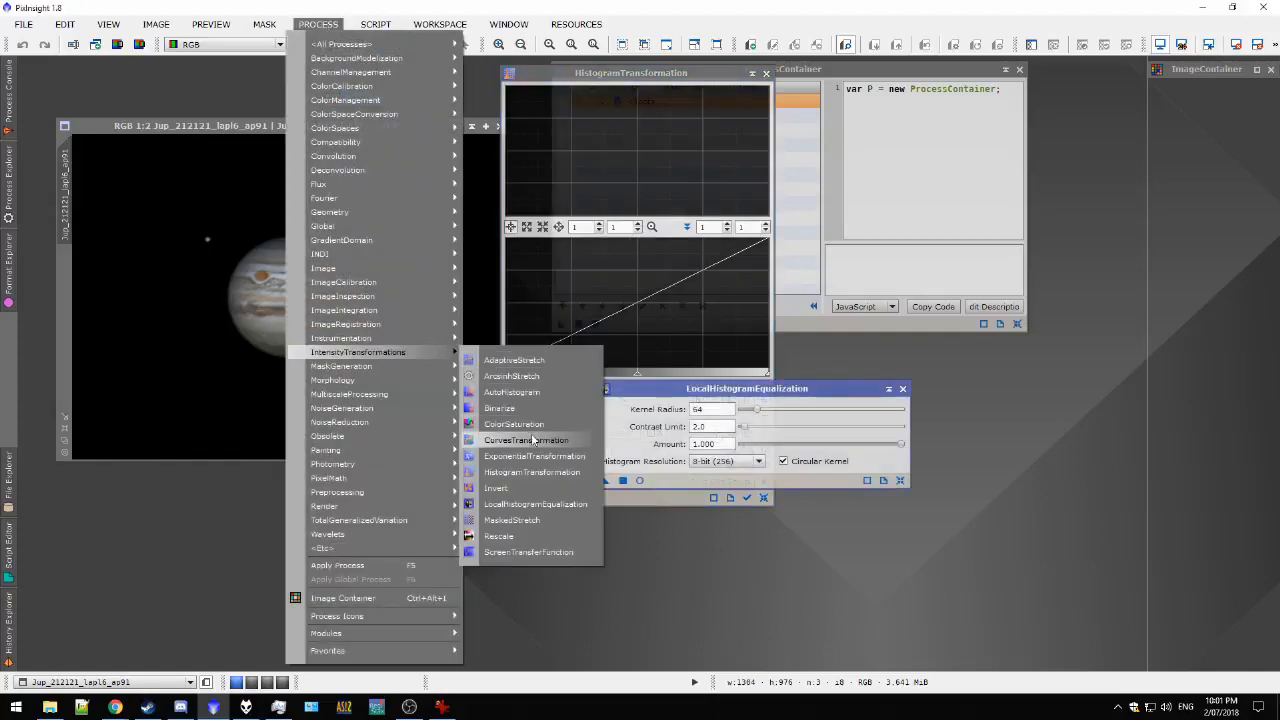
left_click(524, 440)
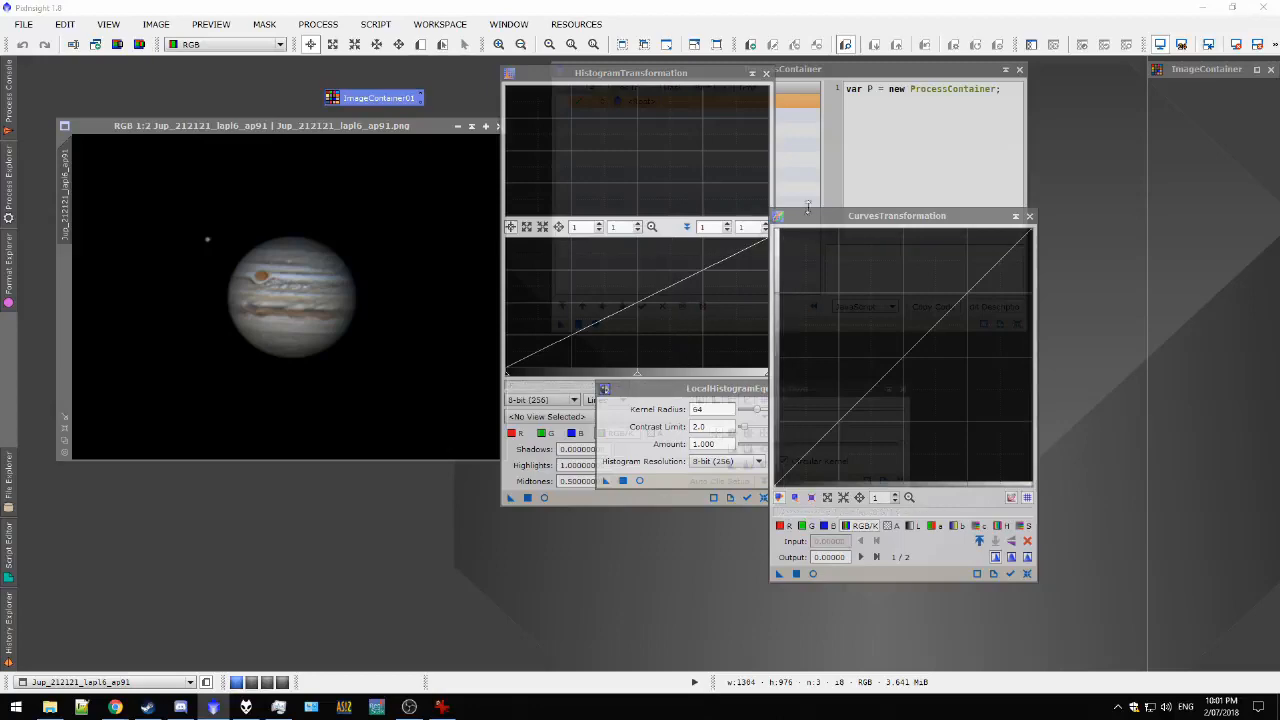
left_click_drag(896, 216, 1016, 276)
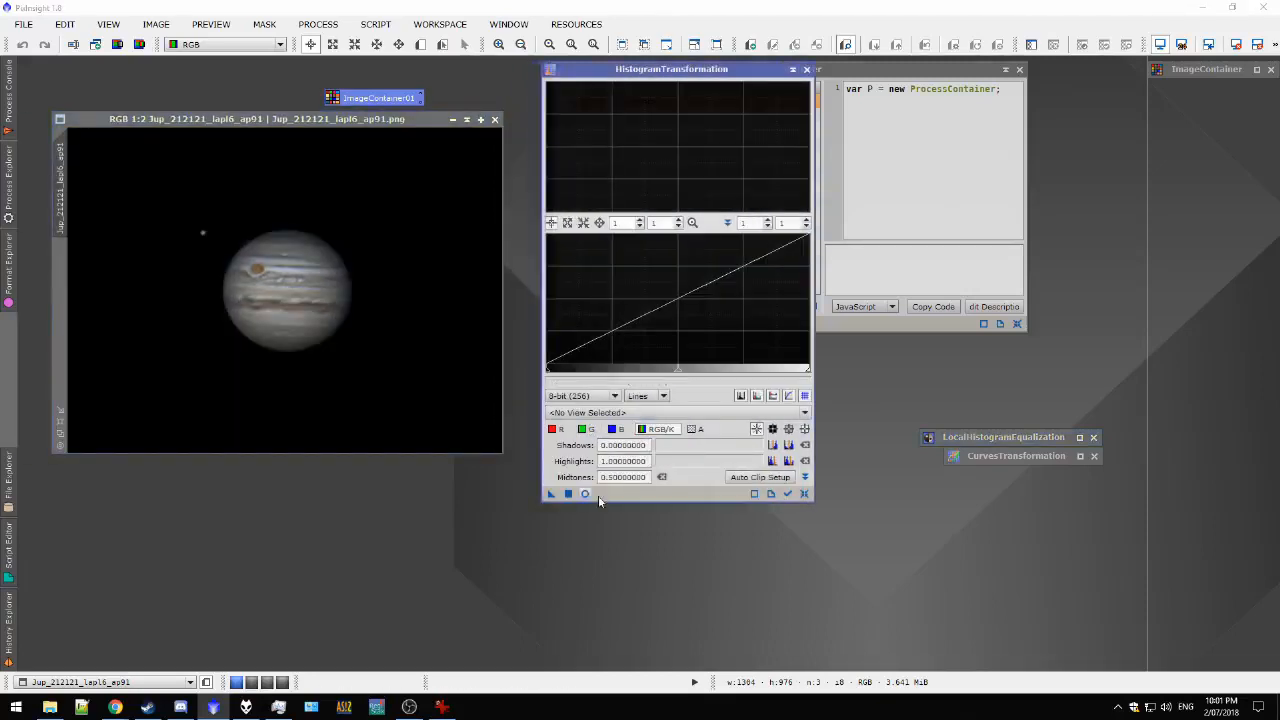
Step: Preview the histogram stretch live, add it to the container and switch to LocalHistogramEqualization
left_click(584, 494)
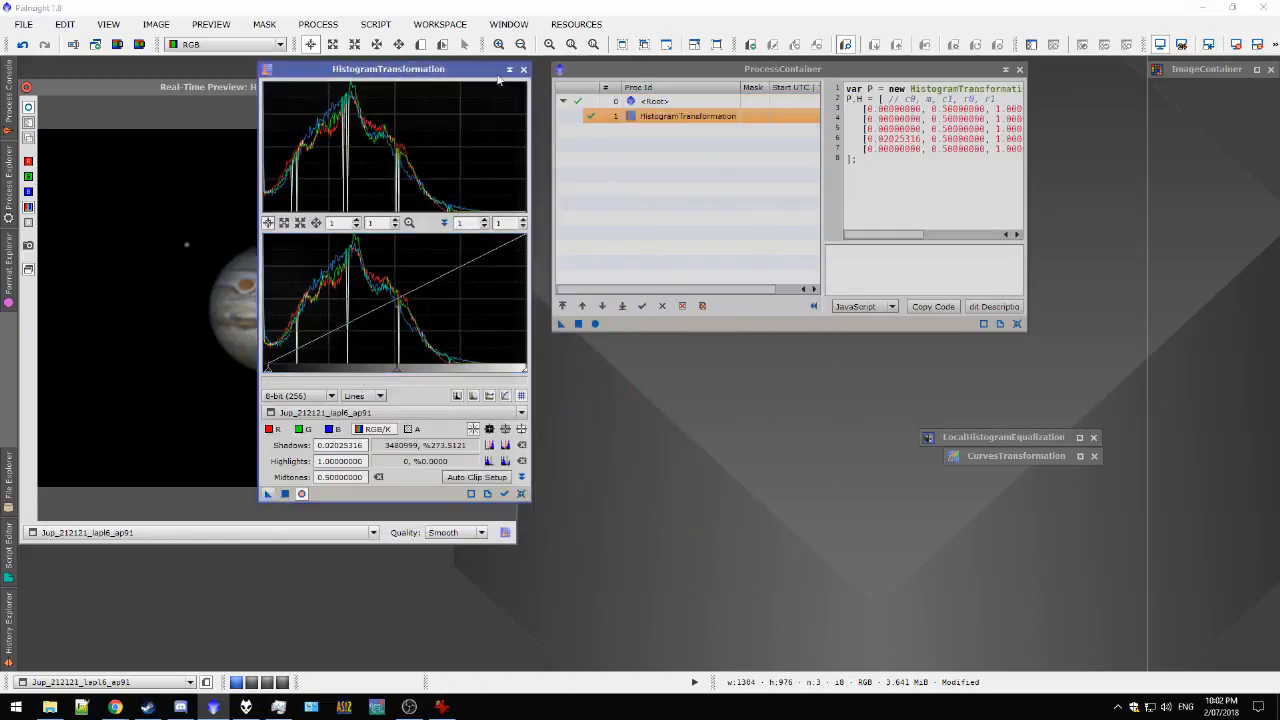
left_click(508, 68)
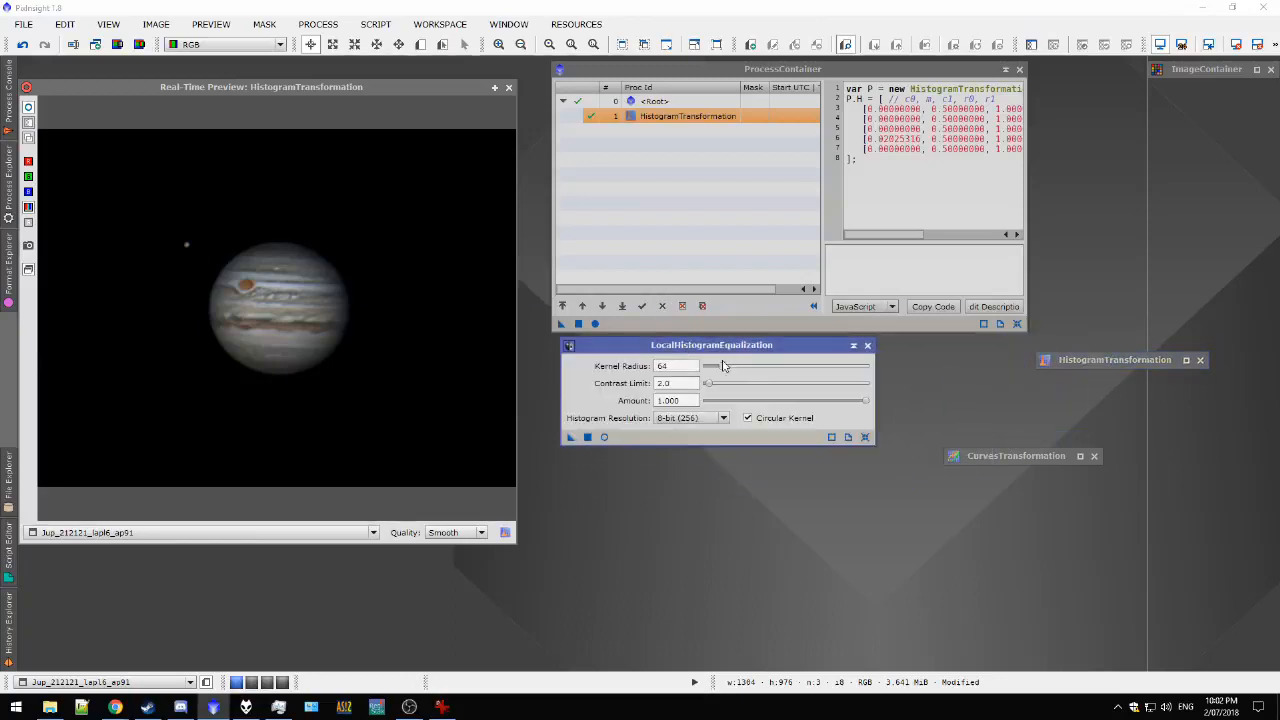
Step: Raise the kernel radius to about 200 and the contrast limit to 1.4 on the live preview
left_click_drag(710, 366, 746, 366)
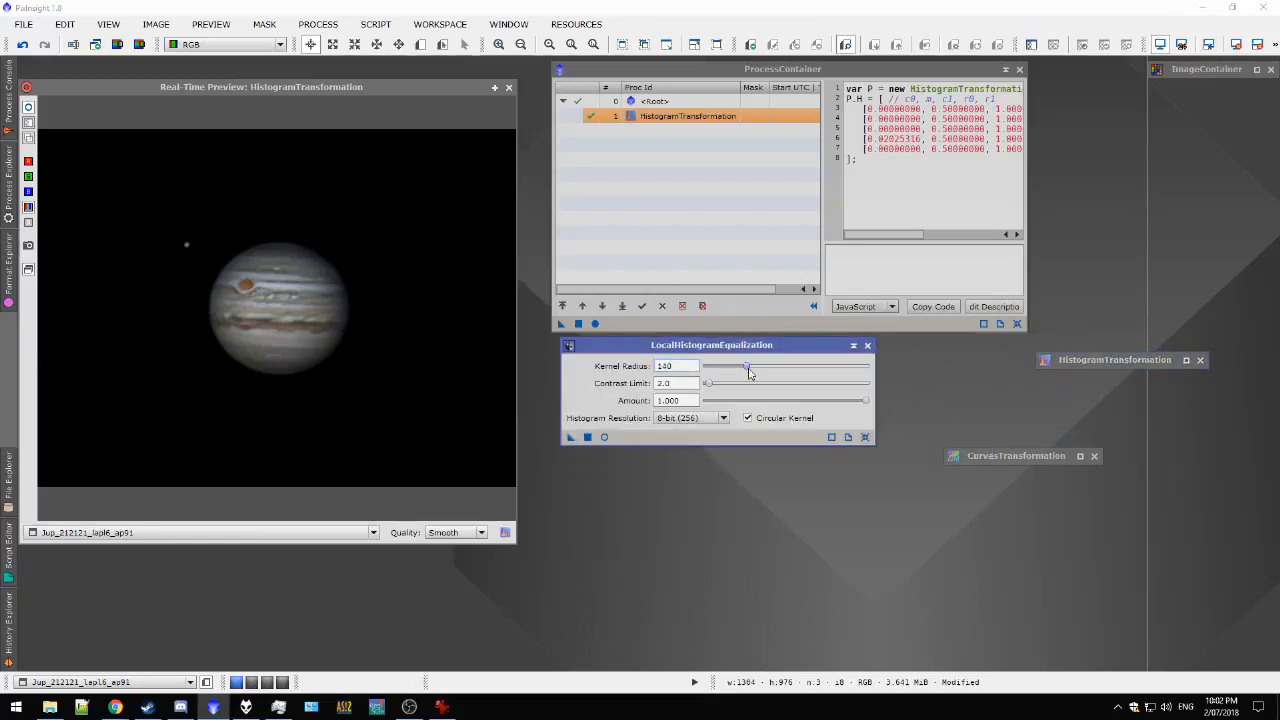
left_click_drag(744, 366, 740, 366)
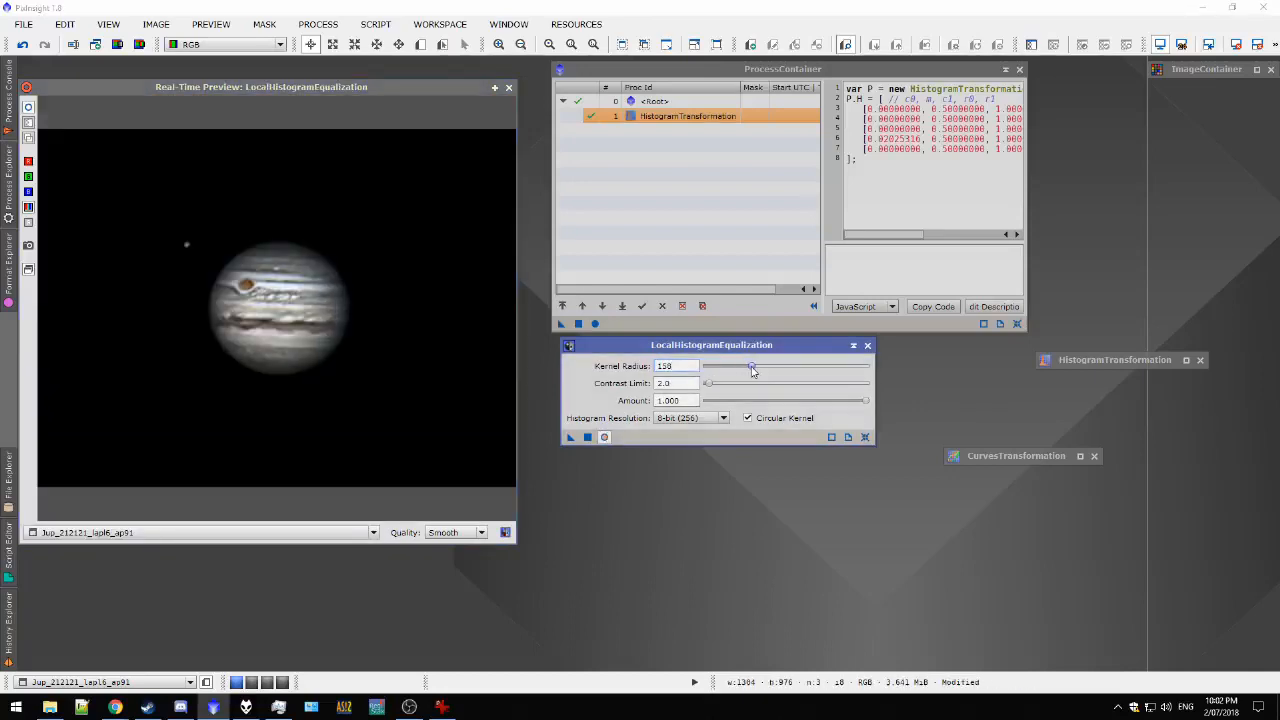
left_click_drag(752, 368, 780, 368)
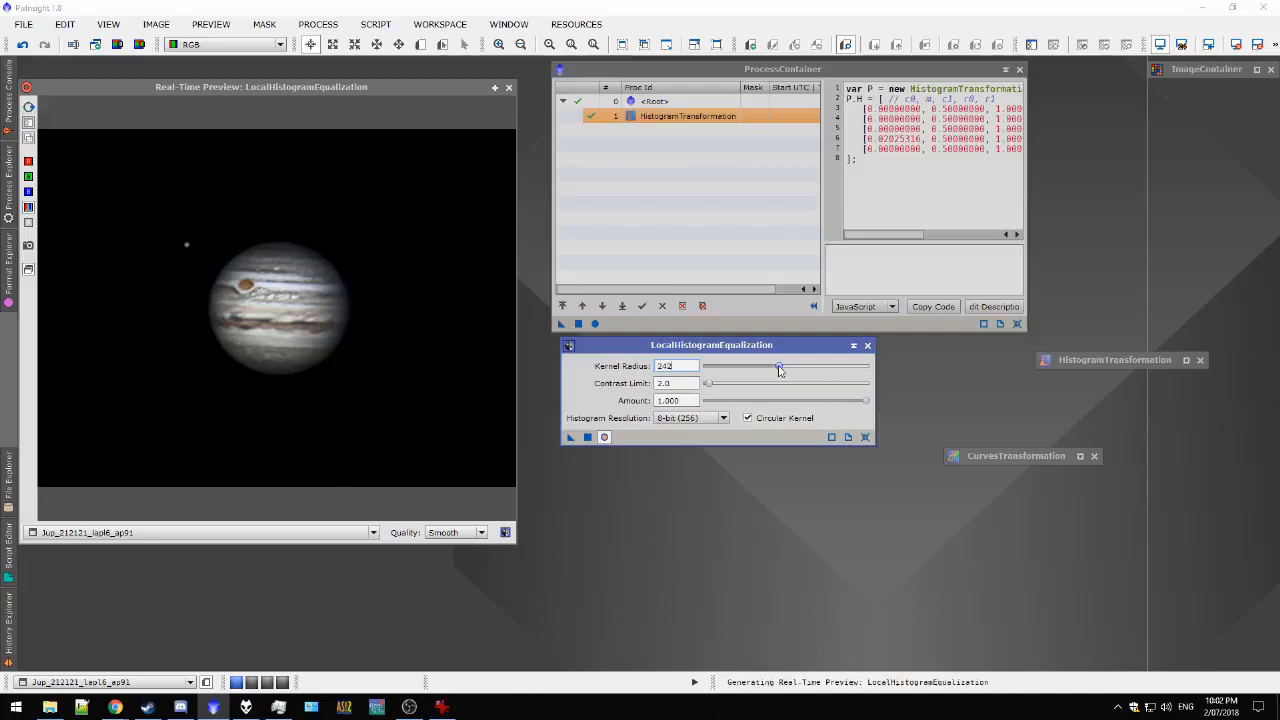
left_click_drag(780, 368, 776, 368)
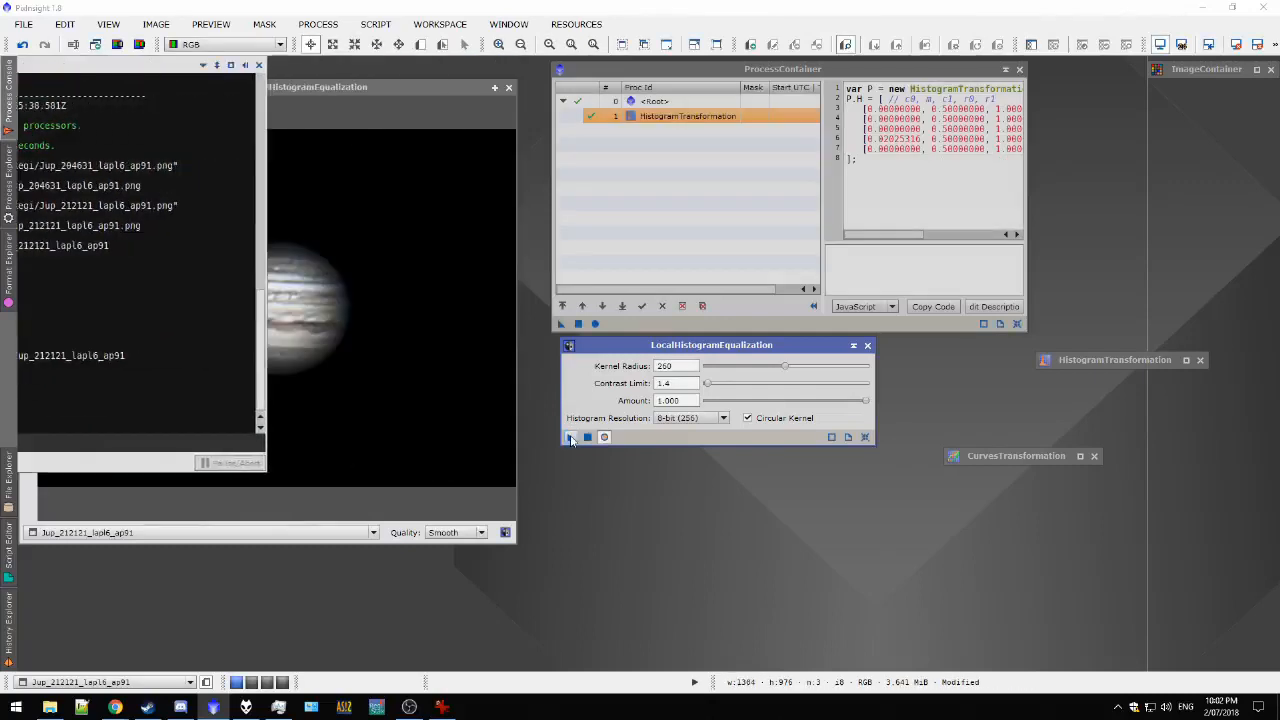
Step: Add the equalization and a slight contrast-boost curve to the container, then close the preview
left_click(570, 438)
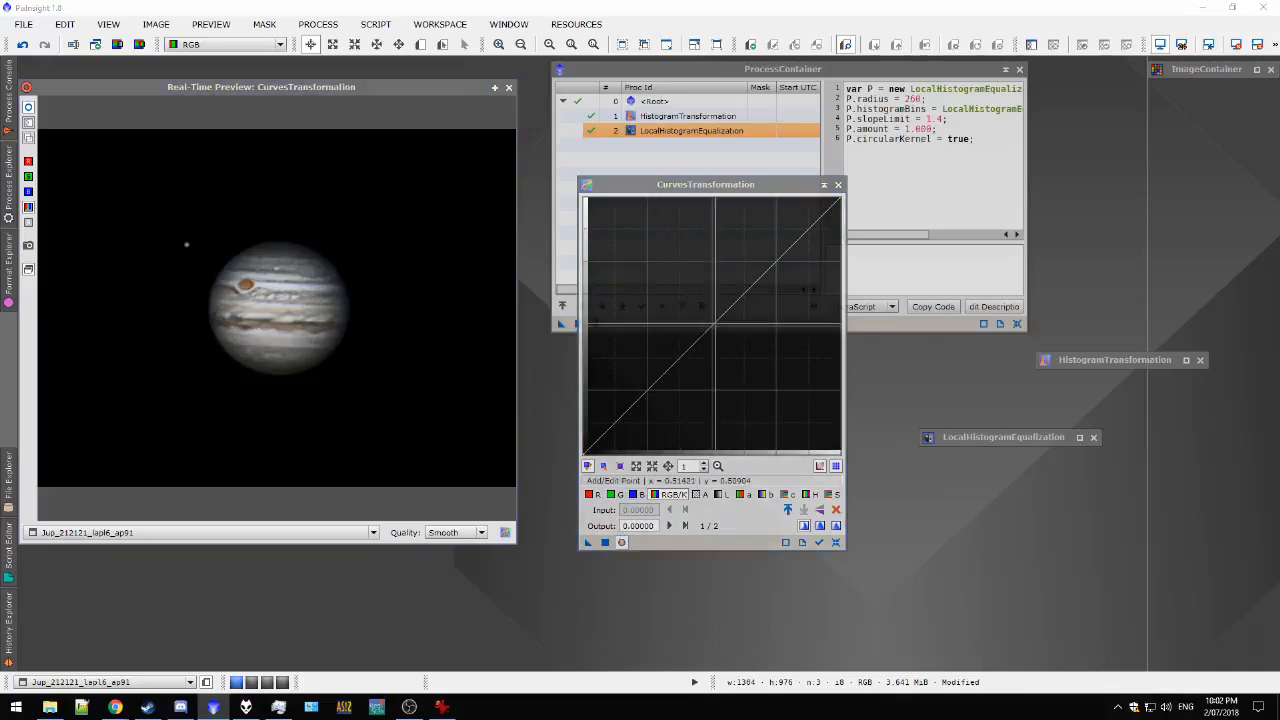
left_click(712, 318)
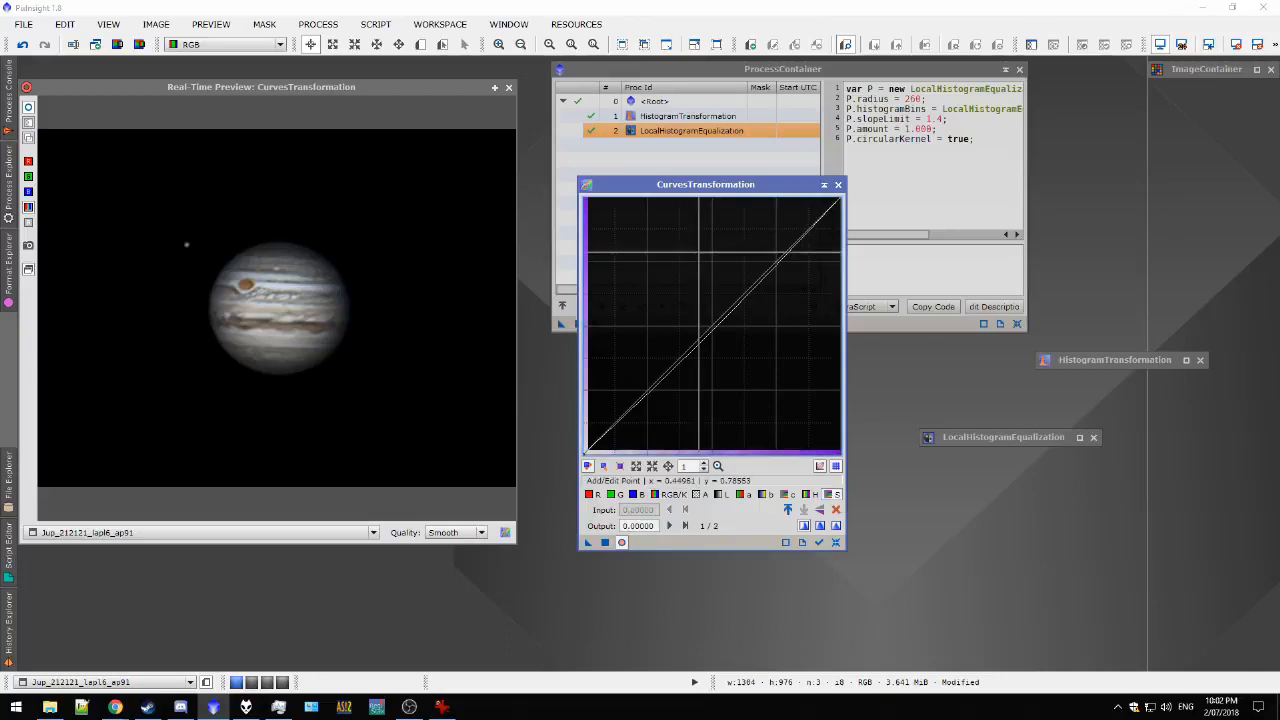
left_click(708, 284)
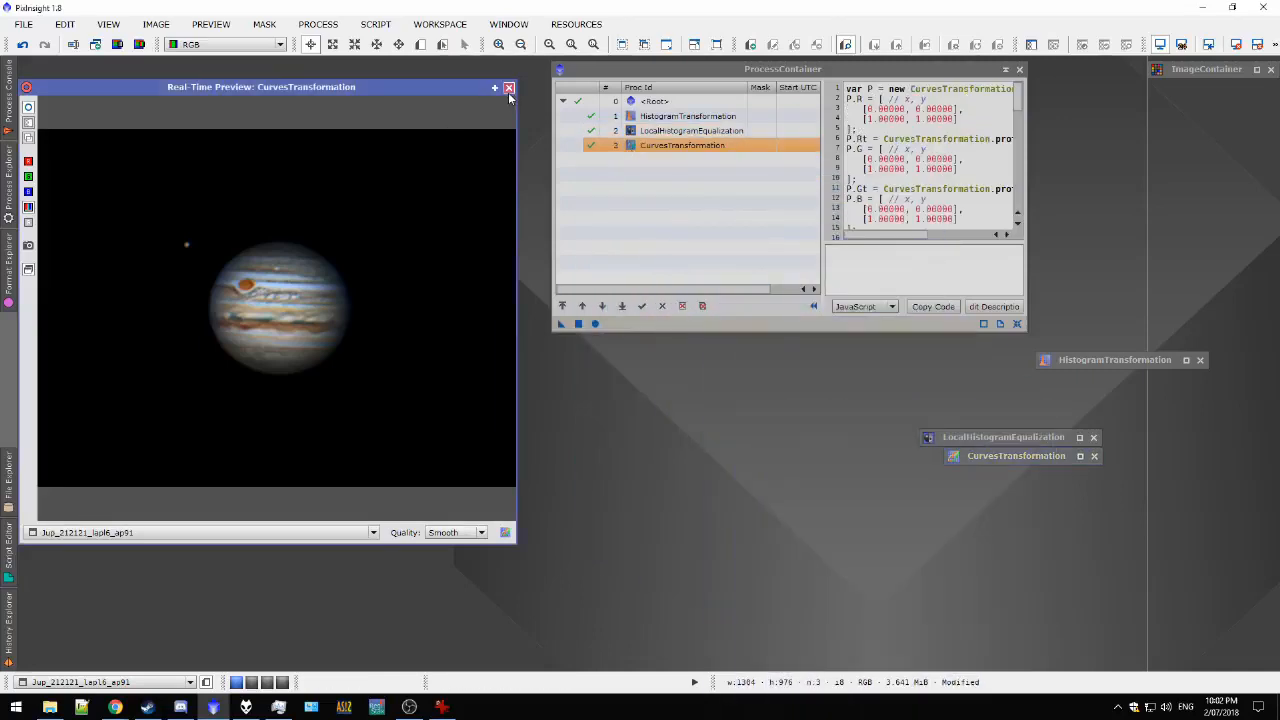
left_click(508, 88)
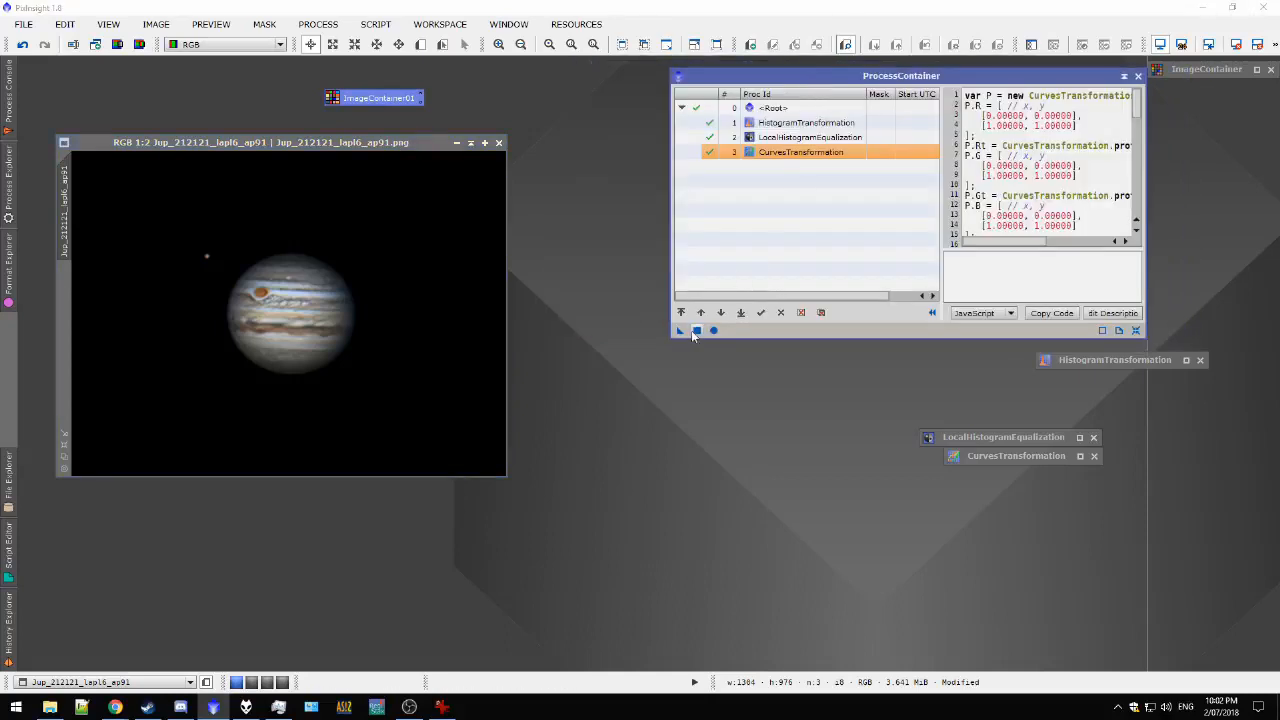
mouse_move(680, 330)
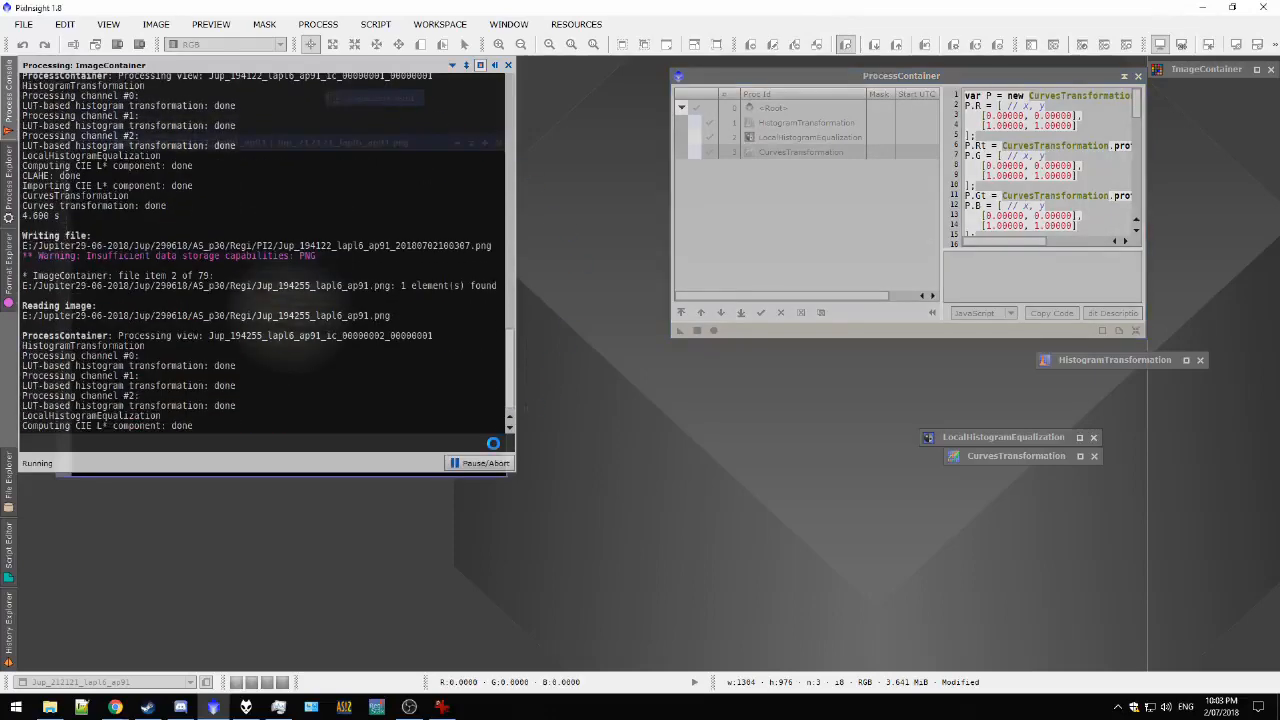
Step: Abort the running batch over the Jupiter frames, declining to continue the rest
left_click(484, 462)
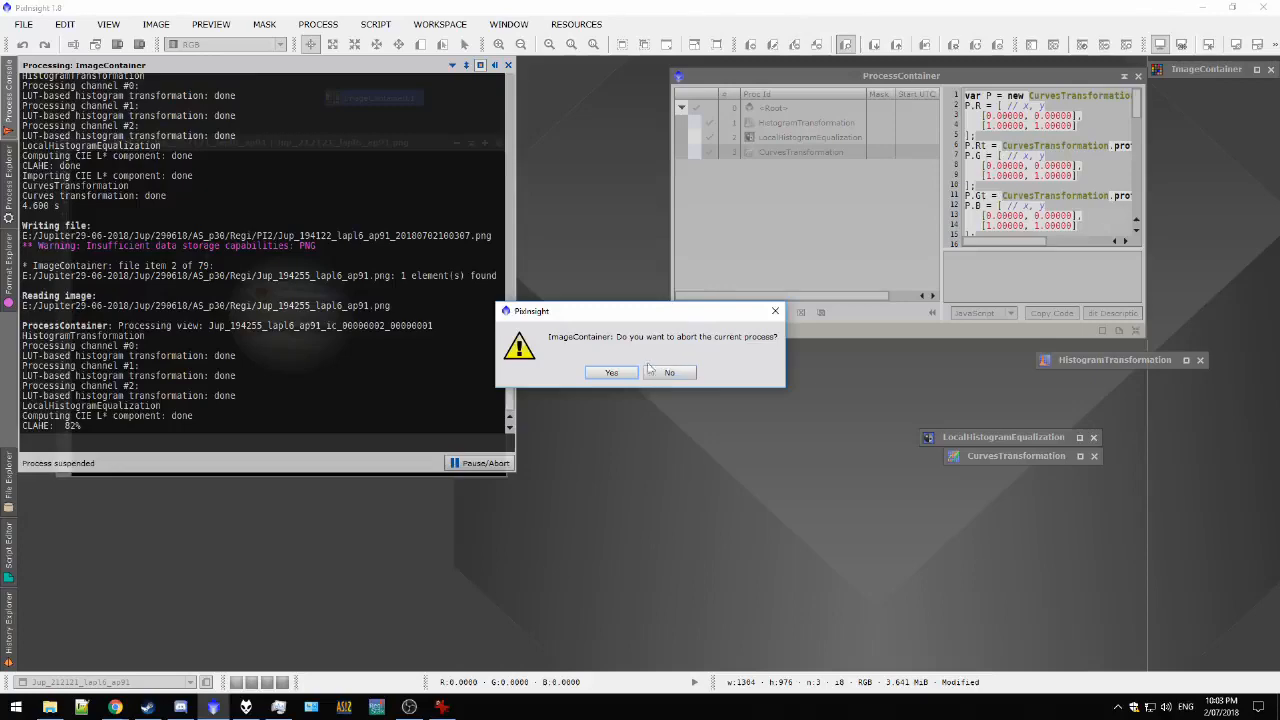
left_click(612, 372)
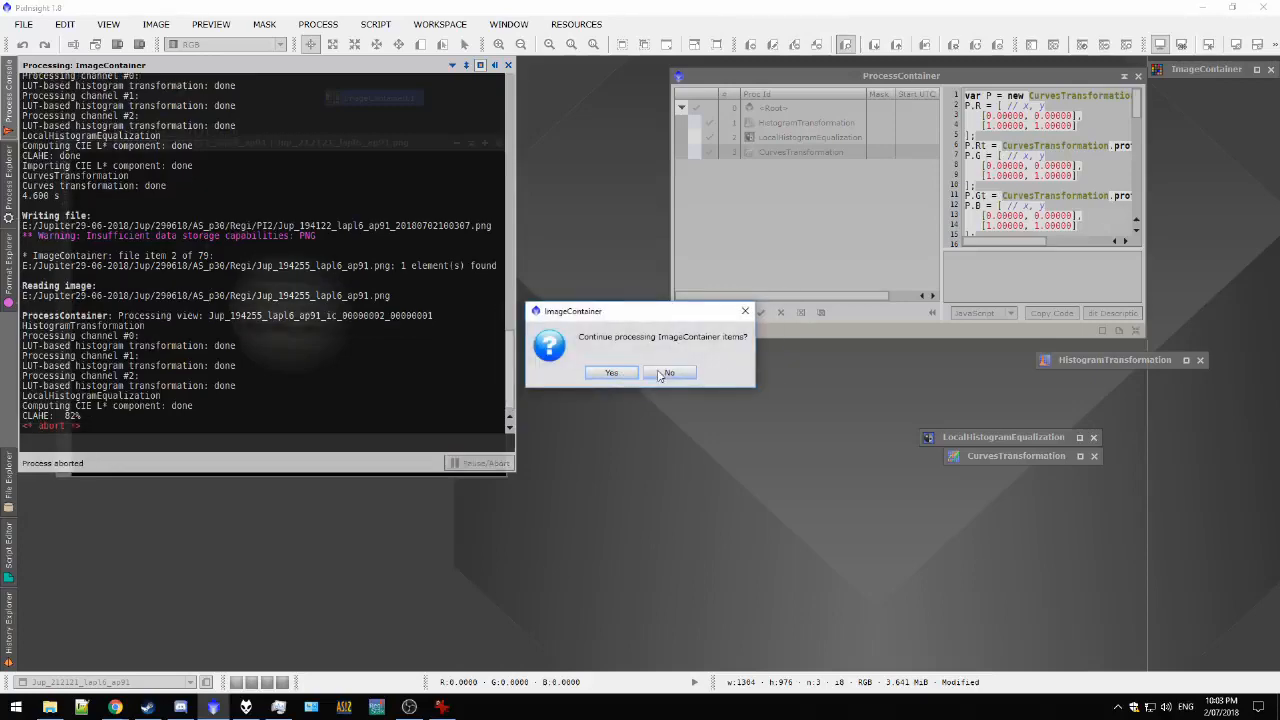
left_click(668, 372)
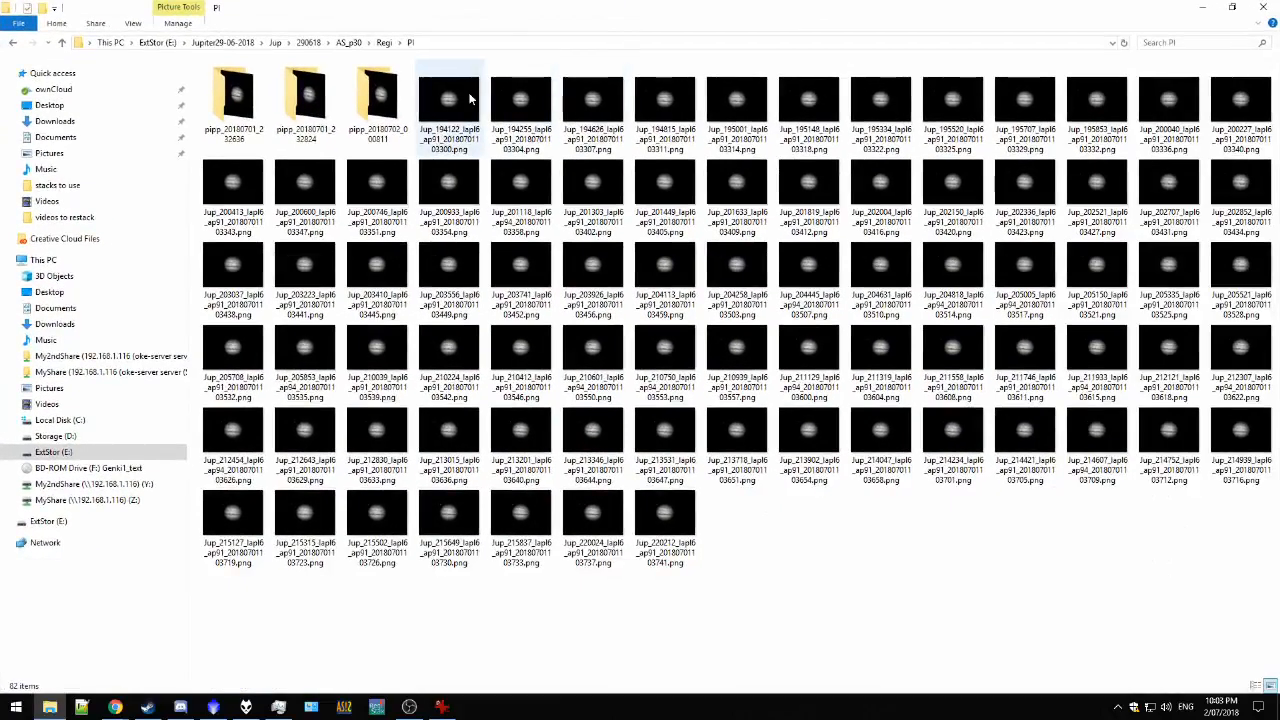
Step: View one PixInsight-processed Jupiter PNG in IrfanView, then move on to PIPP
double_click(448, 98)
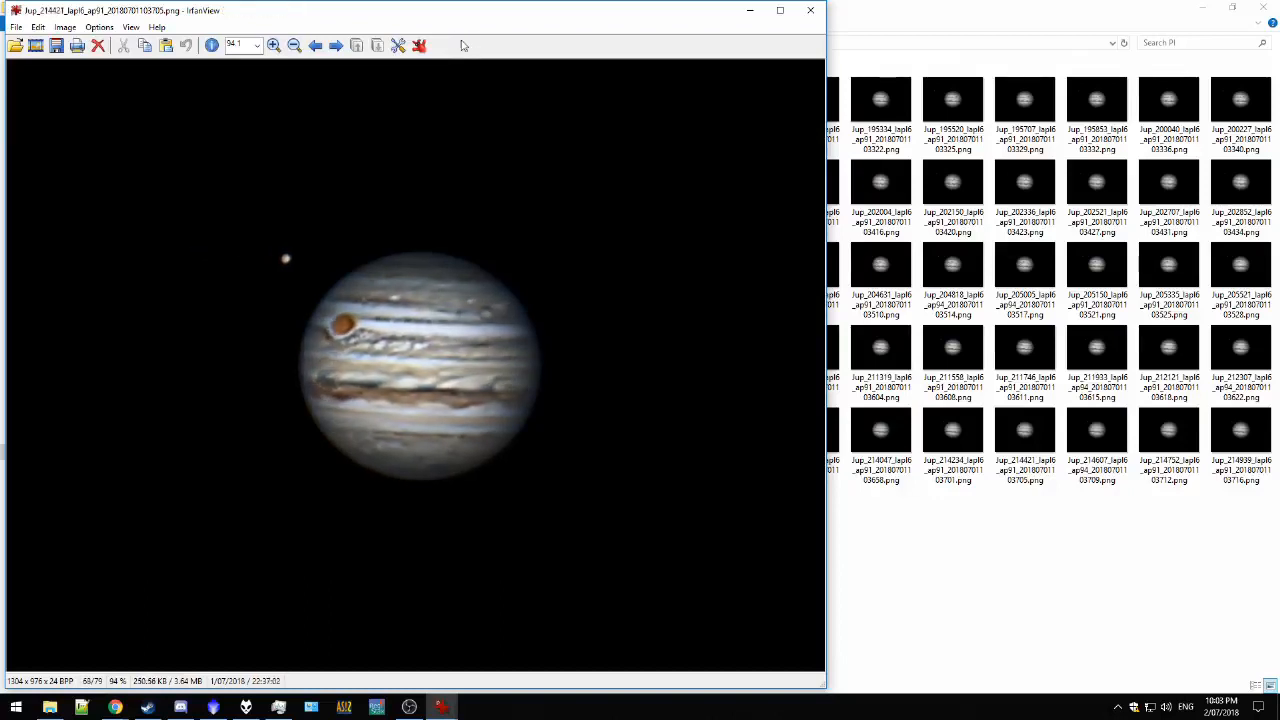
left_click(314, 44)
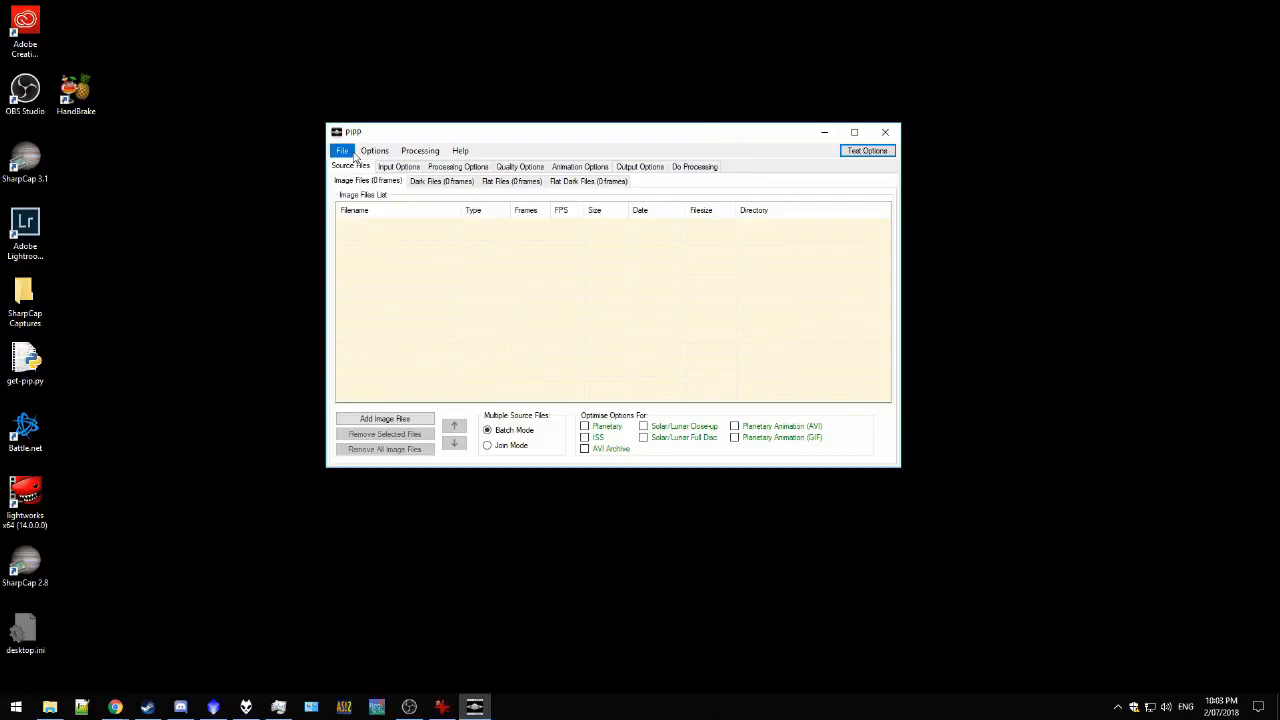
Step: Add the 79 enhanced Jupiter PNGs from their folder as source images, accepting the join notice
left_click(384, 418)
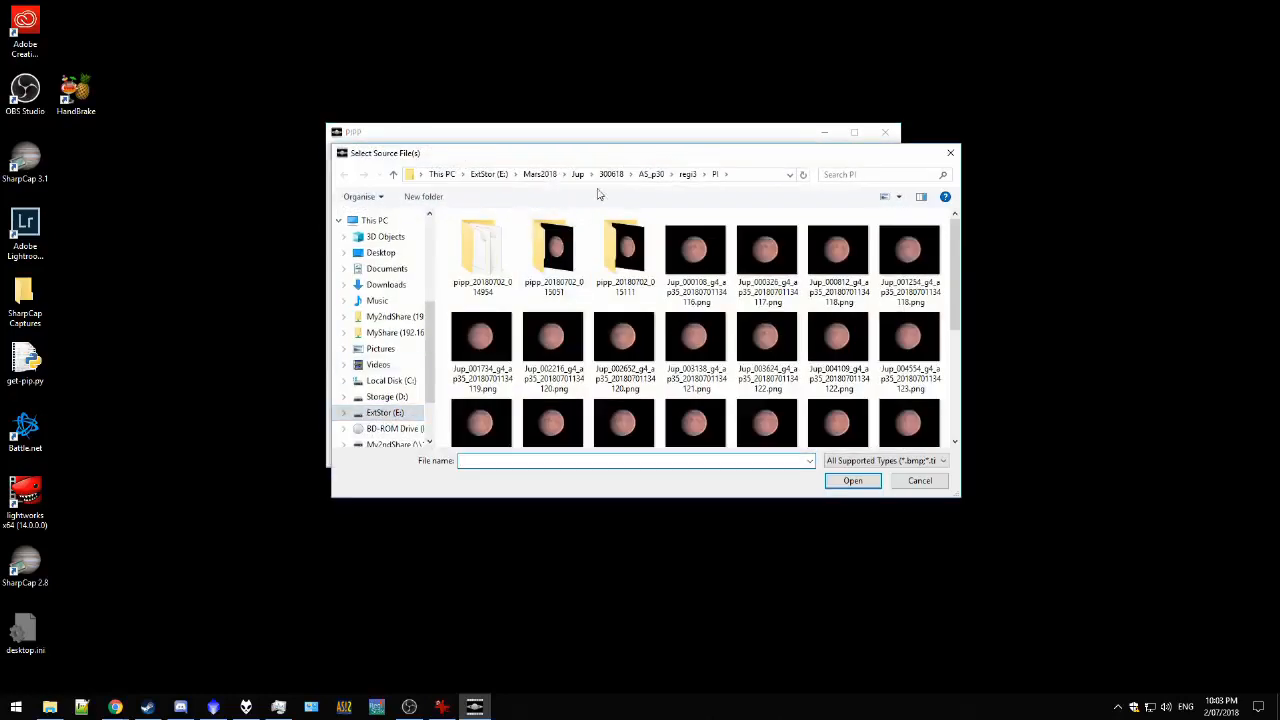
left_click(600, 174)
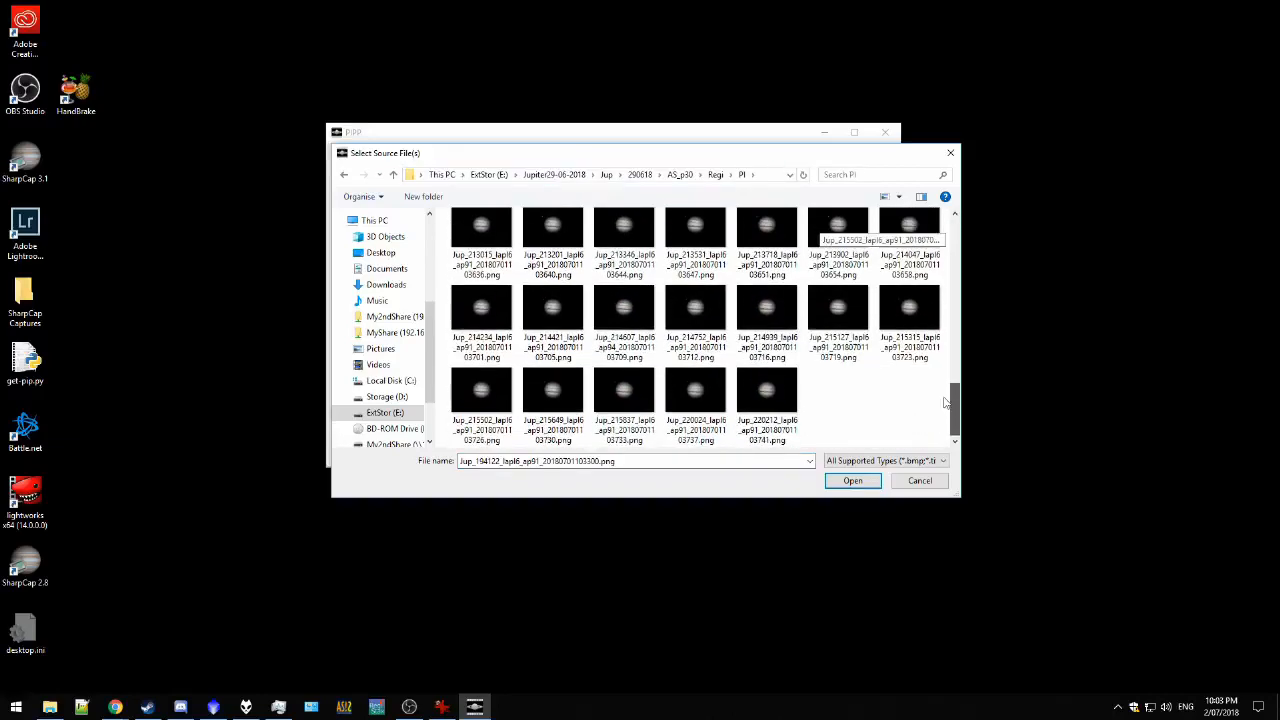
left_click(852, 480)
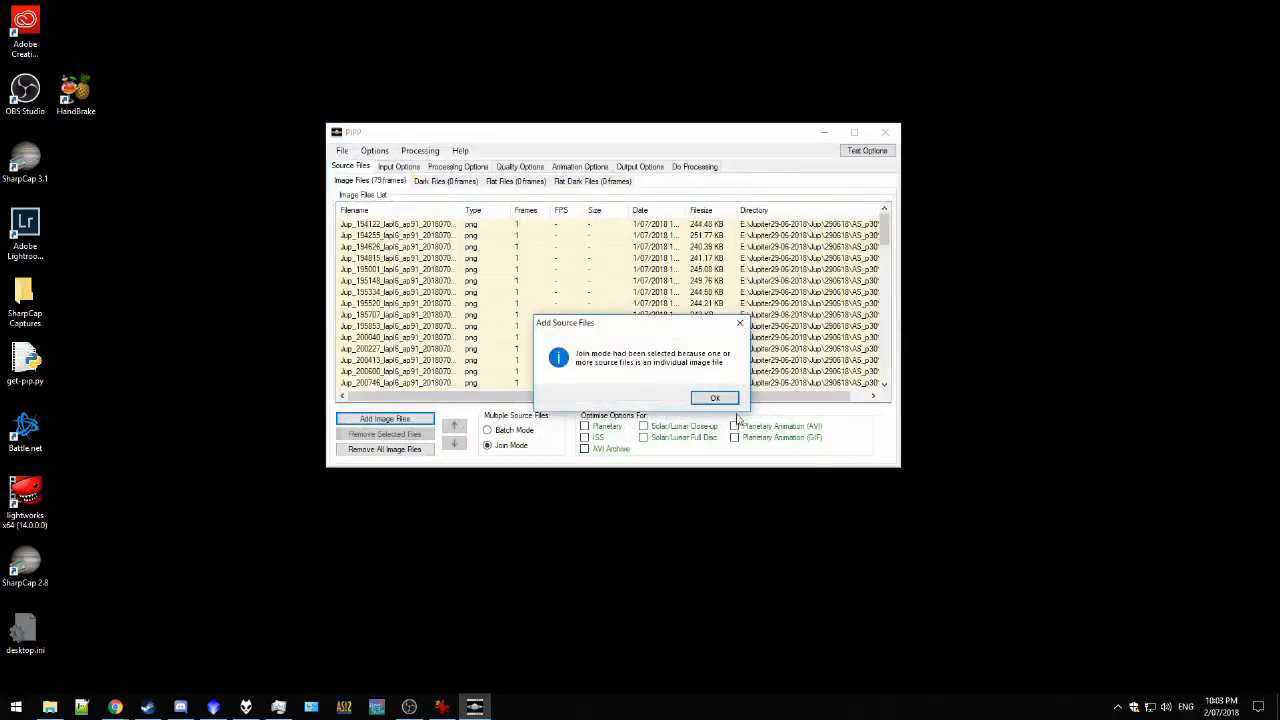
left_click(714, 396)
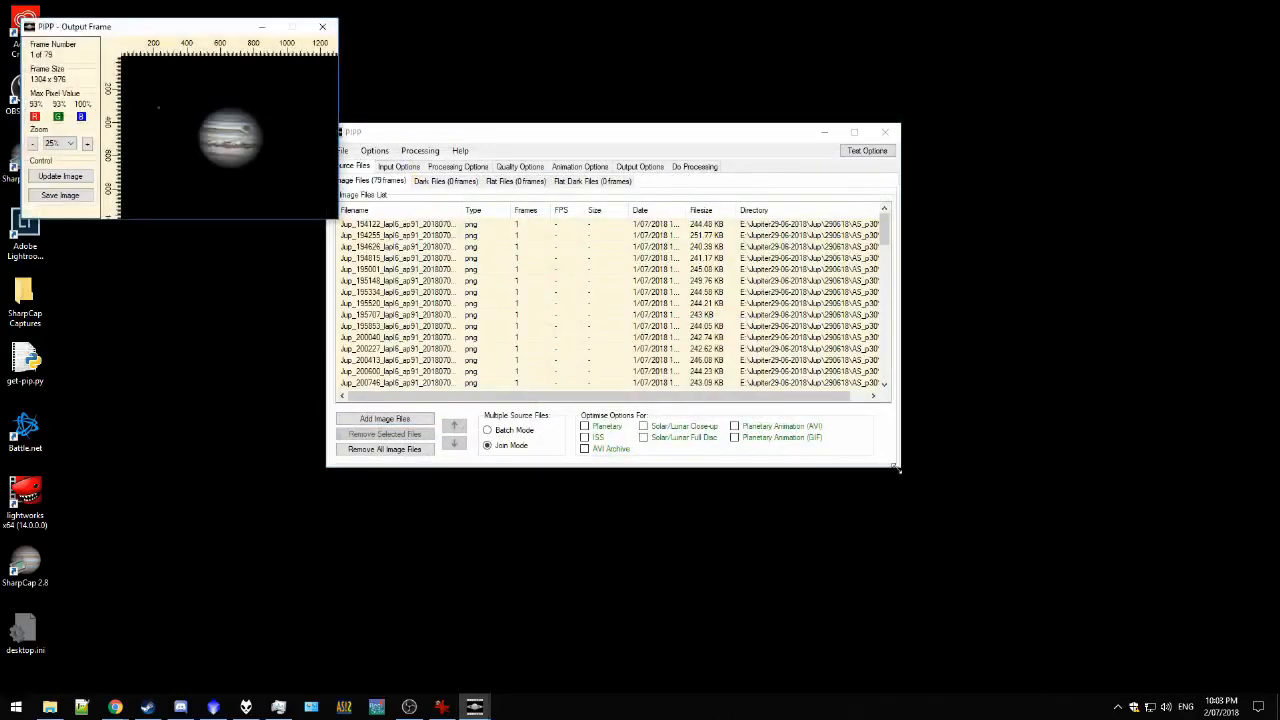
Step: Review the loaded frame list and keep Join Mode so the frames form one sequence
left_click_drag(616, 132, 810, 92)
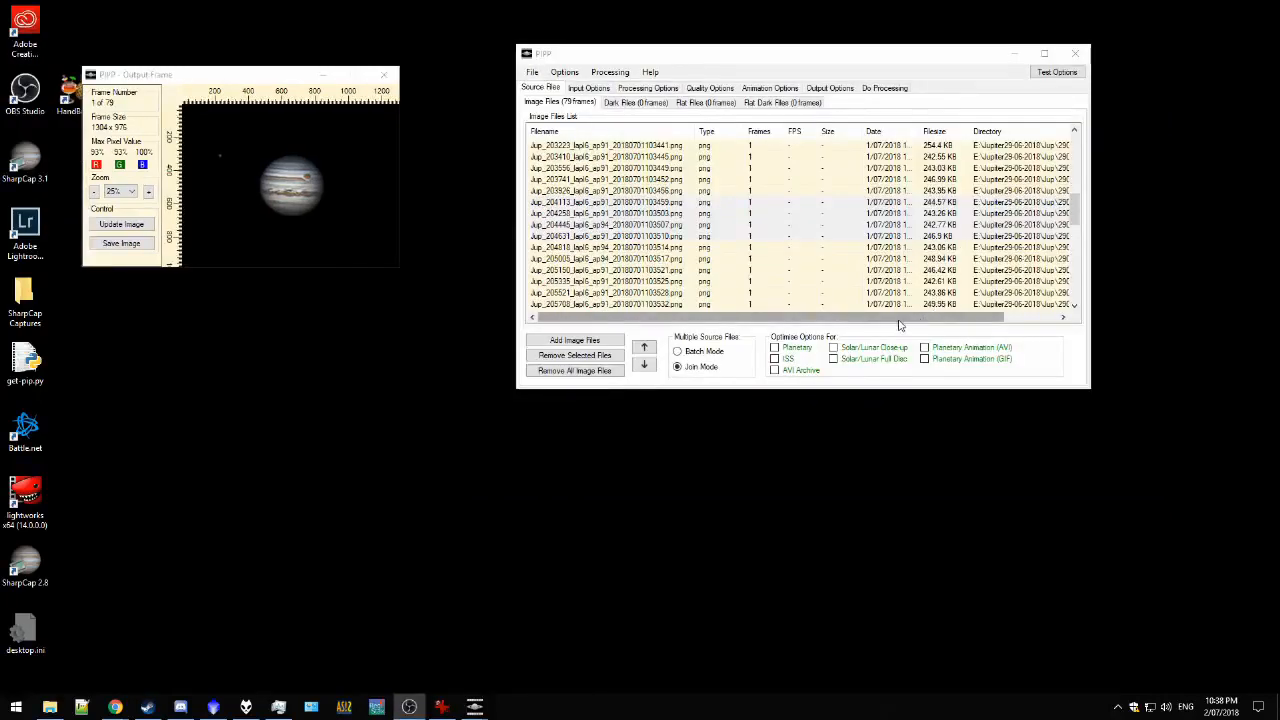
scroll("down", 3)
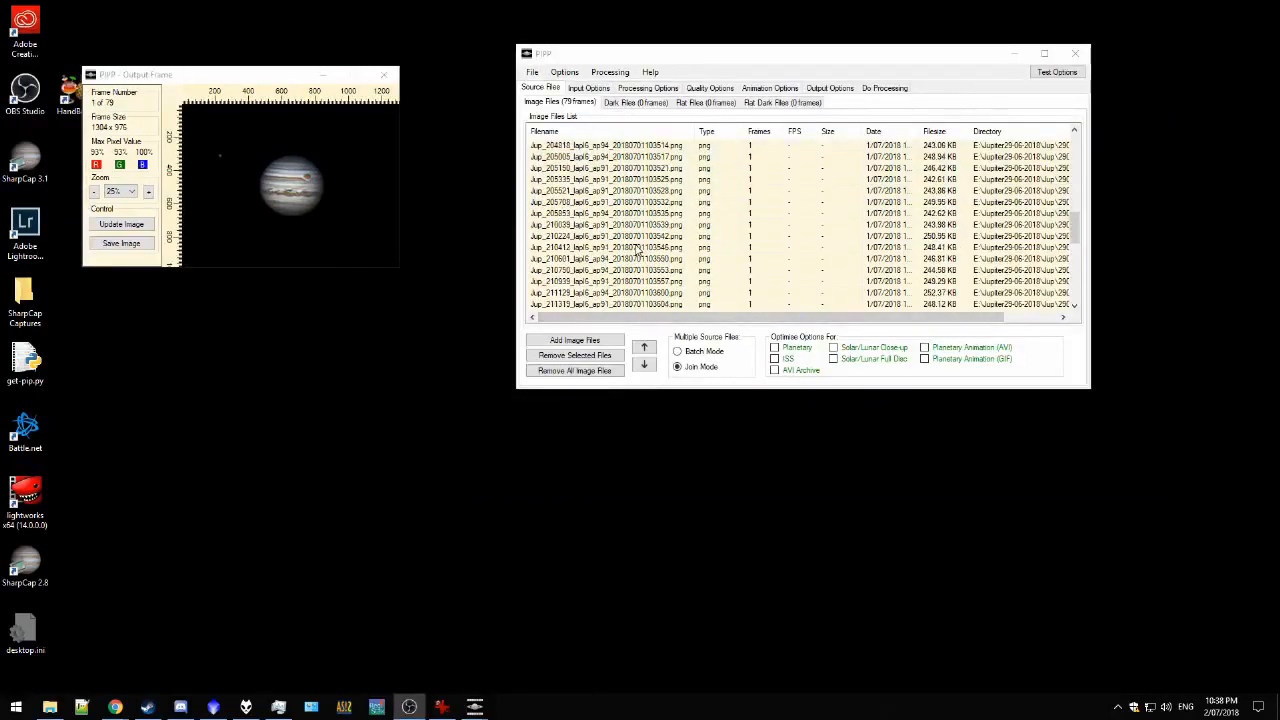
scroll("down", 3)
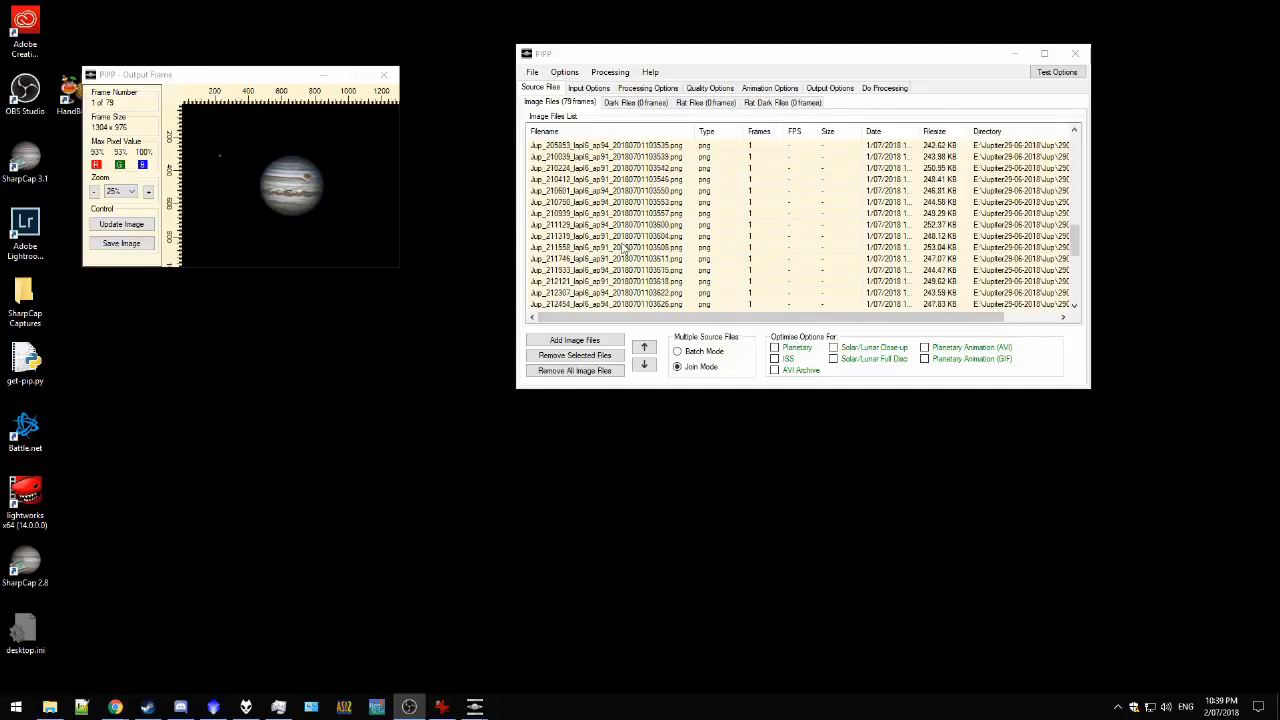
scroll("down", 3)
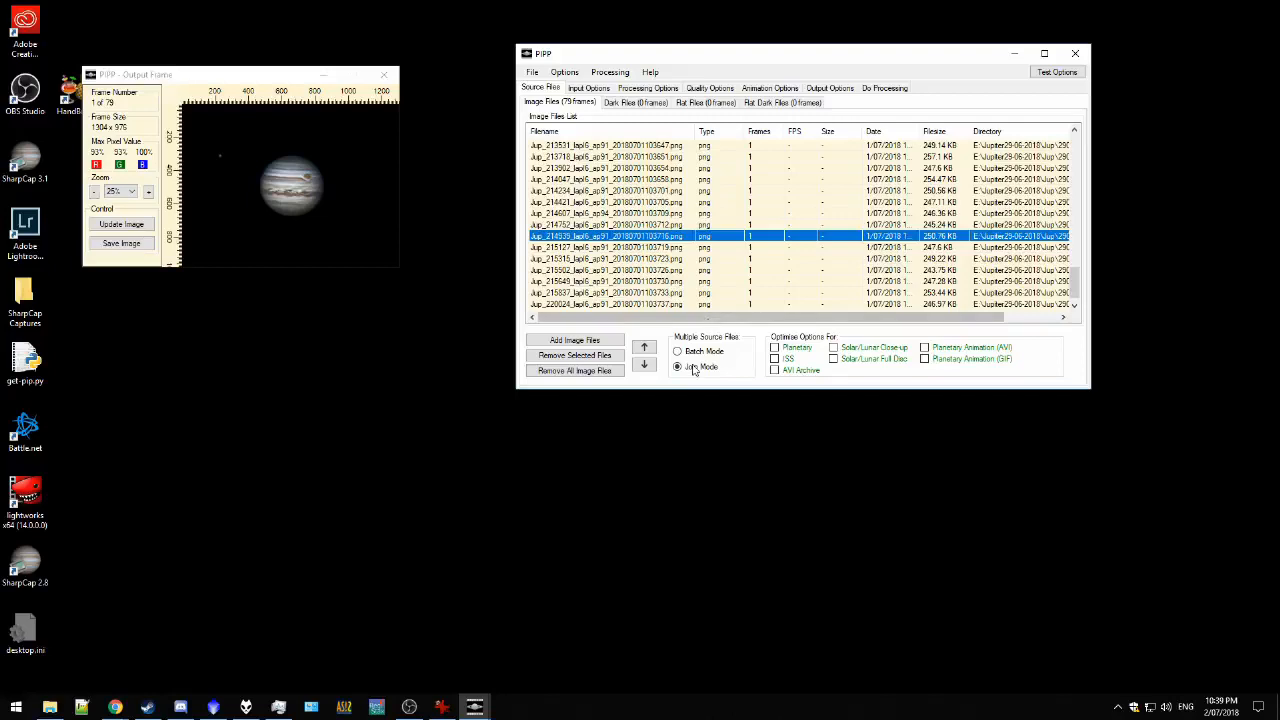
left_click(678, 352)
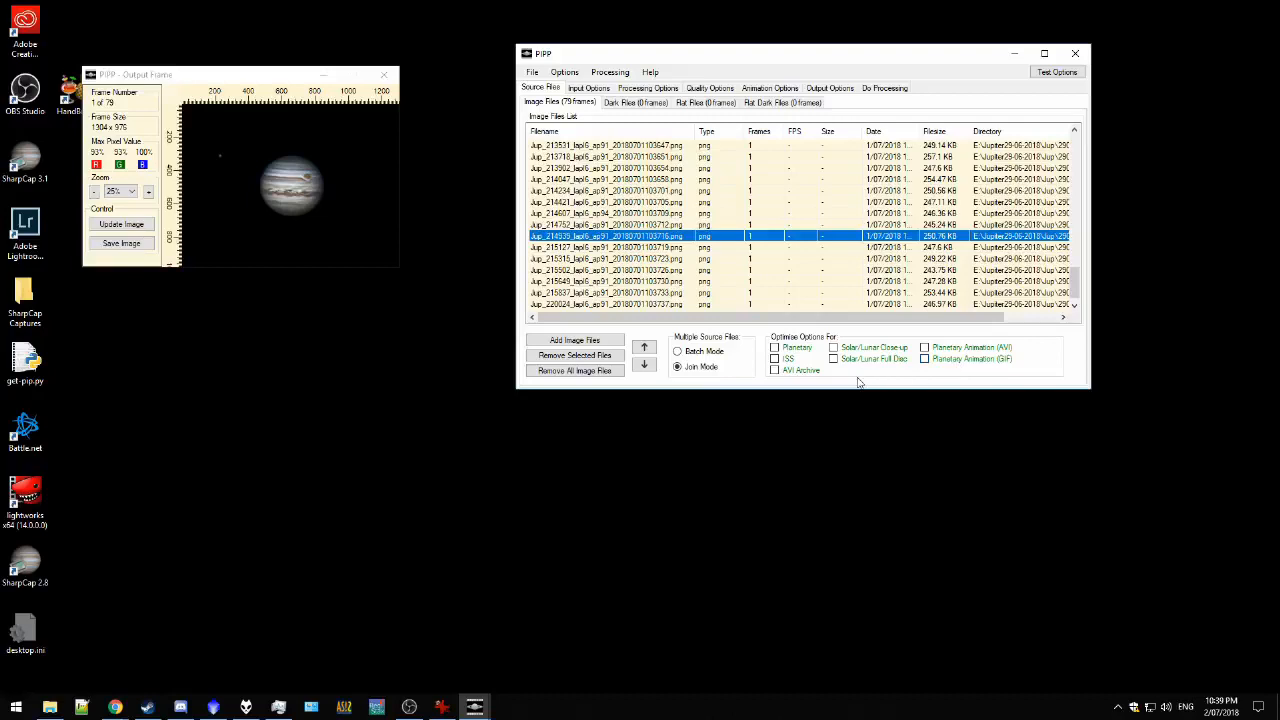
left_click(588, 88)
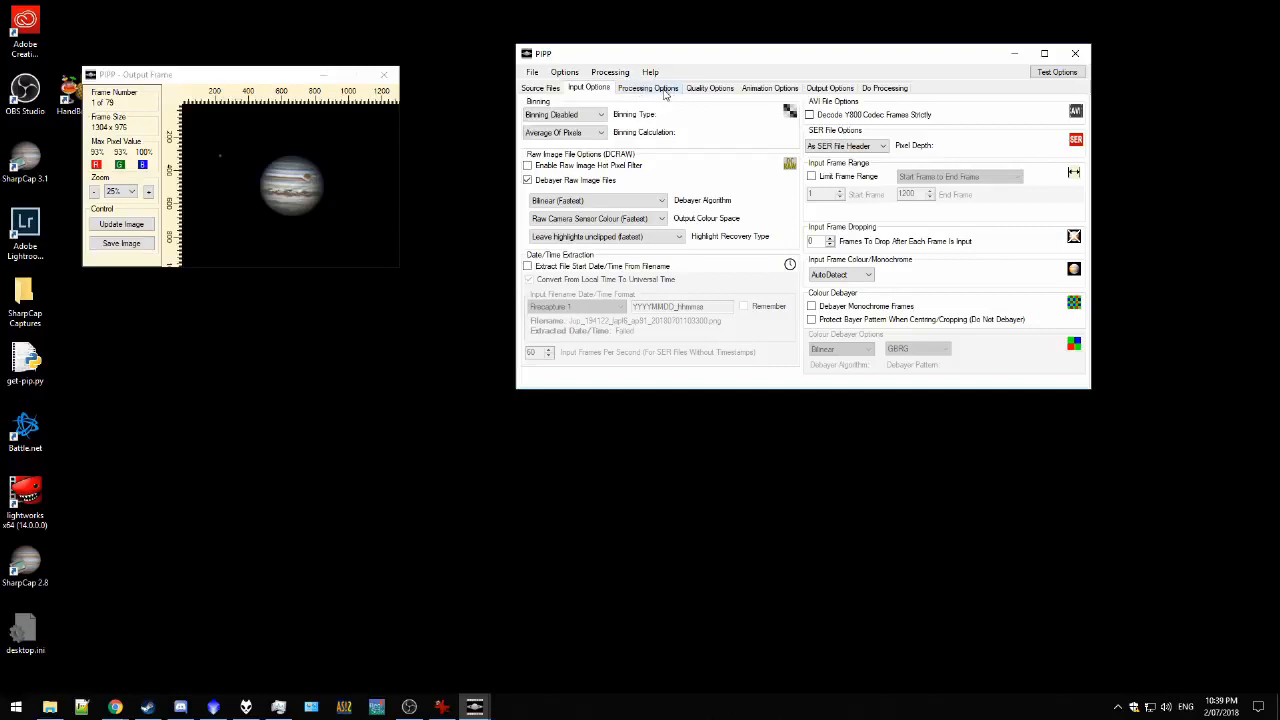
Step: Review processing options with stabilisation None and cropping off, repositioning the frame preview
left_click(648, 88)
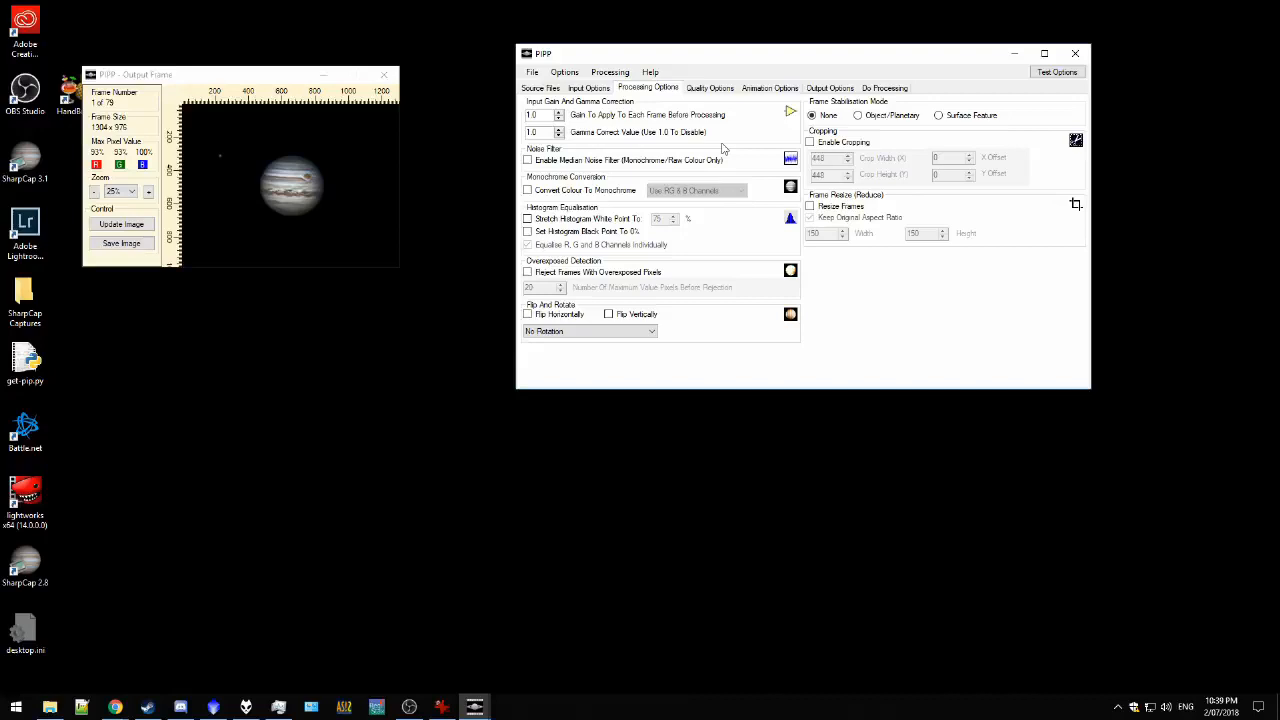
mouse_move(980, 148)
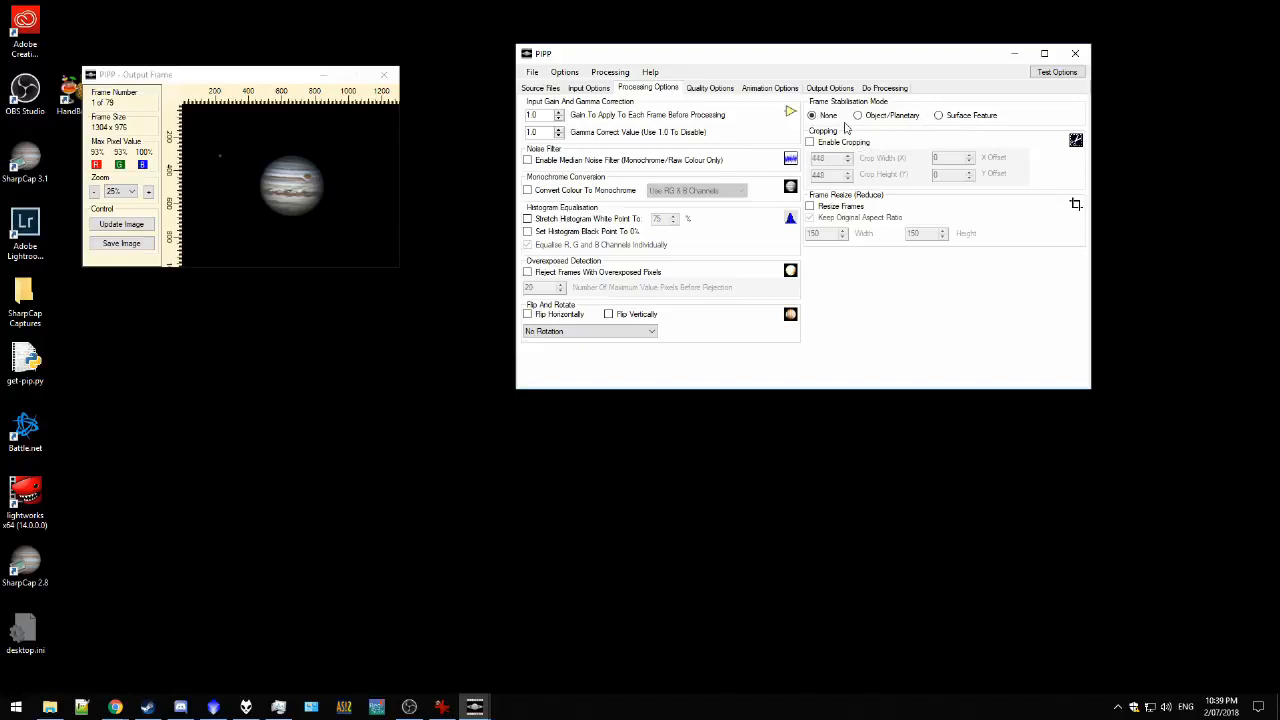
mouse_move(892, 114)
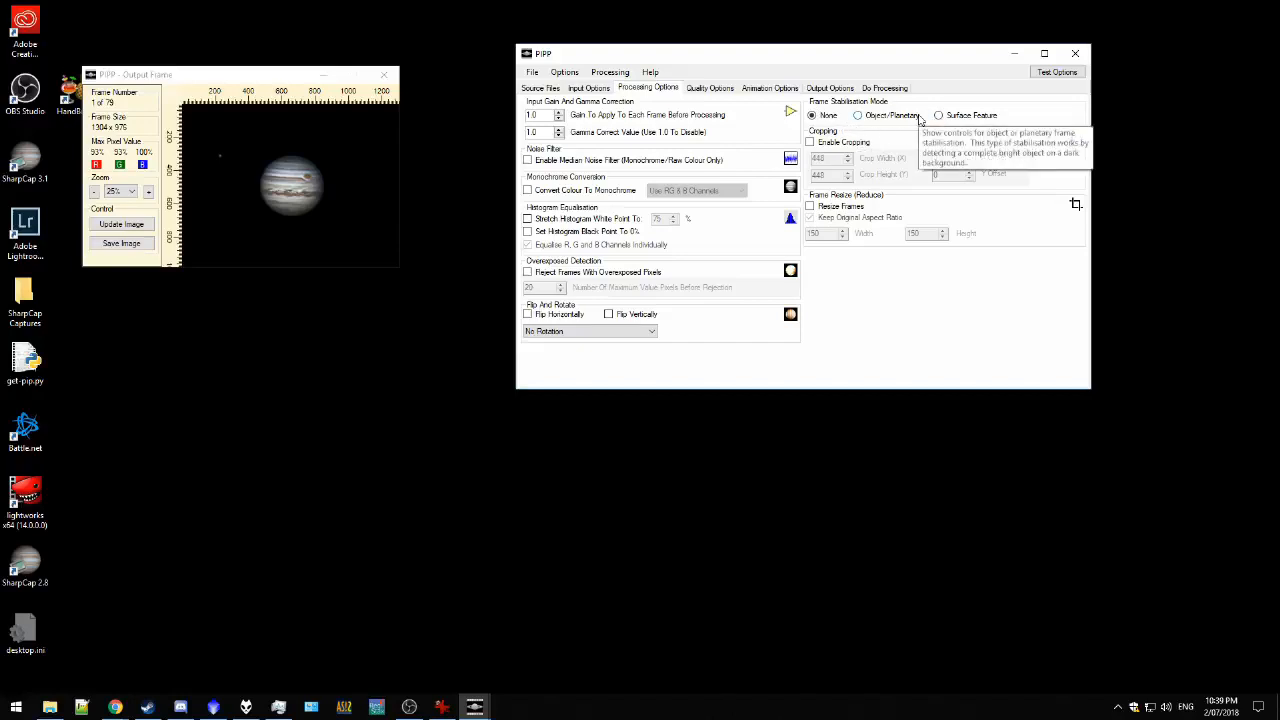
mouse_move(912, 120)
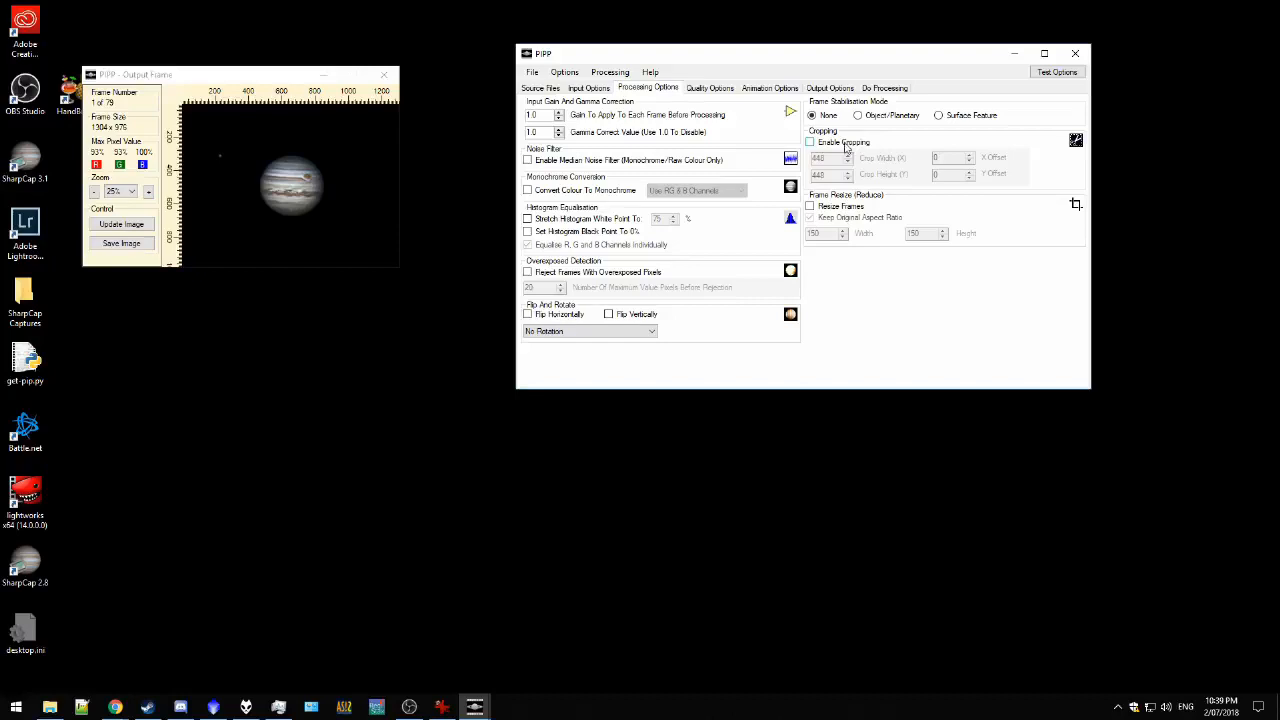
mouse_move(872, 150)
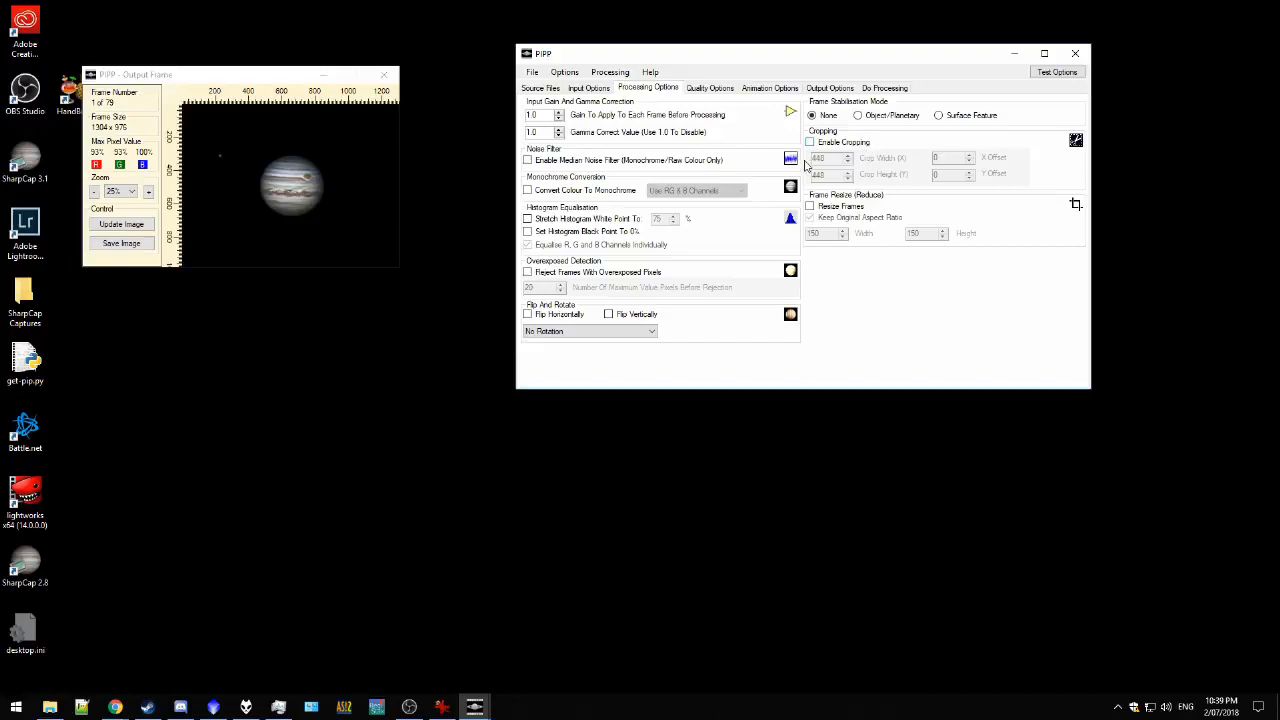
mouse_move(766, 112)
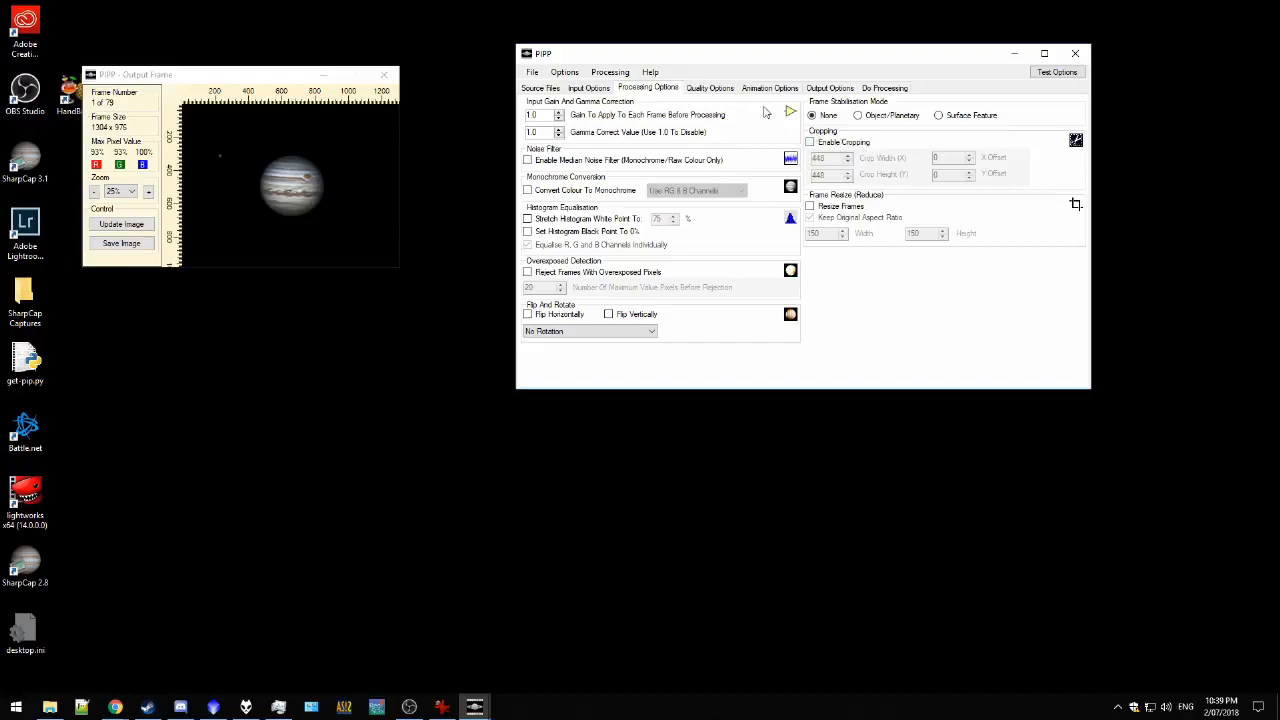
mouse_move(736, 96)
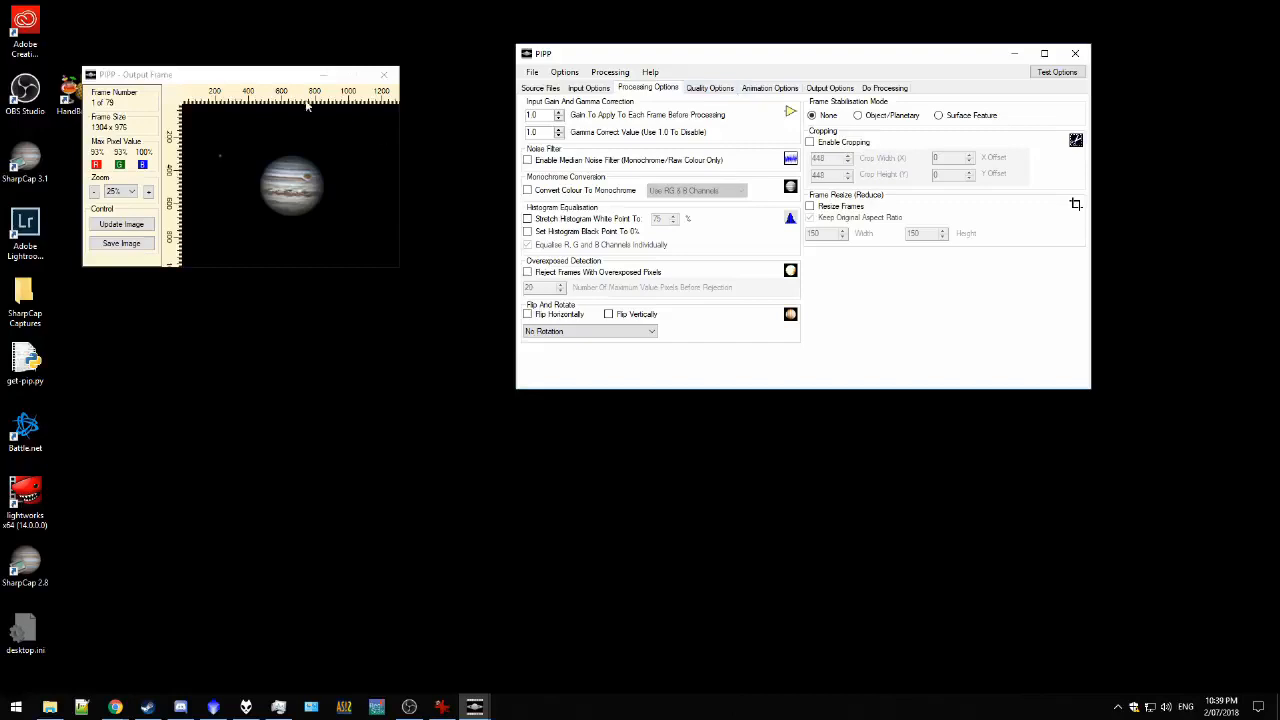
left_click_drag(240, 74, 320, 100)
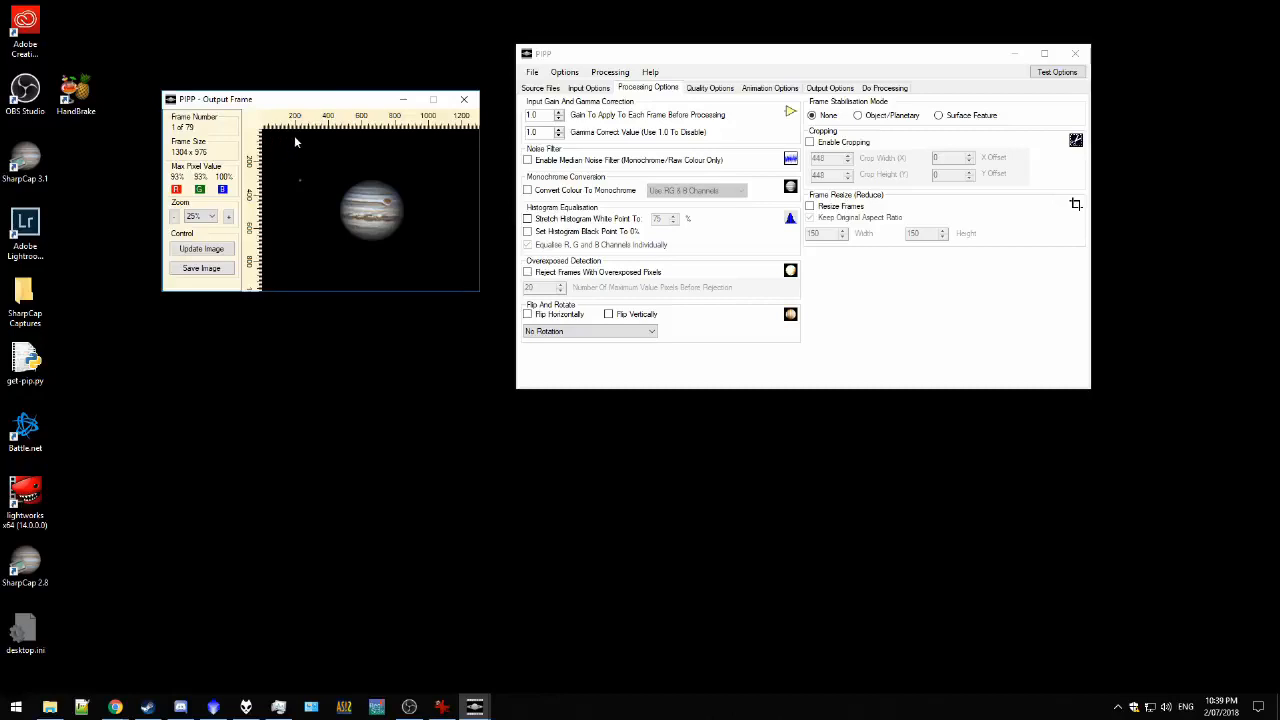
mouse_move(276, 130)
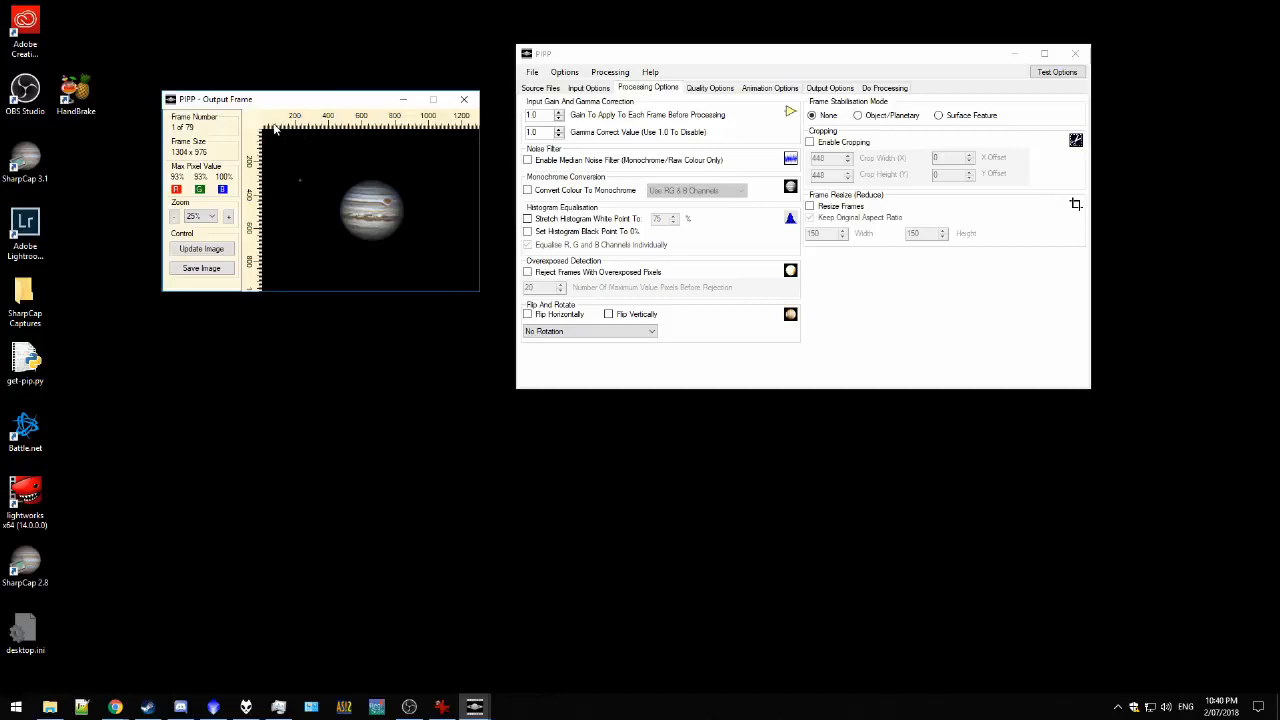
mouse_move(376, 136)
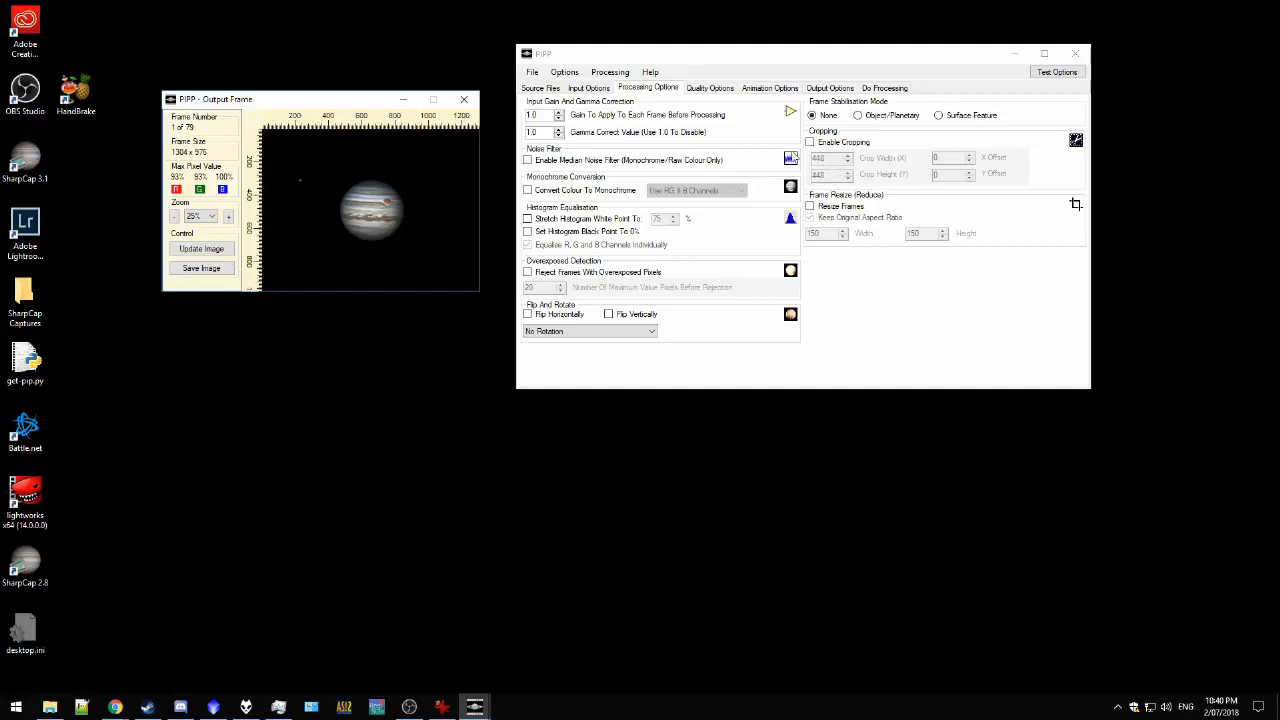
Step: Review the quality options, leaving quality estimation disabled
left_click(710, 88)
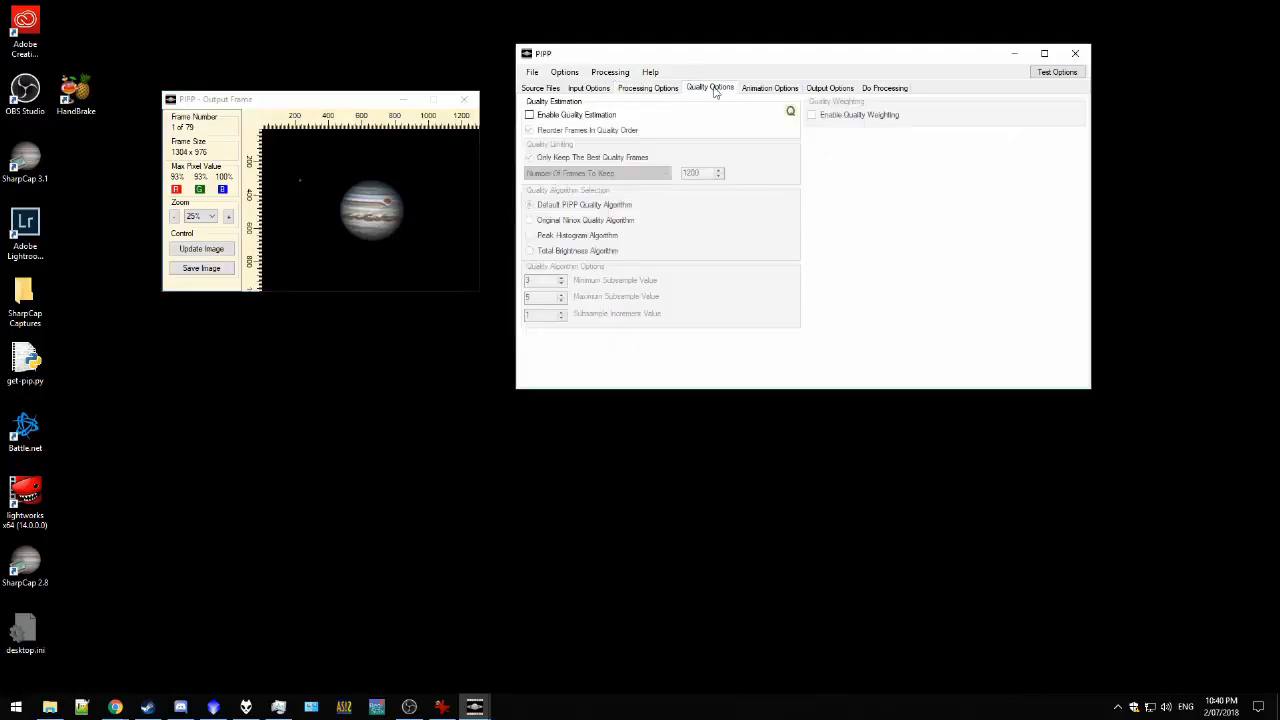
mouse_move(748, 94)
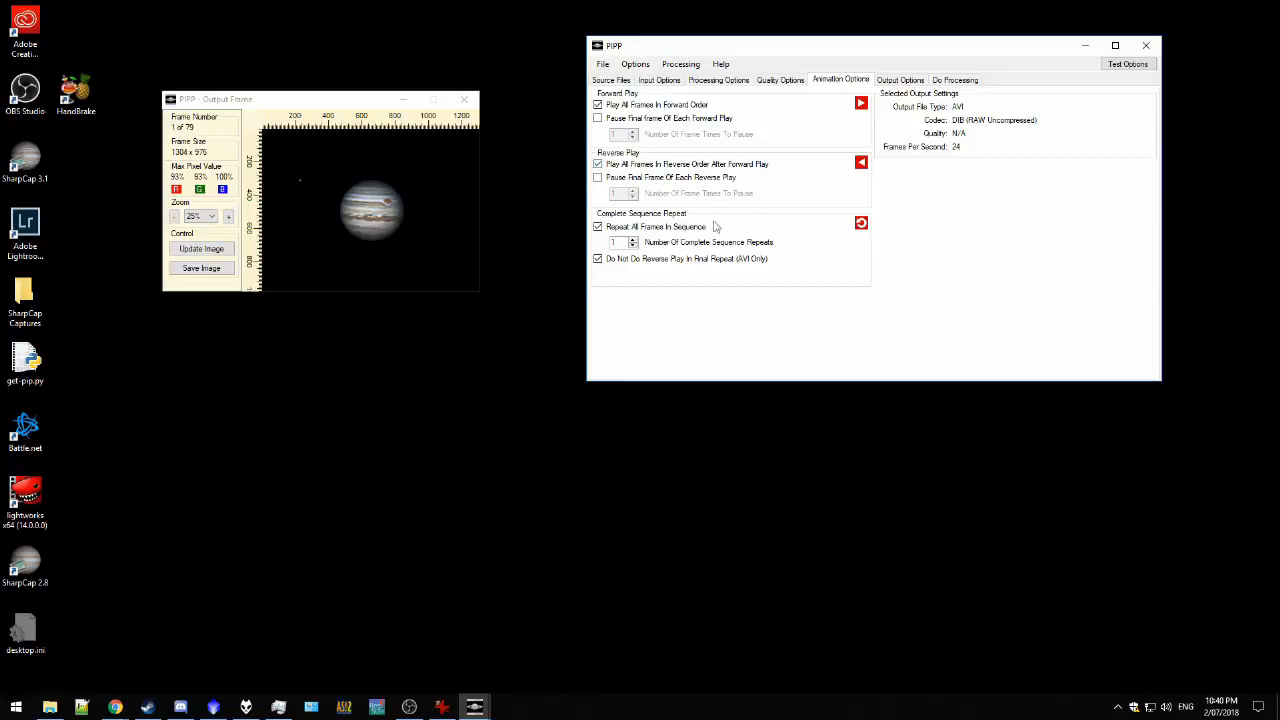
mouse_move(658, 252)
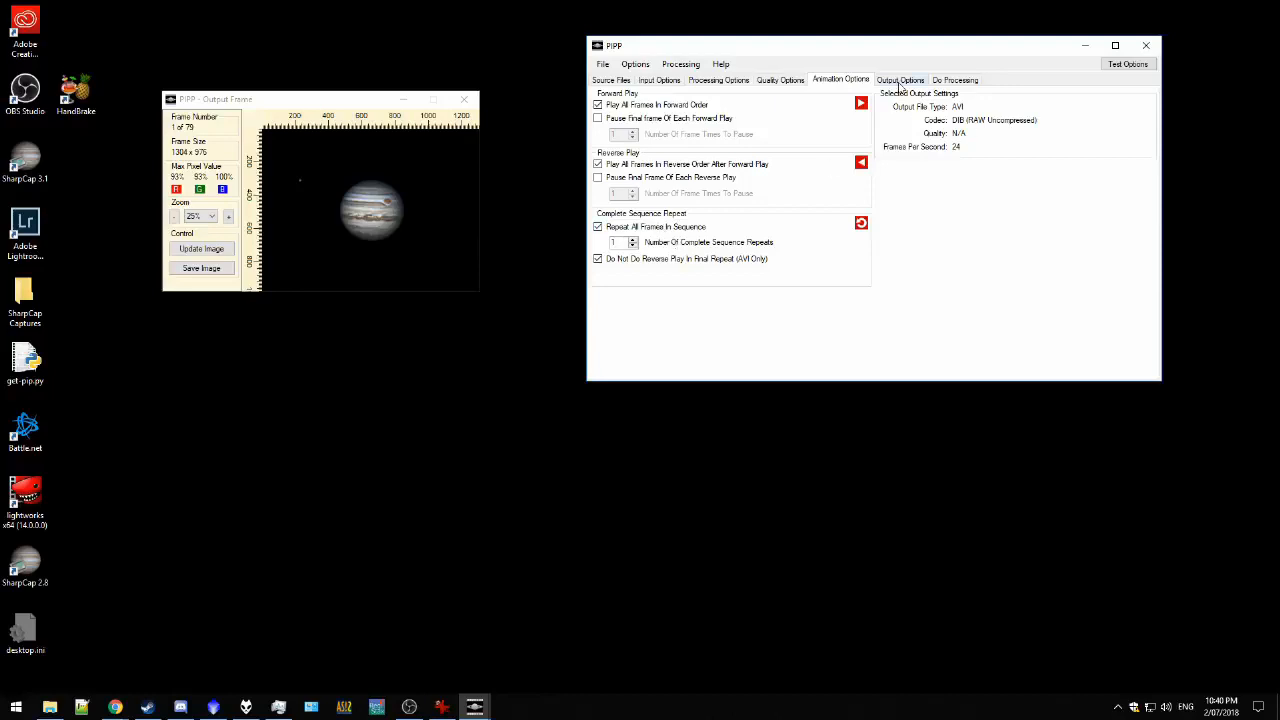
Step: Keep the output format as AVI with the DIB uncompressed codec
left_click(900, 80)
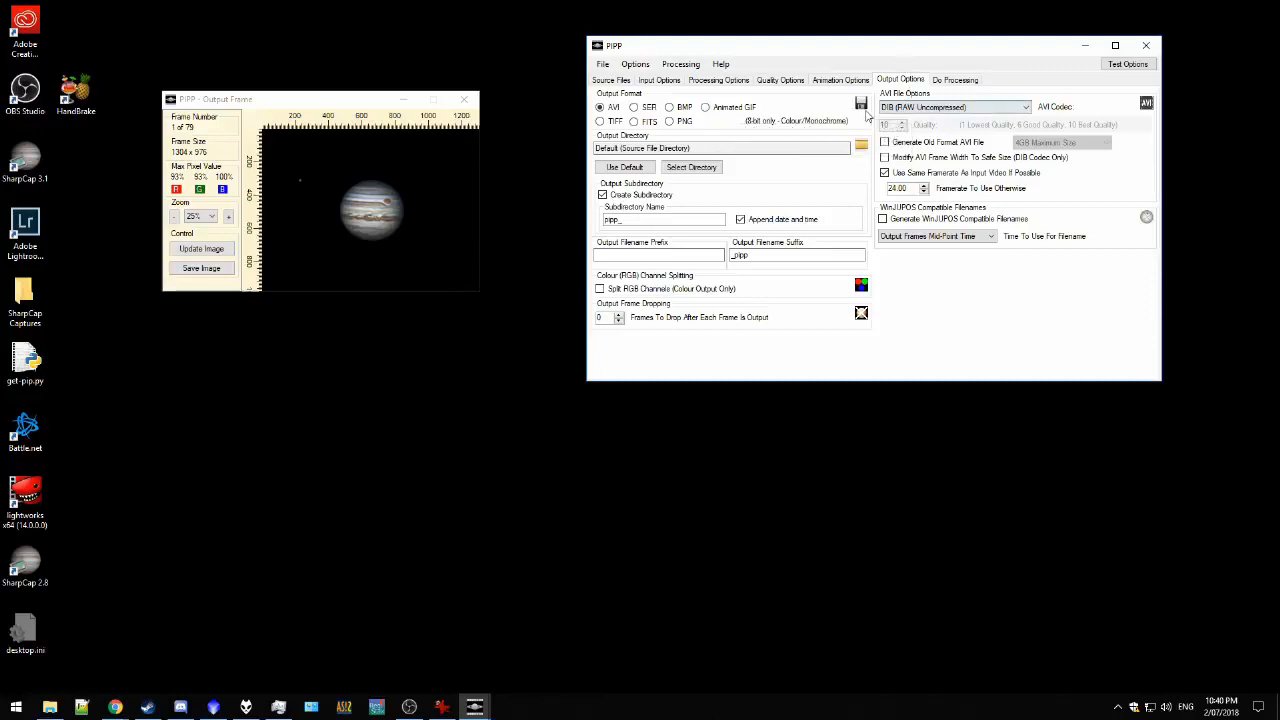
left_click(952, 108)
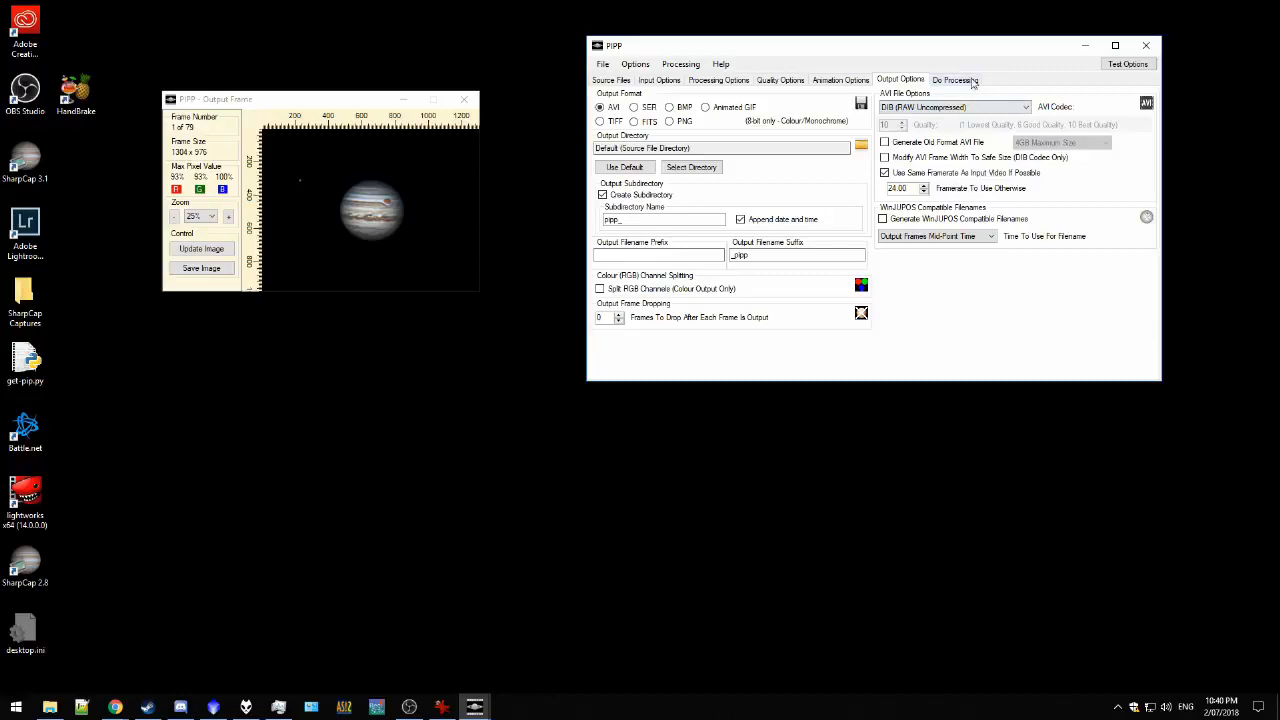
Step: Run processing, then play the finished Jupiter AVI from the output folder
left_click(954, 80)
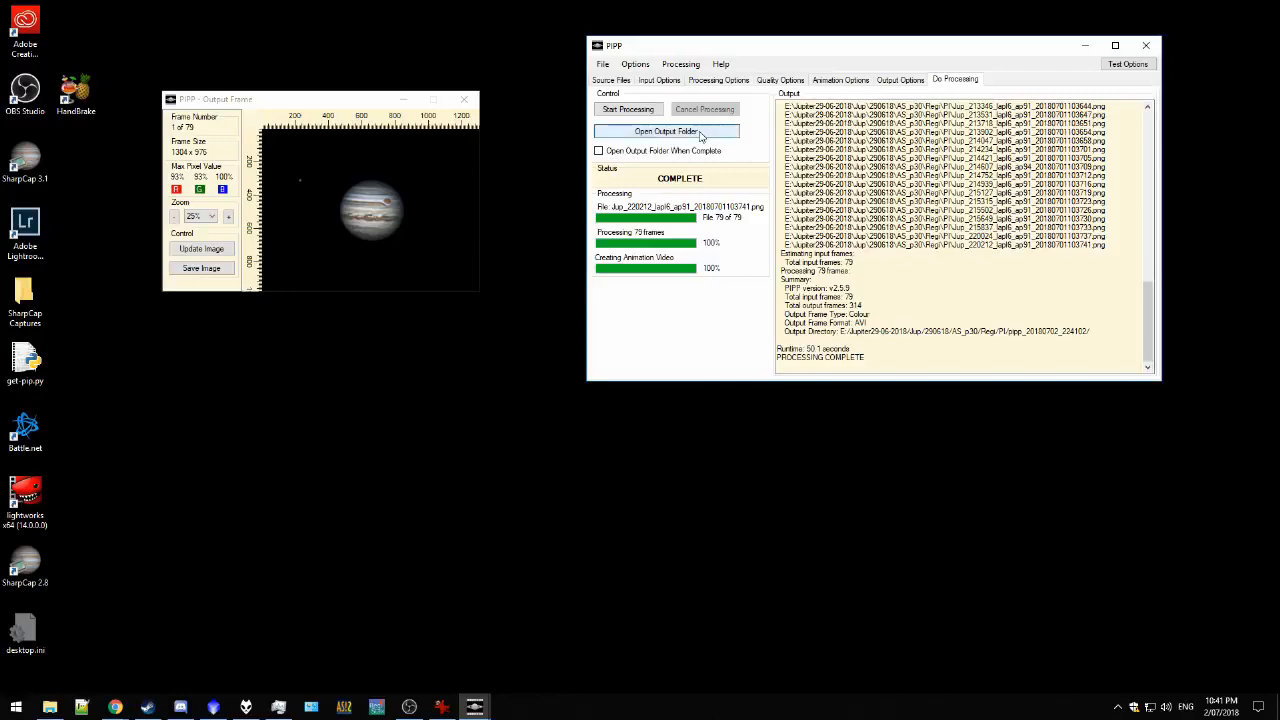
left_click(666, 132)
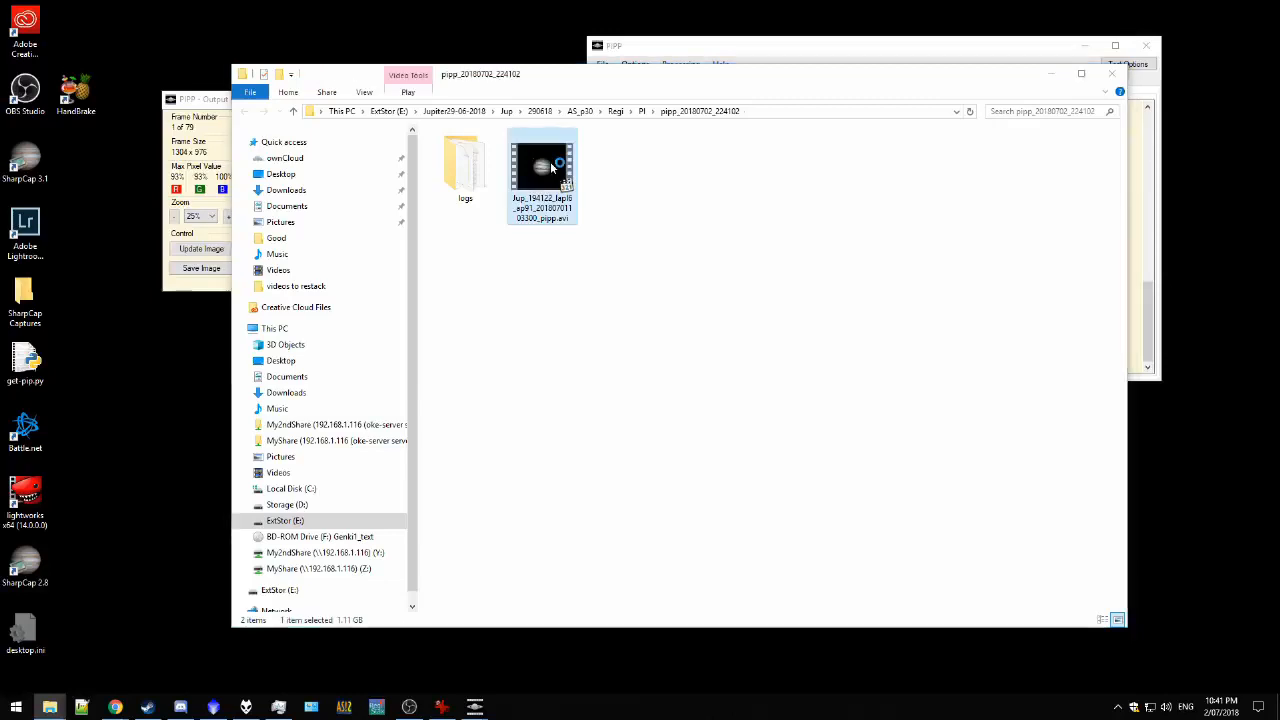
double_click(542, 164)
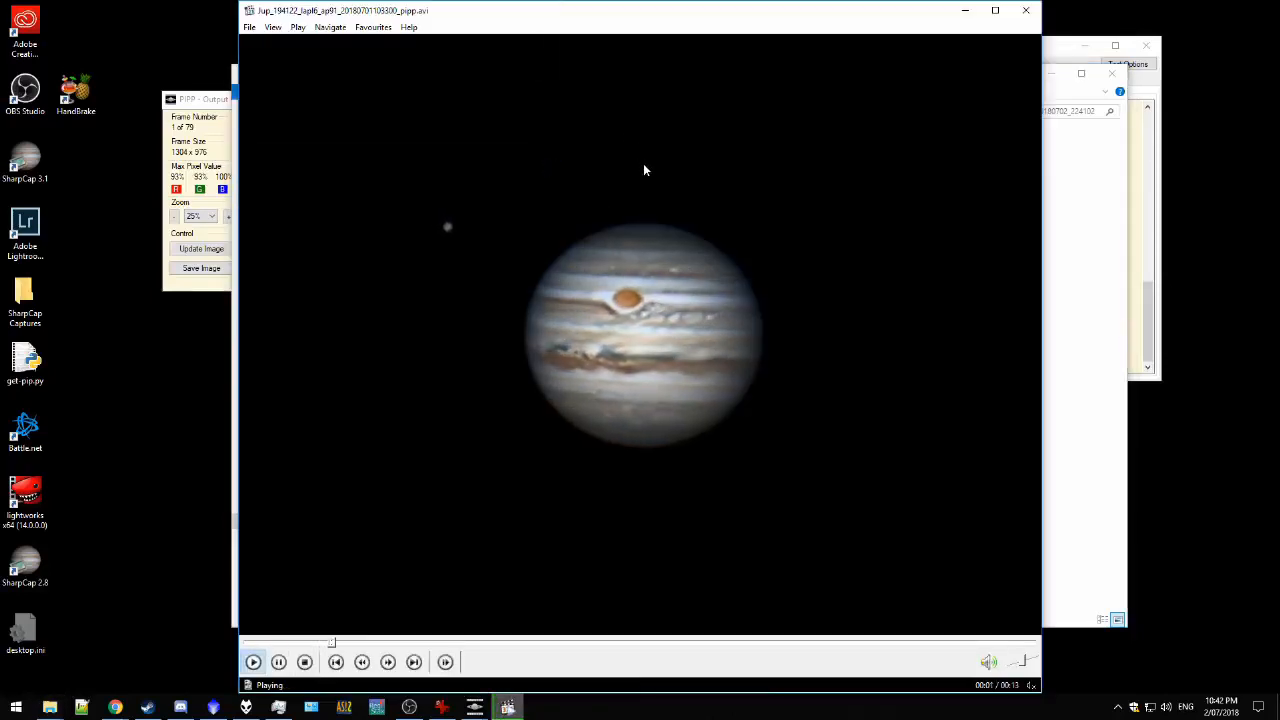